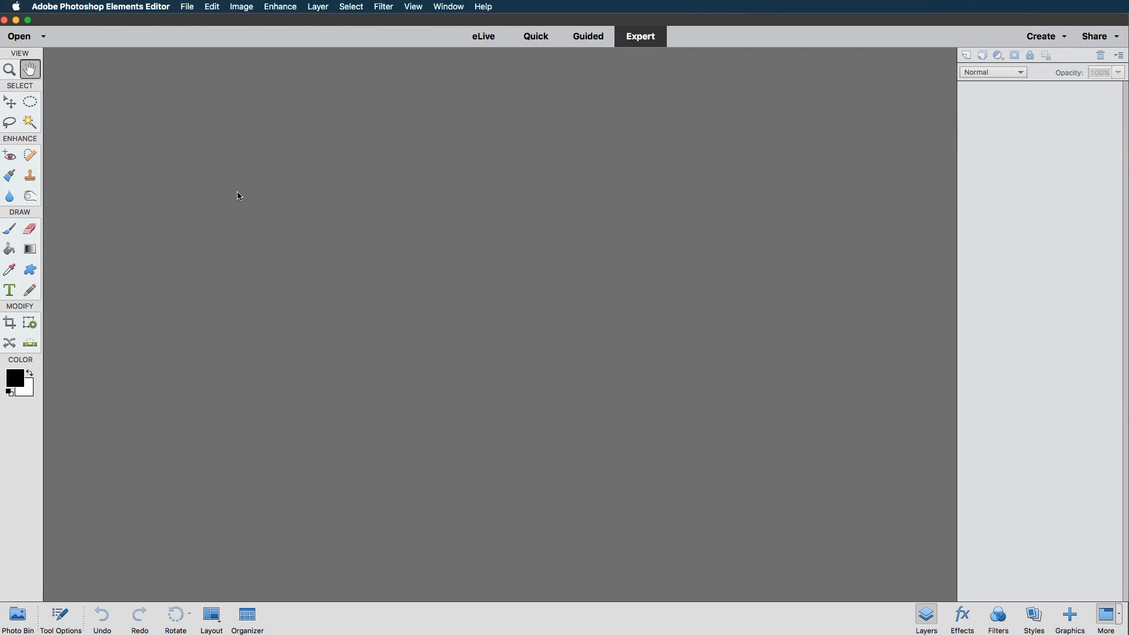
mouse_move(299, 222)
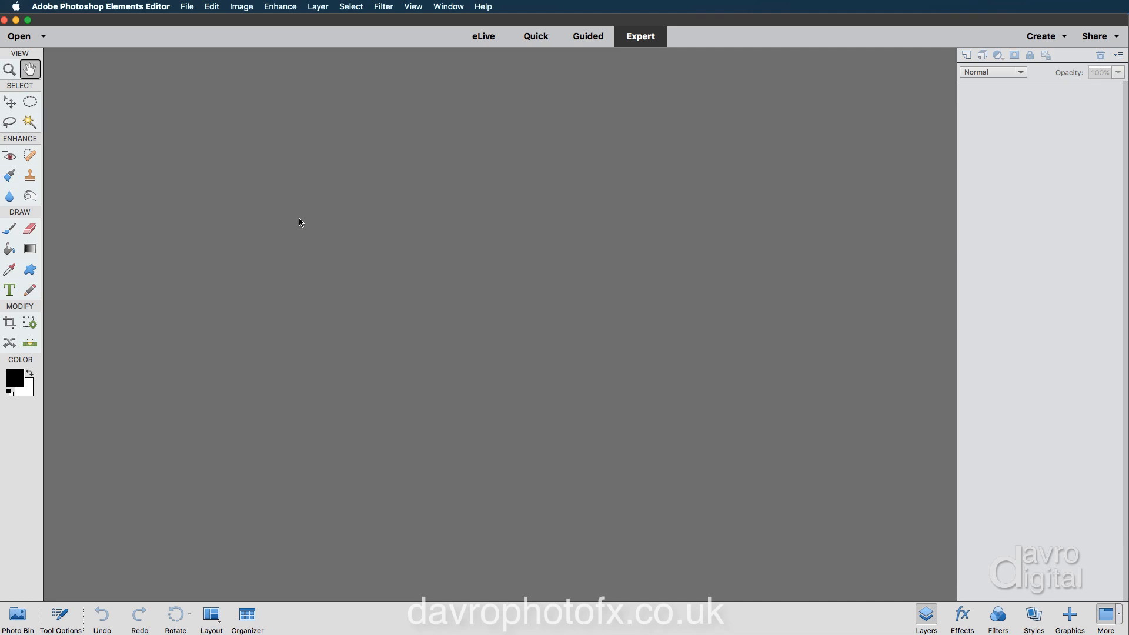
mouse_move(186, 9)
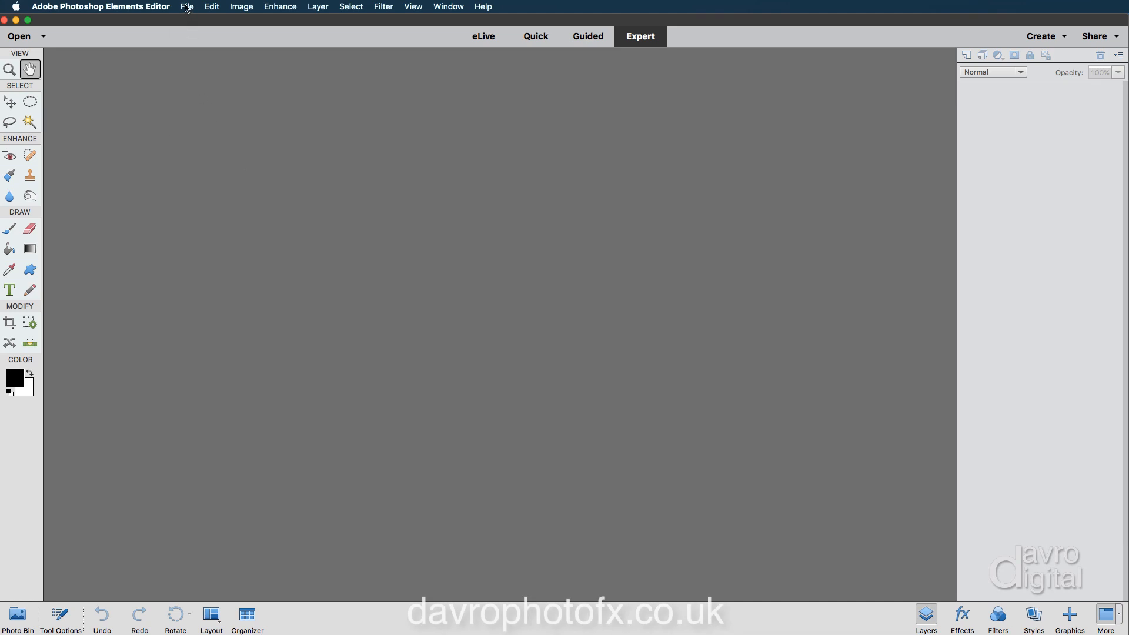
- Start a new blank file set to International Paper, A3 (297 × 420 mm)
left_click(187, 7)
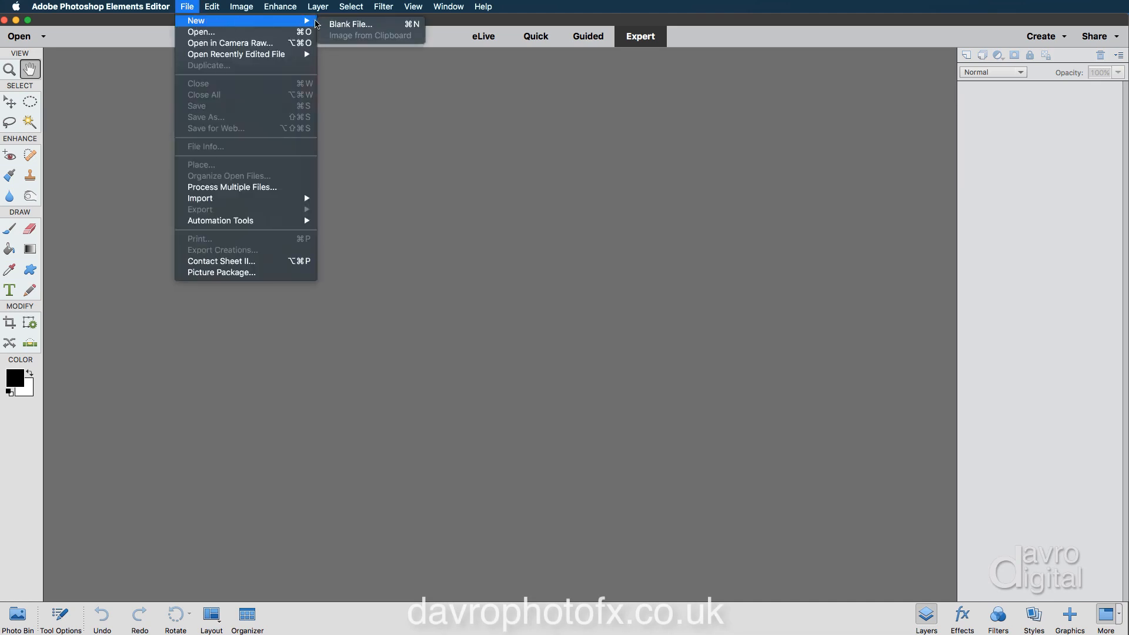
mouse_move(351, 24)
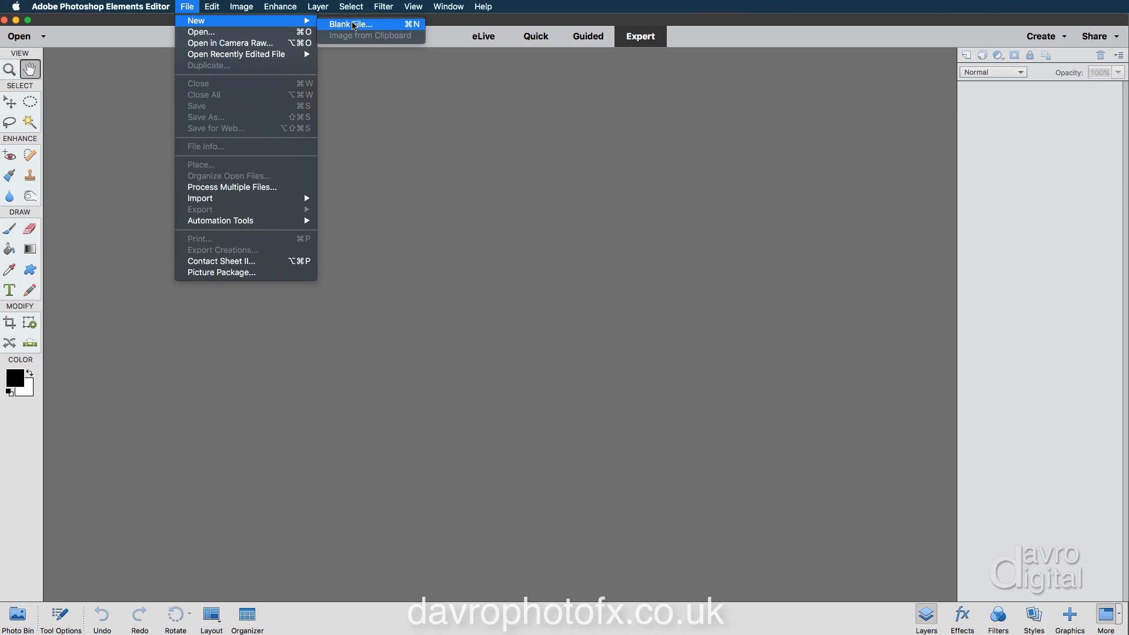
left_click(350, 23)
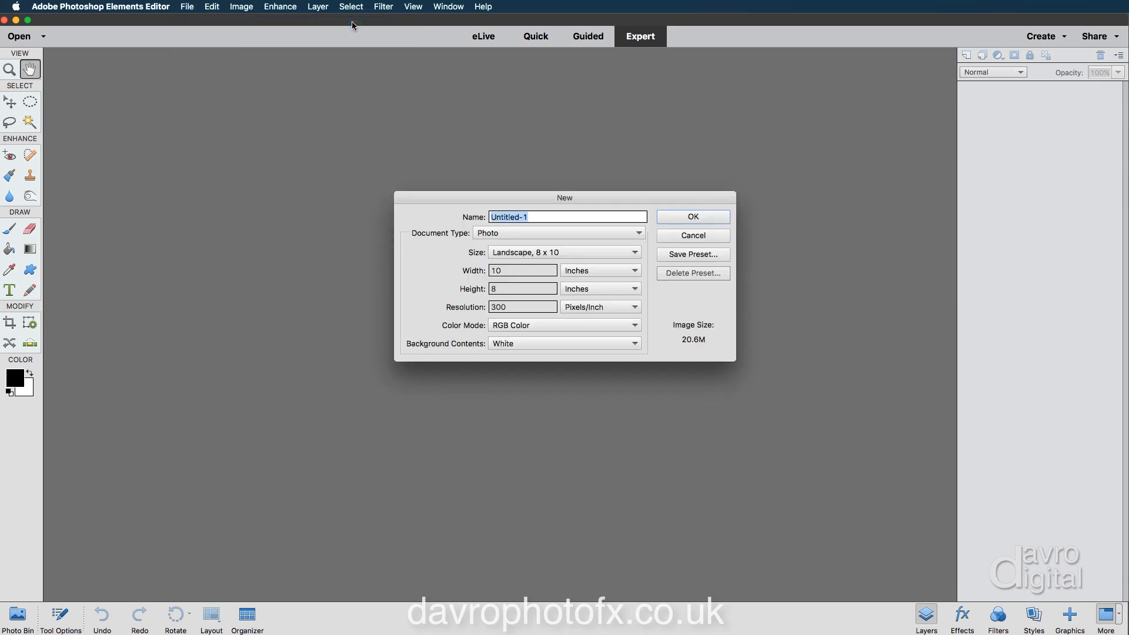
mouse_move(408, 198)
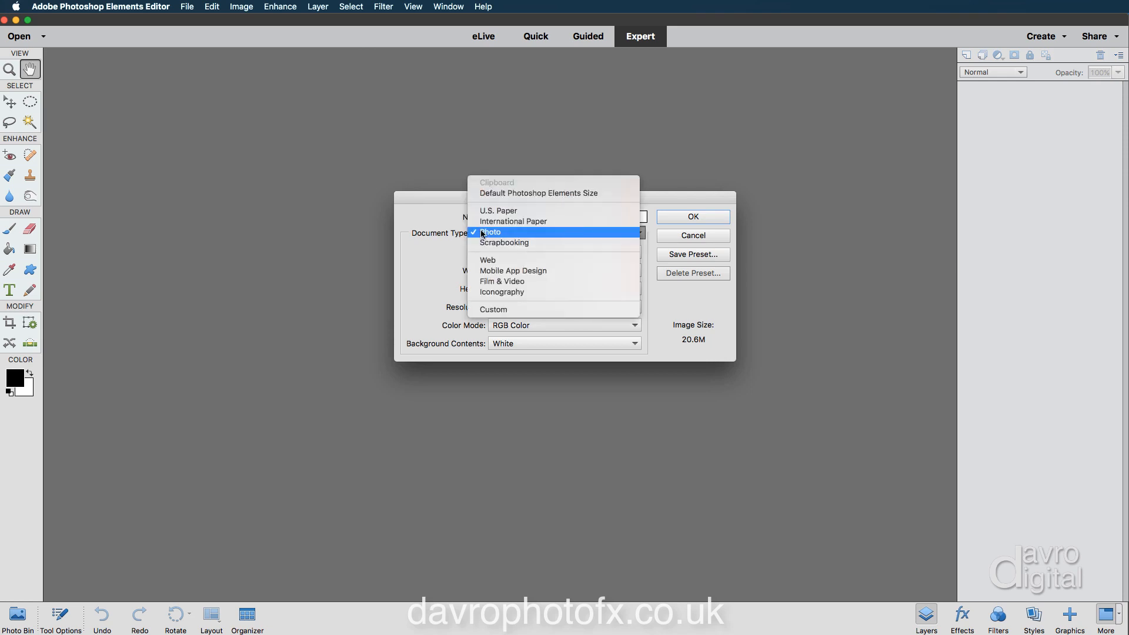
mouse_move(485, 227)
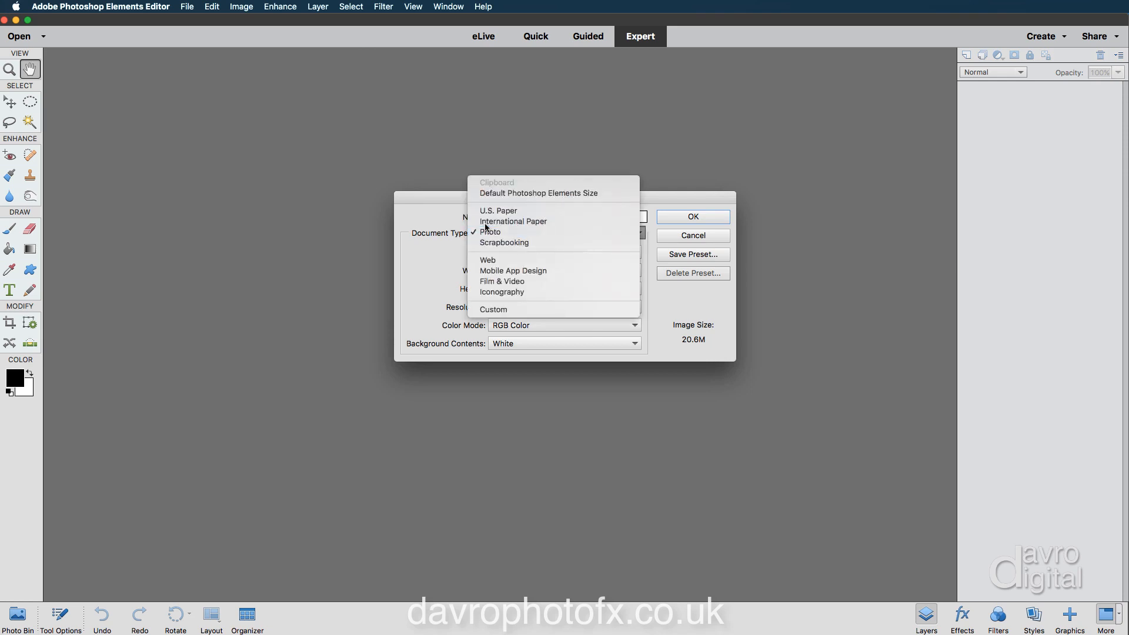
left_click(514, 221)
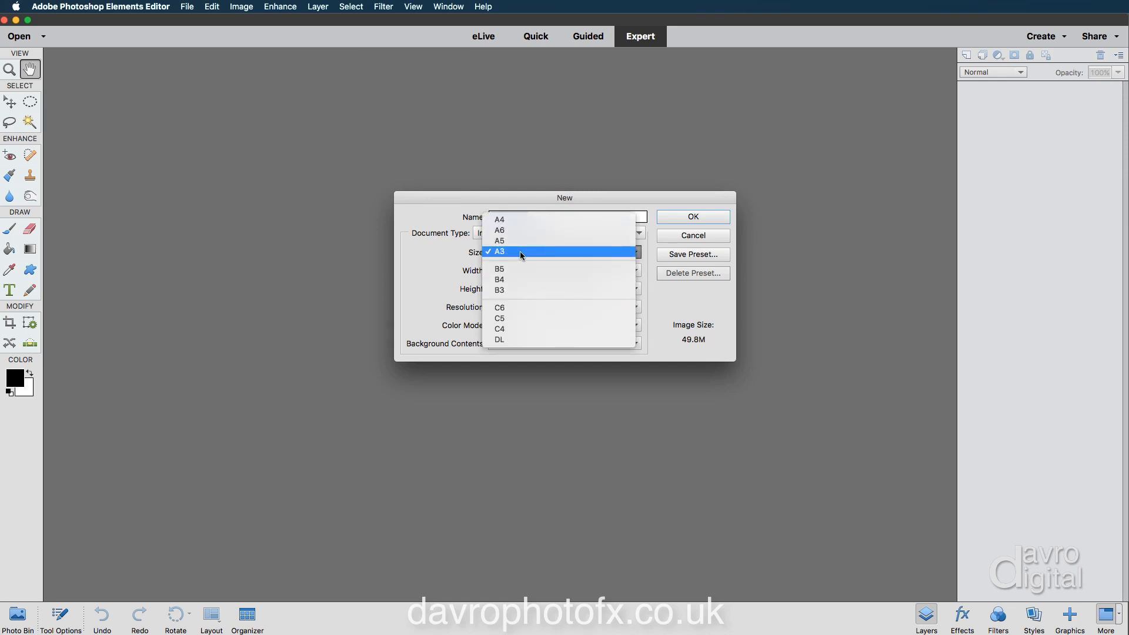
left_click(498, 252)
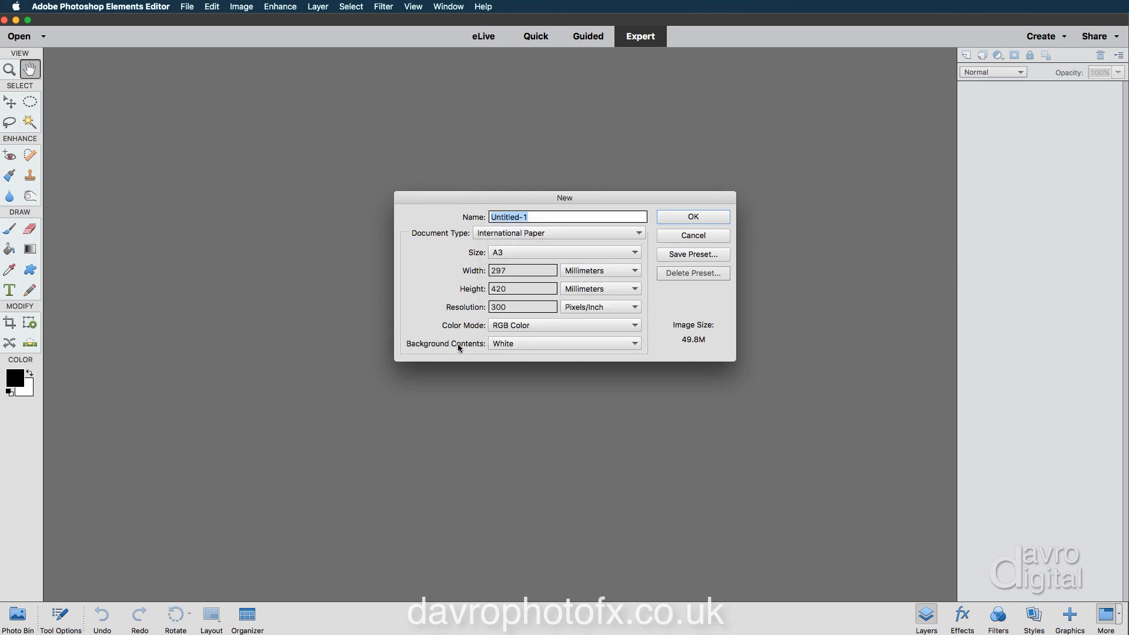
mouse_move(692, 216)
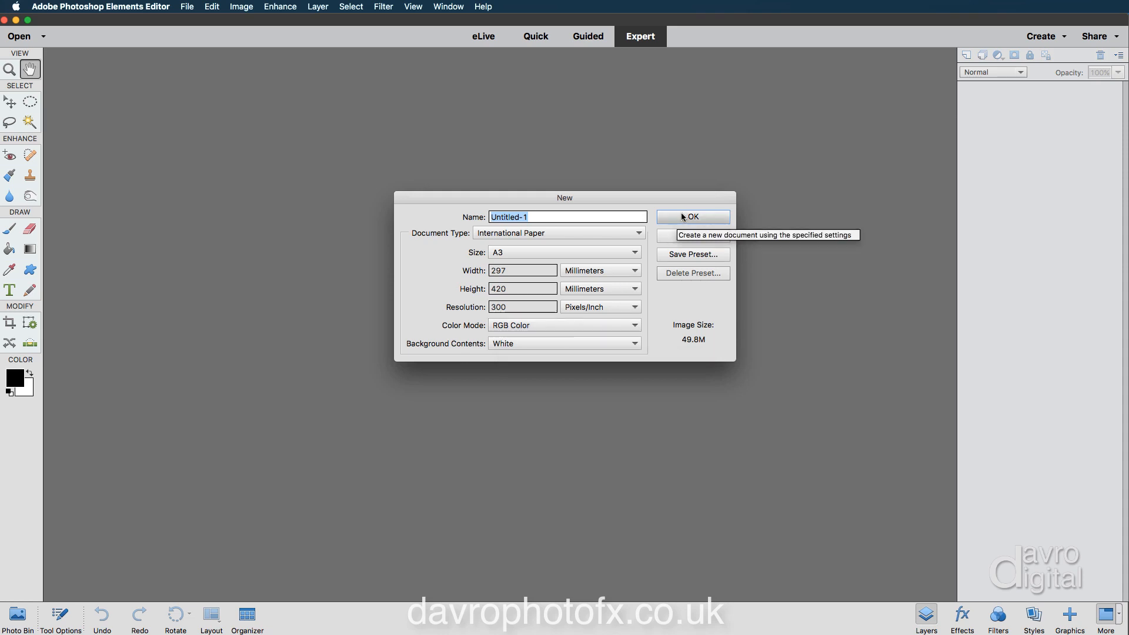
- Create the white A3 document Untitled-1 and rotate it 90° to landscape
left_click(692, 216)
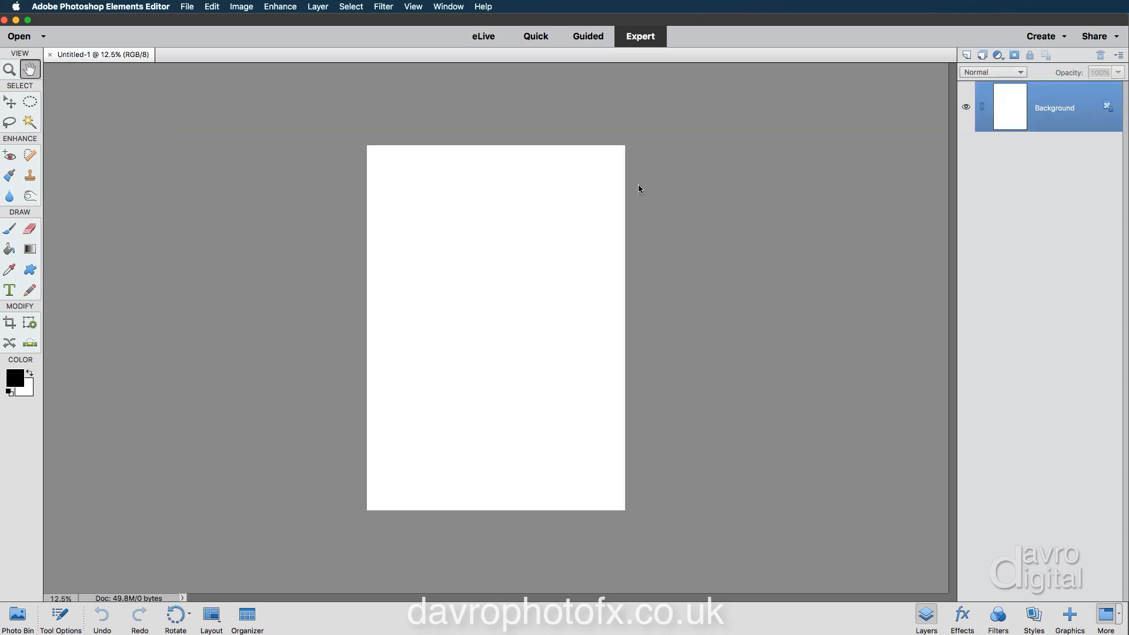
mouse_move(495, 315)
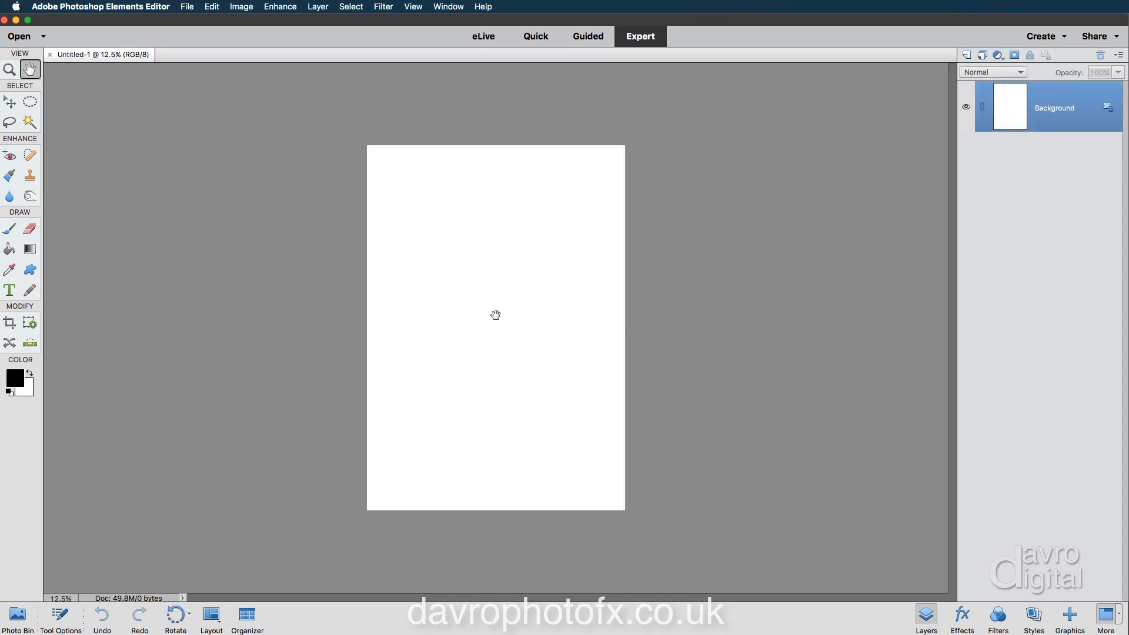
mouse_move(377, 315)
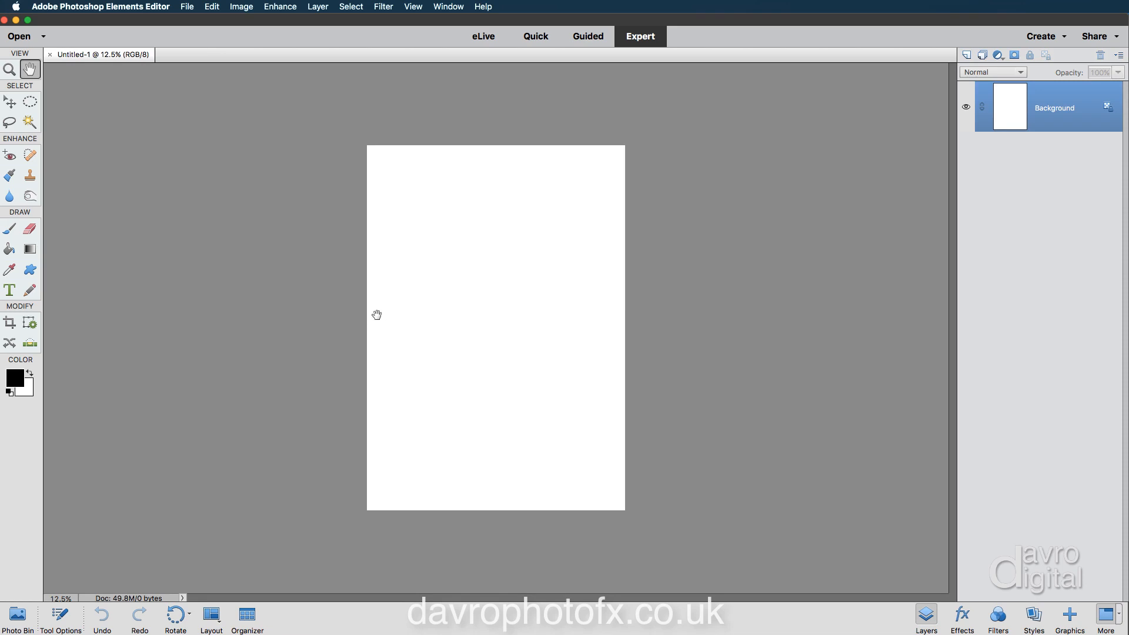
mouse_move(233, 10)
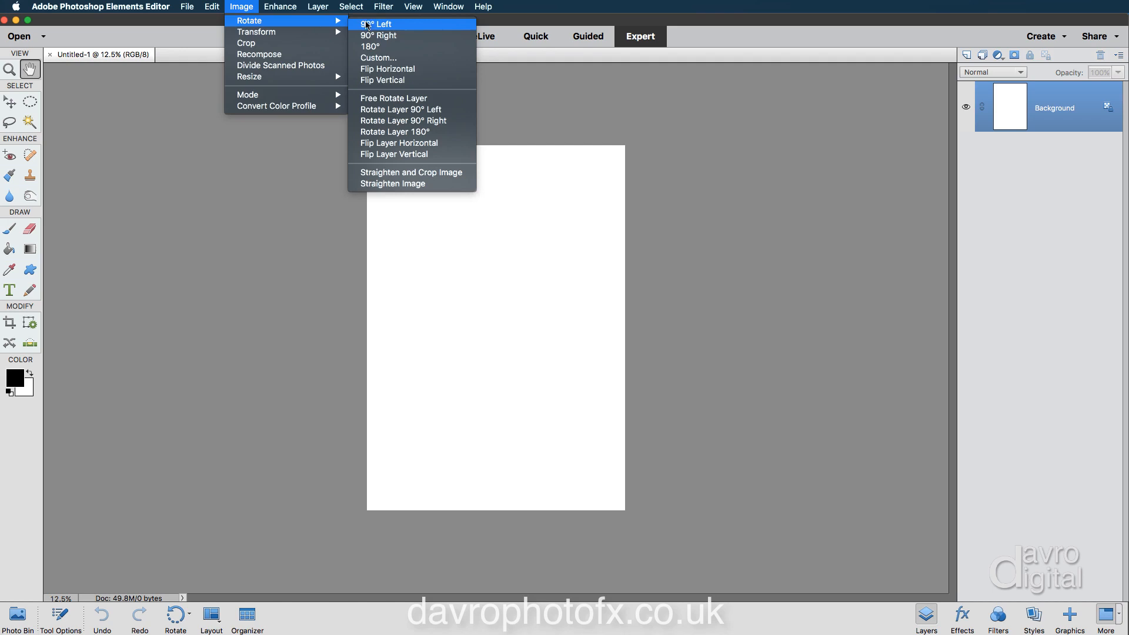
mouse_move(406, 30)
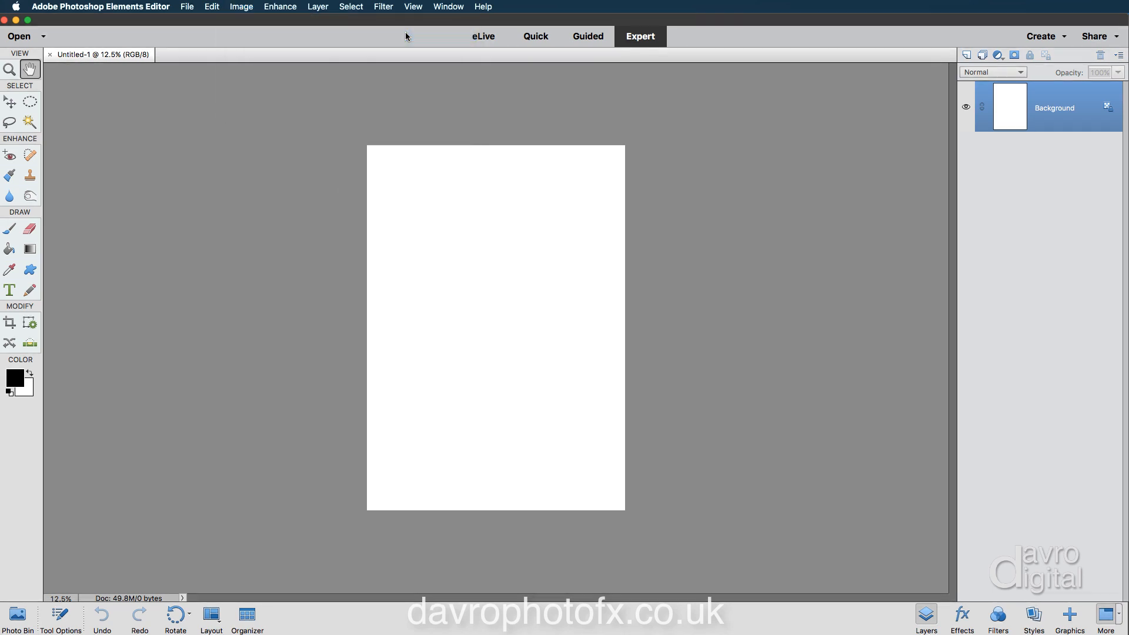
left_click(176, 617)
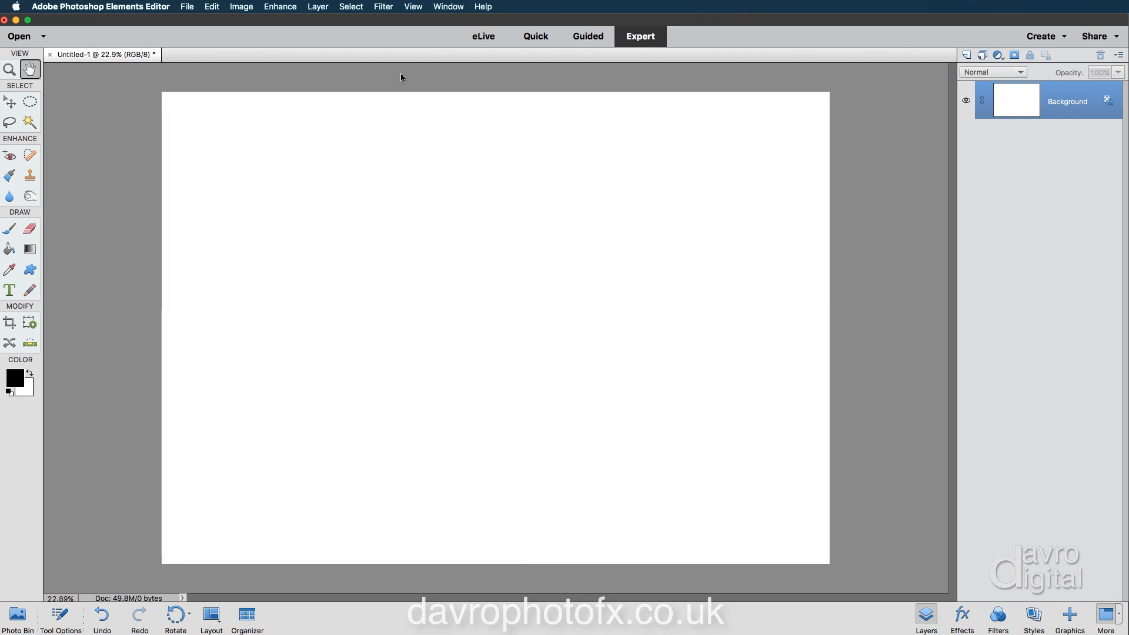
mouse_move(400, 90)
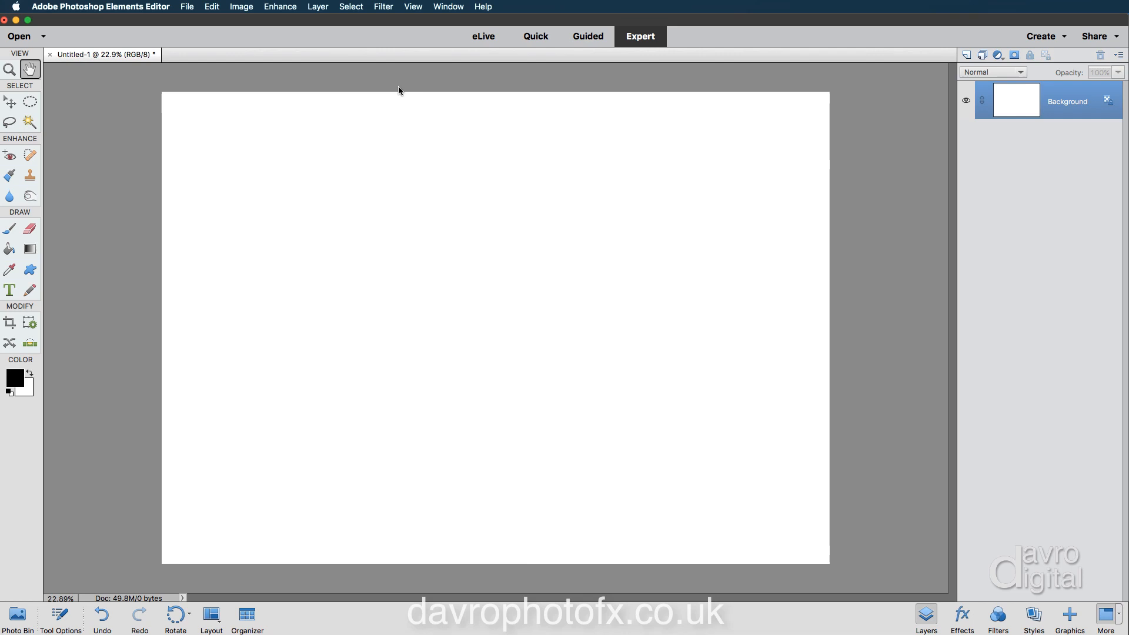
mouse_move(416, 159)
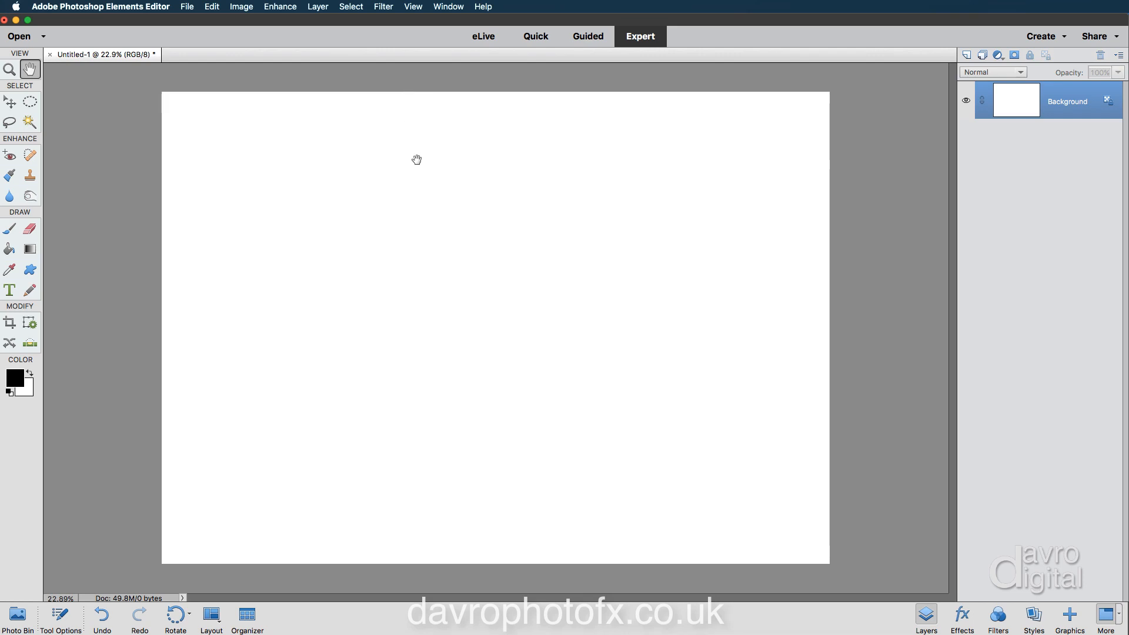
mouse_move(910, 151)
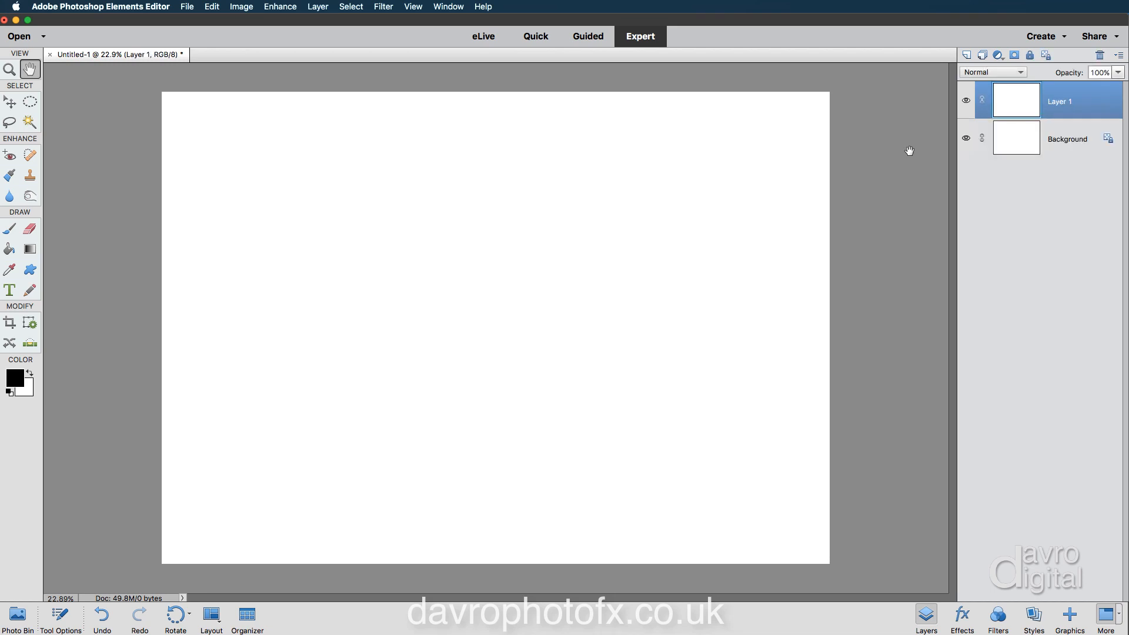
mouse_move(874, 153)
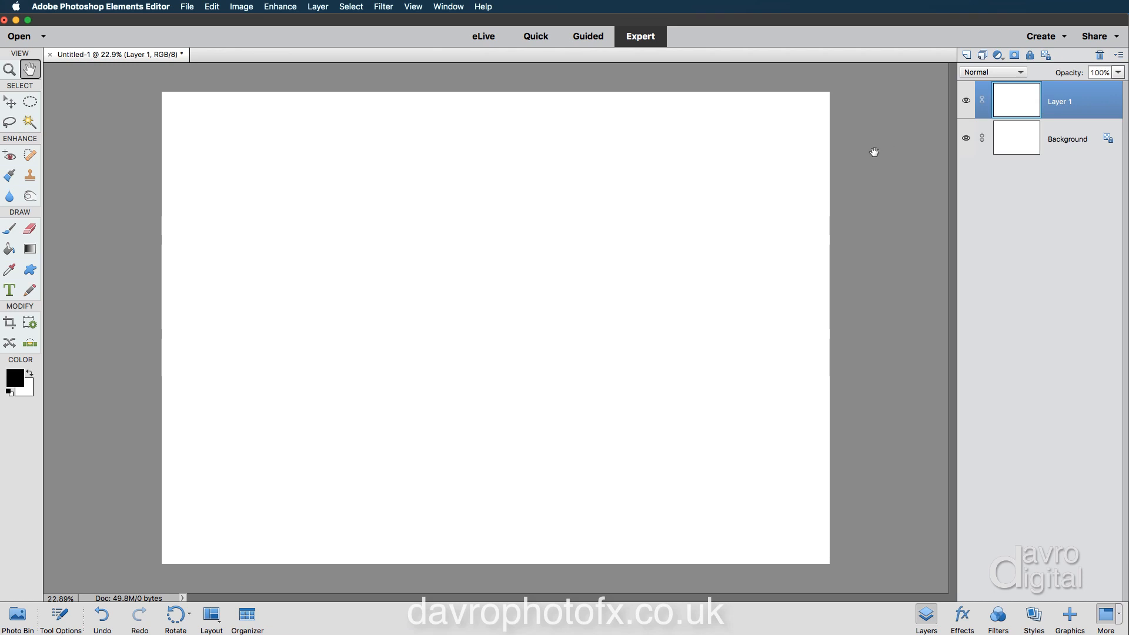
mouse_move(368, 244)
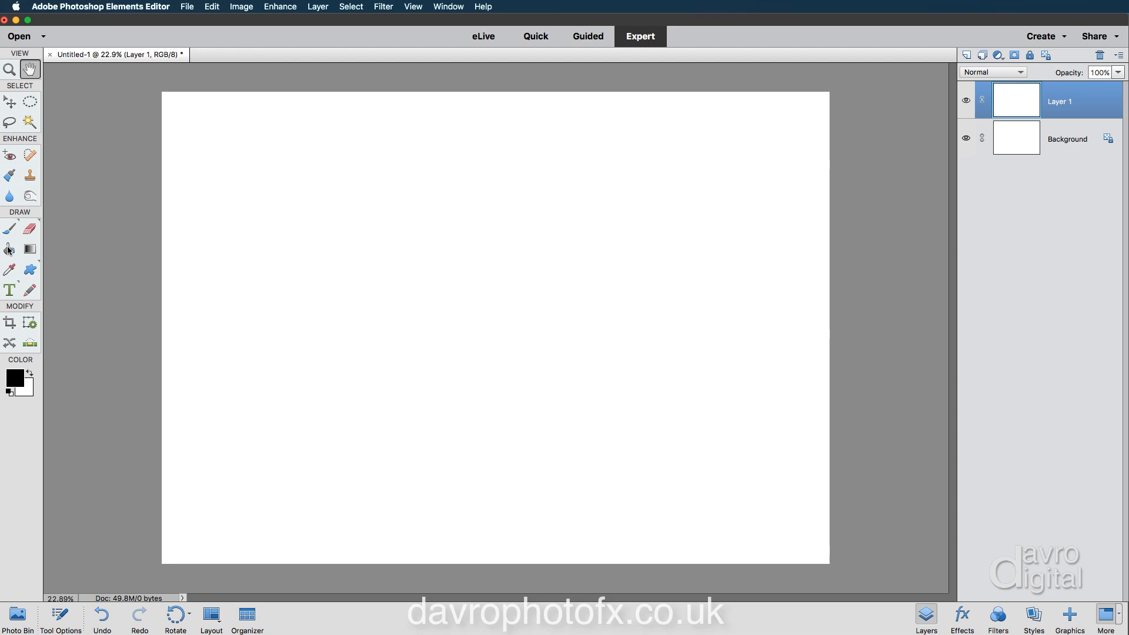
mouse_move(10, 249)
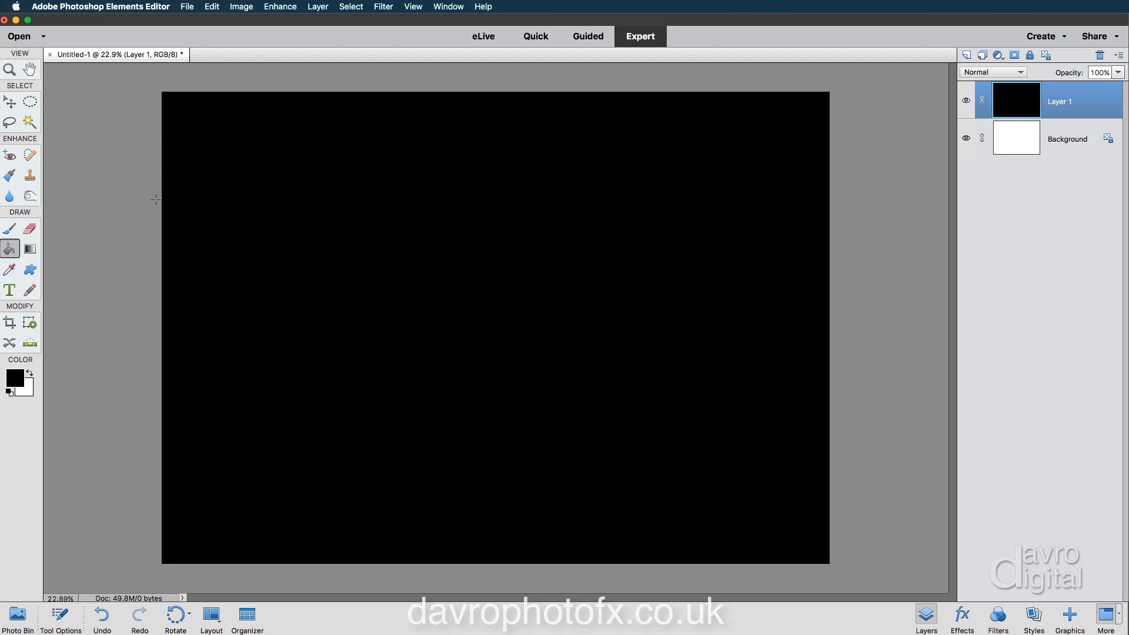
- Finish the black fill on Layer 1 and return to the Hand tool
left_click(29, 70)
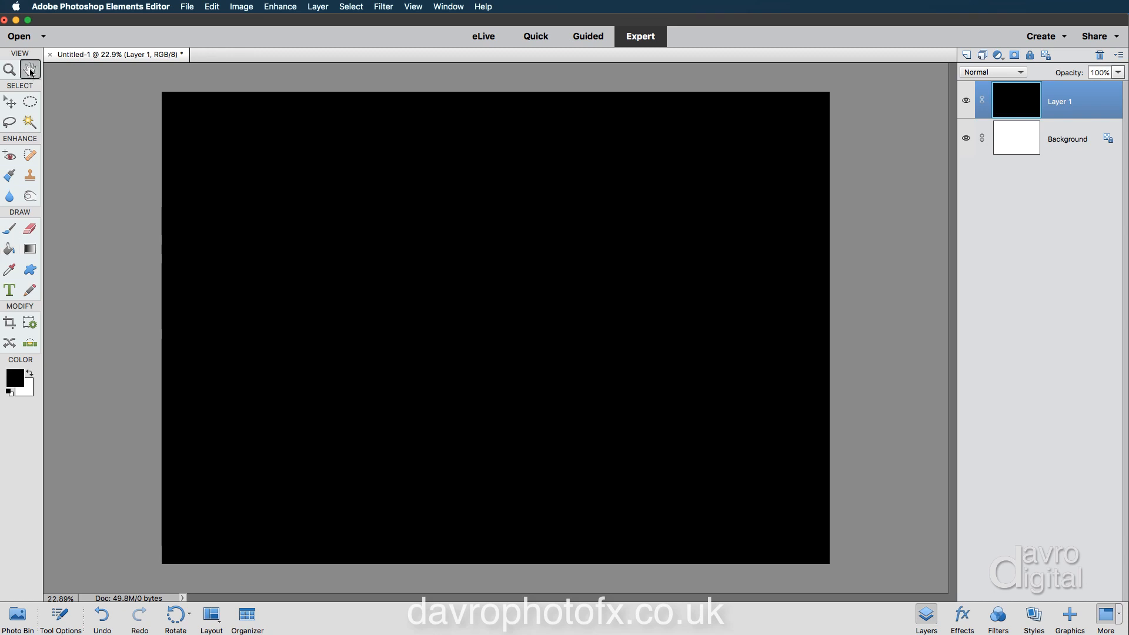
mouse_move(249, 208)
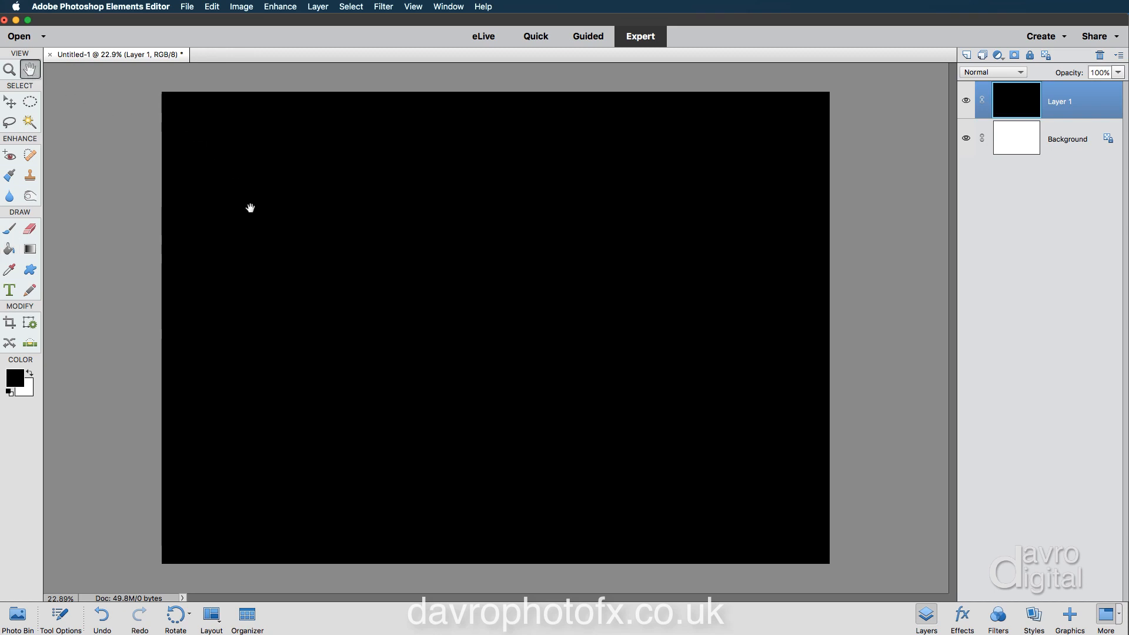
mouse_move(246, 29)
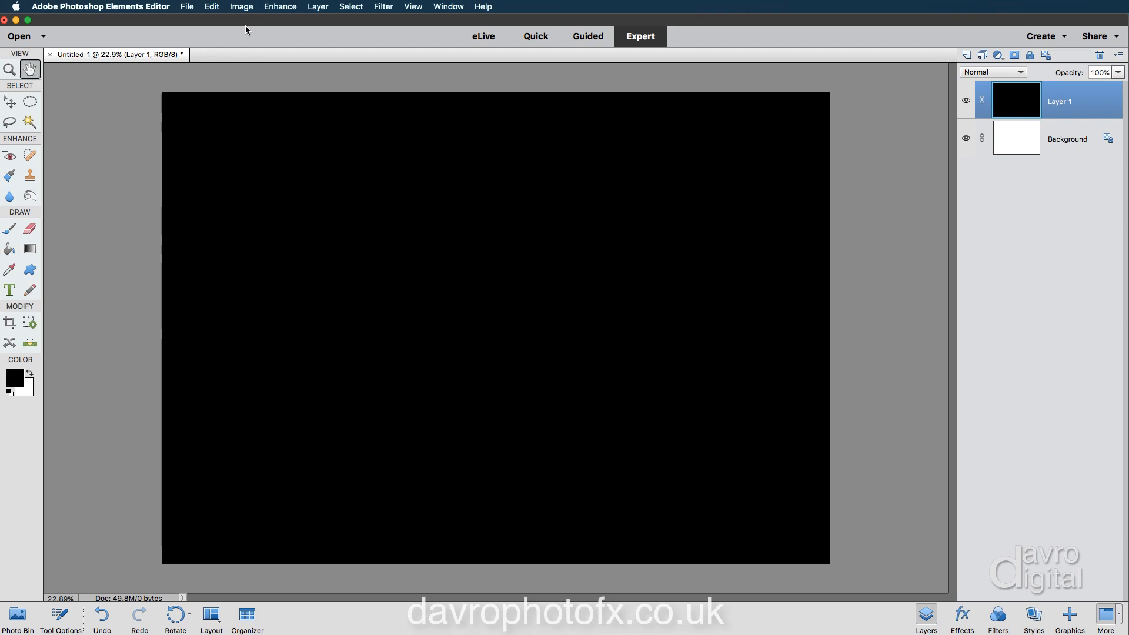
- Free-transform Layer 1, dragging its corner inward to leave a white margin around the black sheet
left_click(240, 7)
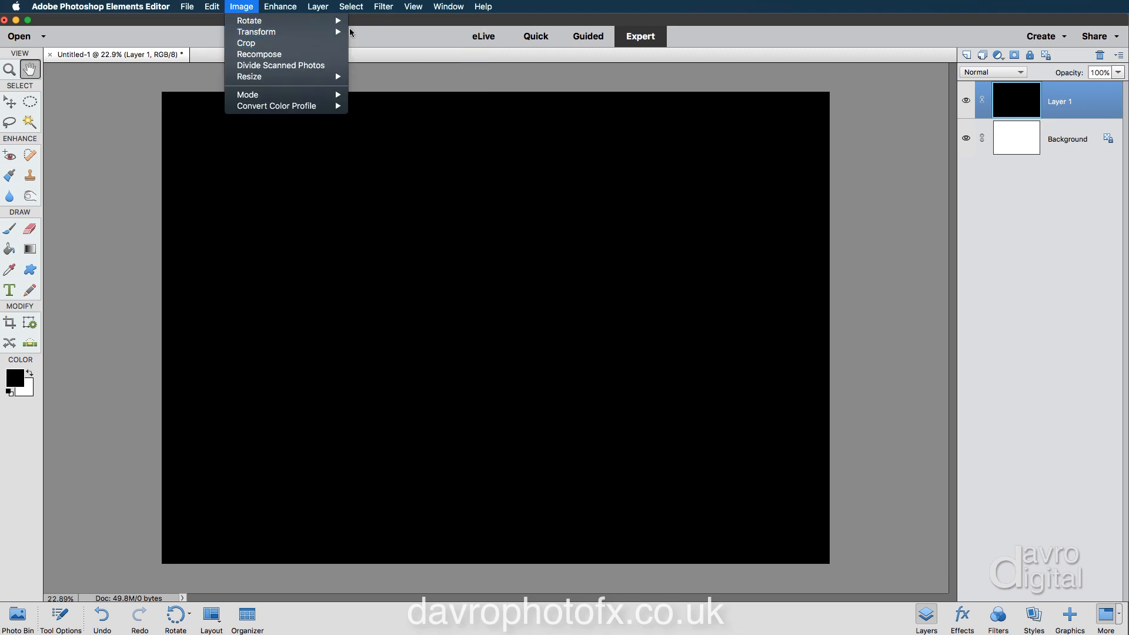
mouse_move(255, 32)
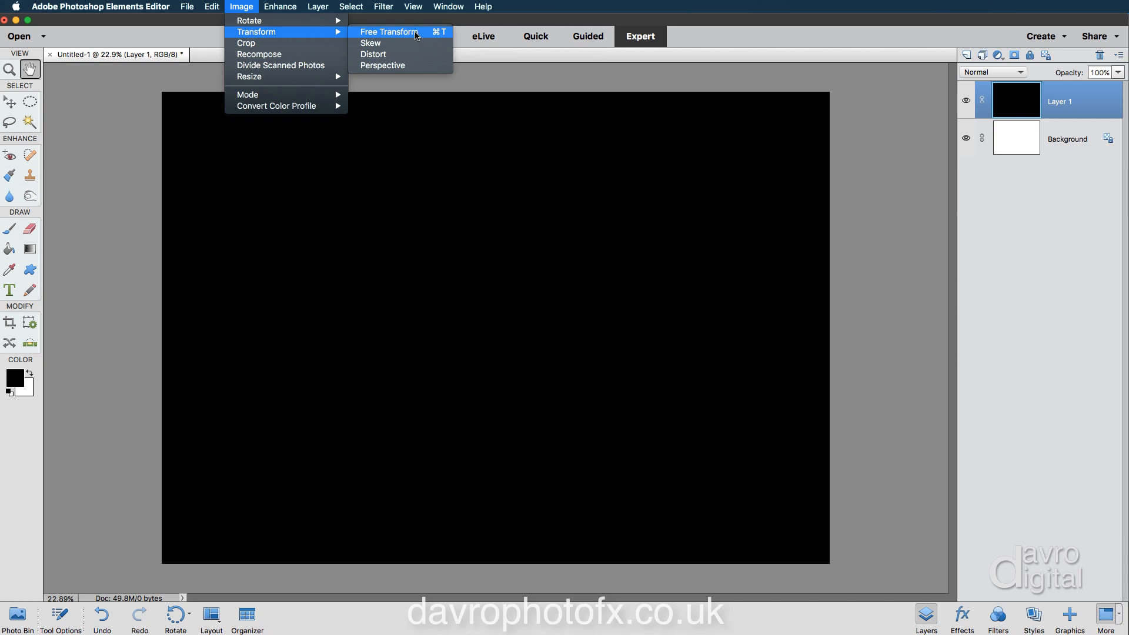
mouse_move(373, 54)
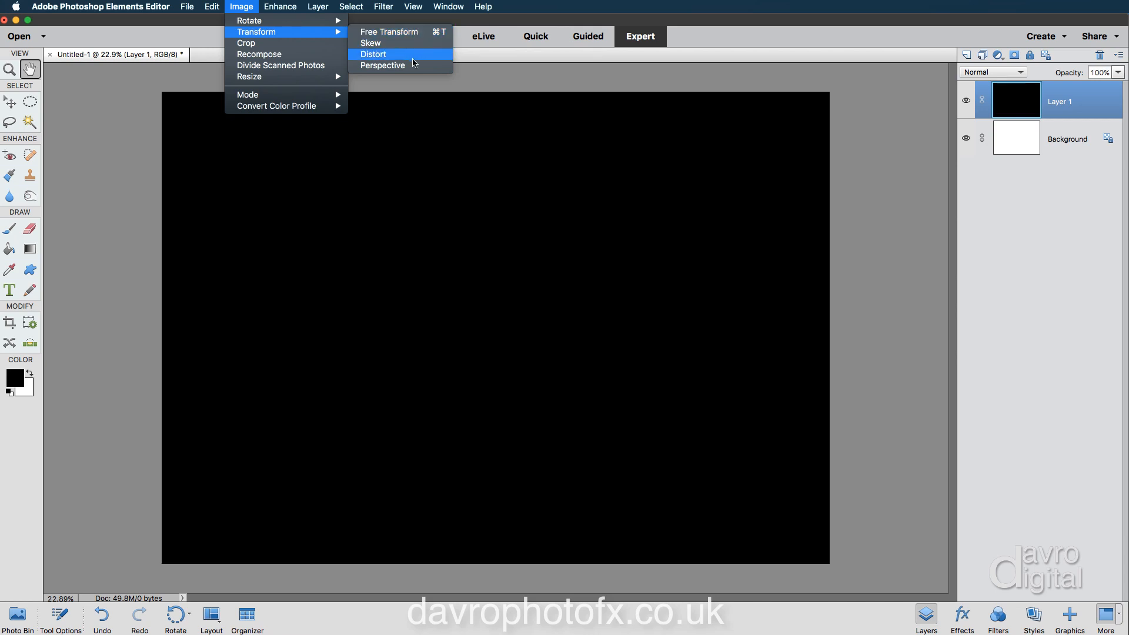
mouse_move(389, 32)
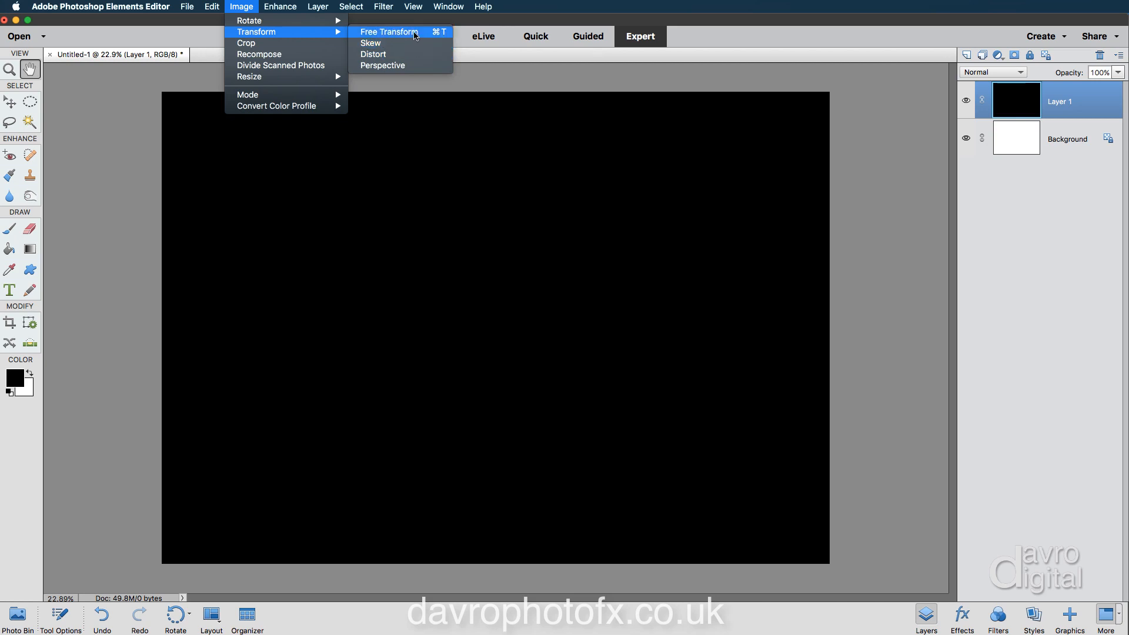
left_click(389, 32)
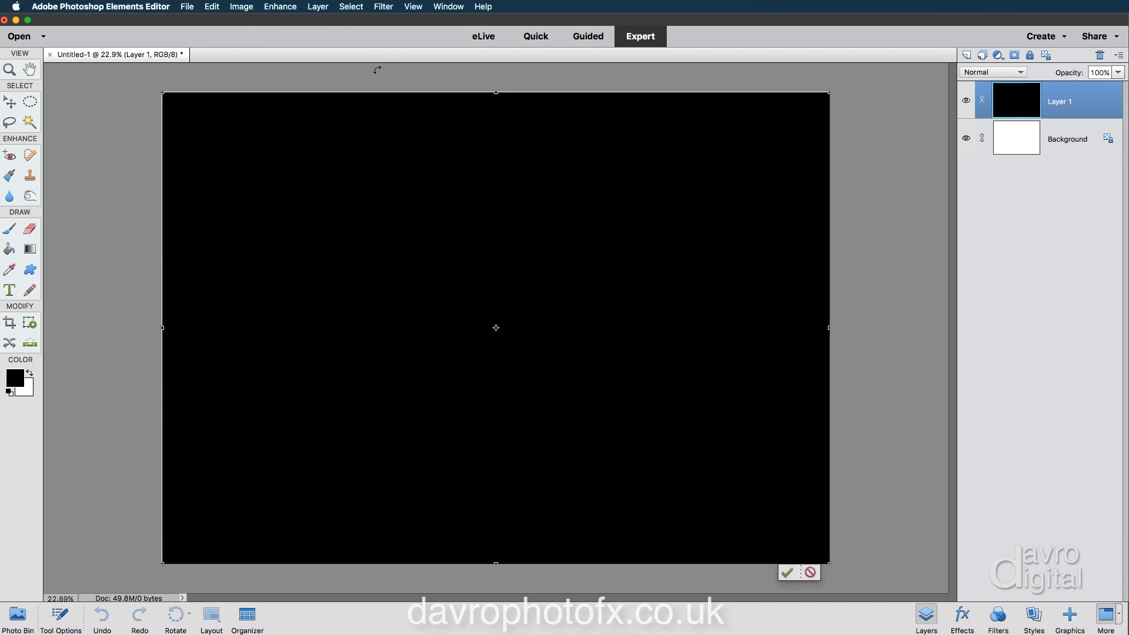
mouse_move(293, 113)
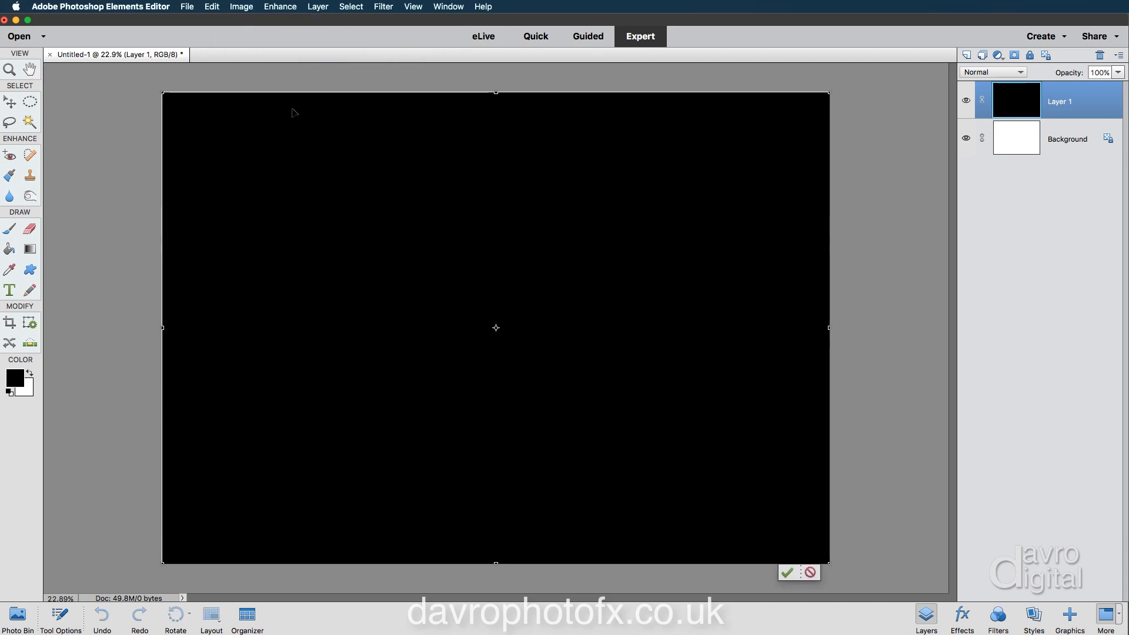
mouse_move(290, 109)
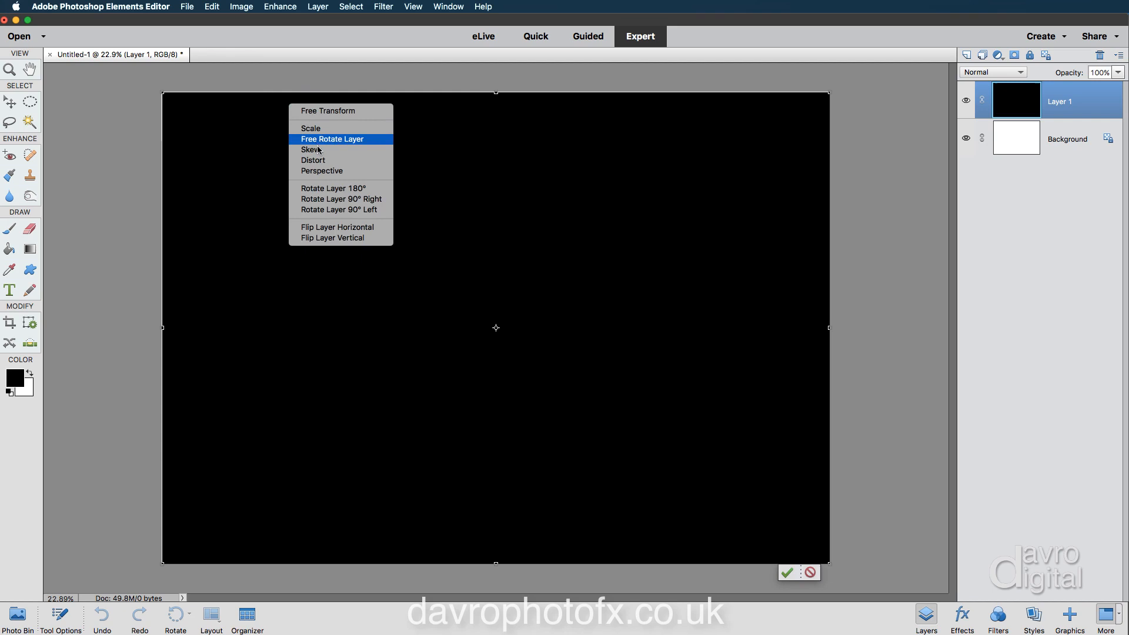
mouse_move(331, 188)
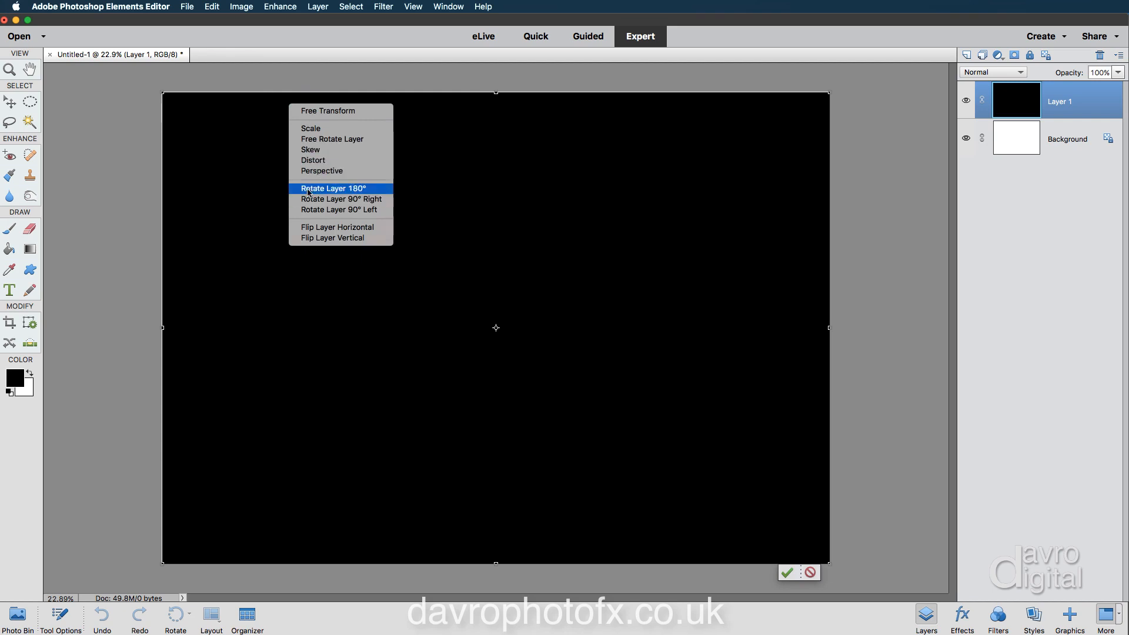
left_click(332, 188)
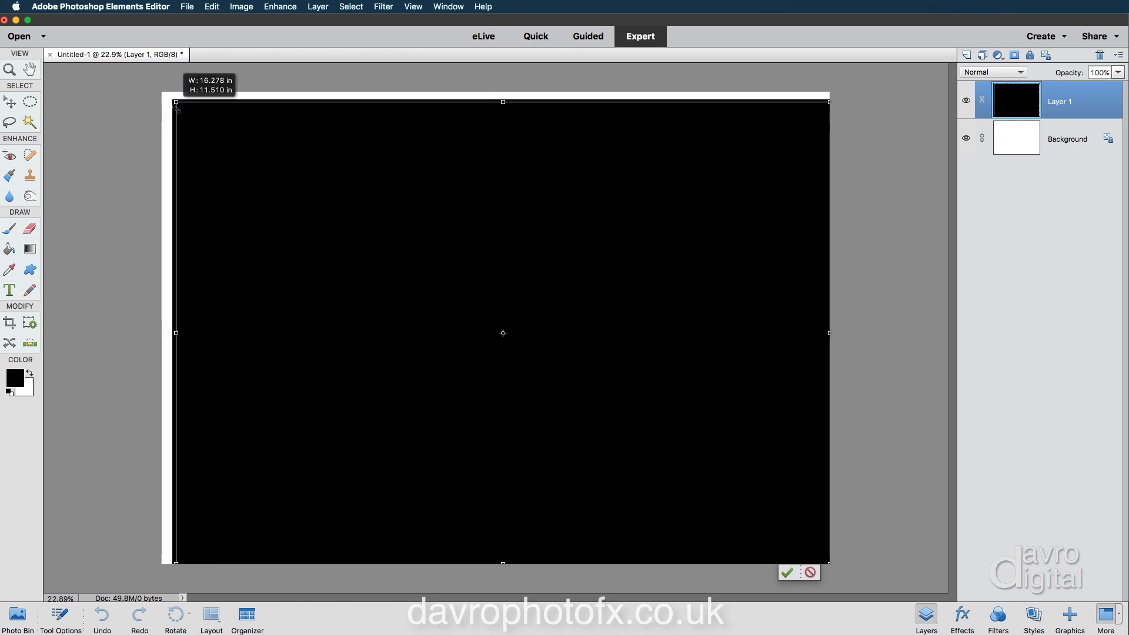
left_click_drag(175, 101, 205, 122)
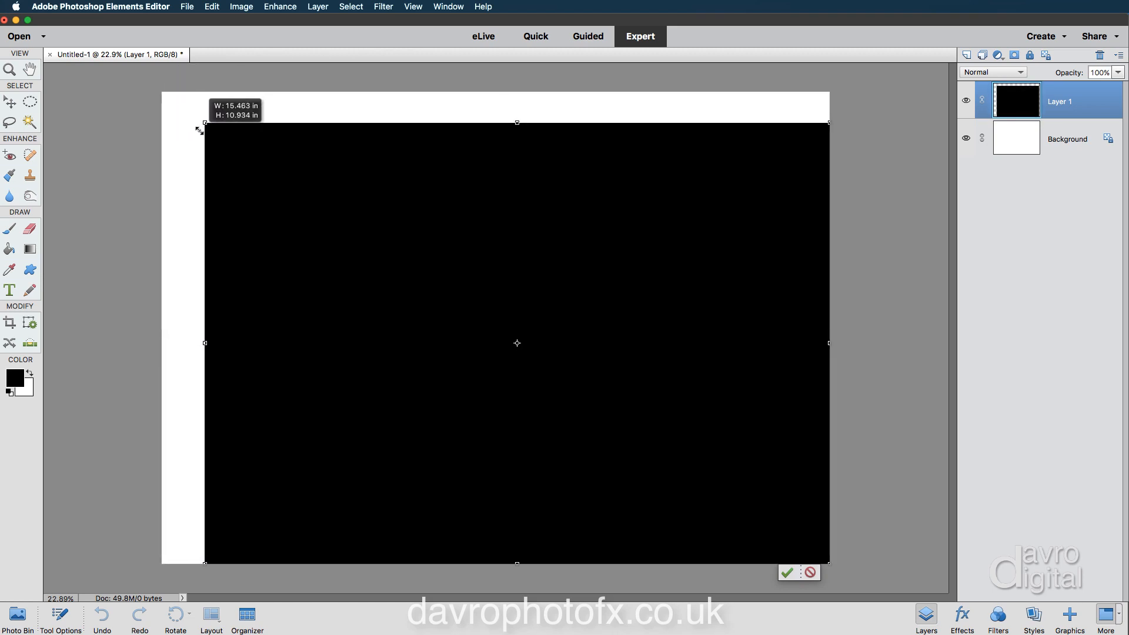
left_click_drag(206, 124, 203, 132)
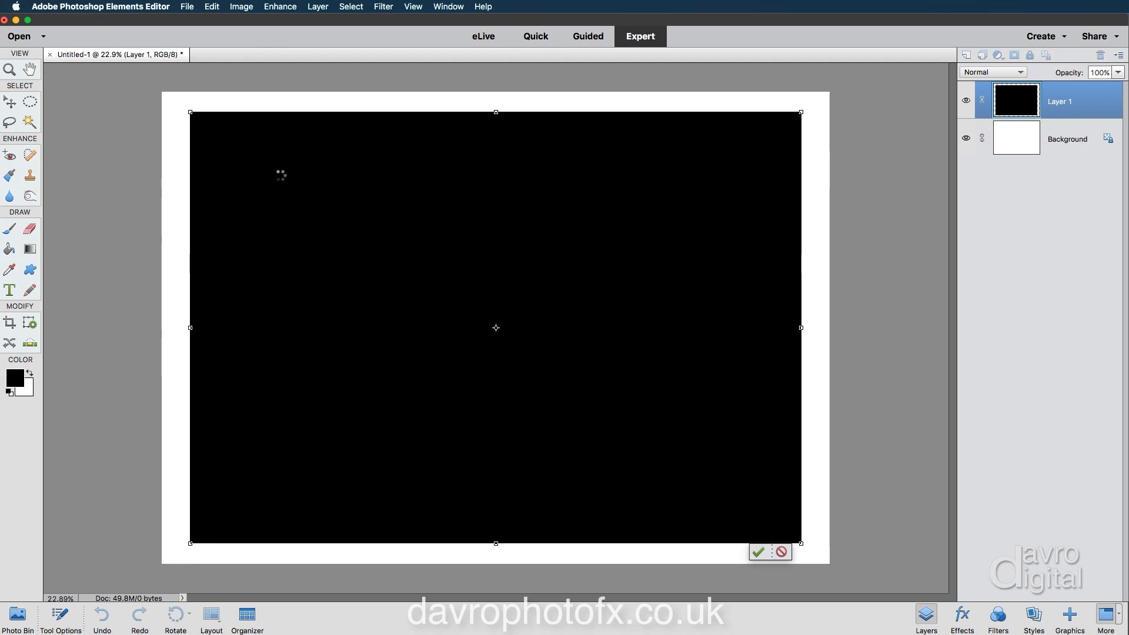
- Commit the scaled-down black layer framed by the white border
left_click(758, 552)
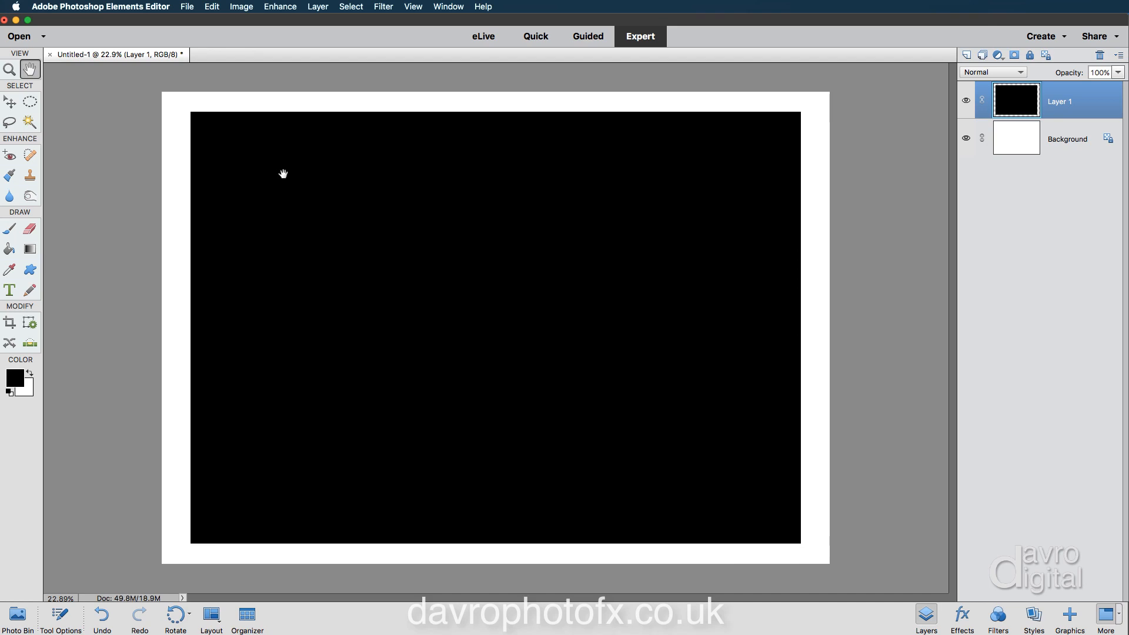
mouse_move(507, 116)
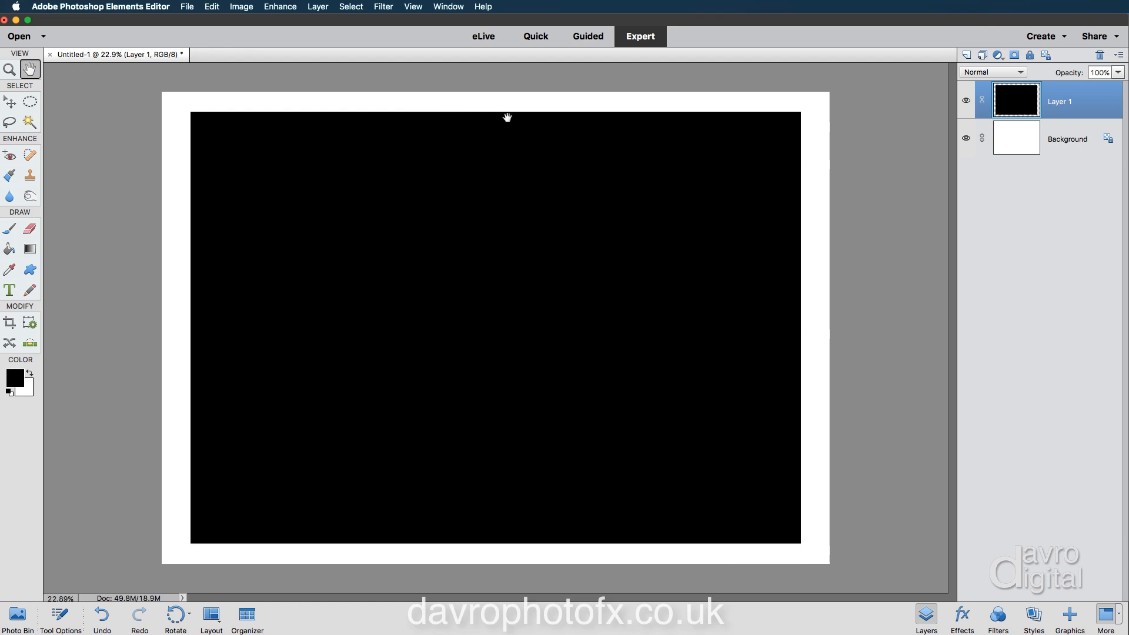
mouse_move(666, 123)
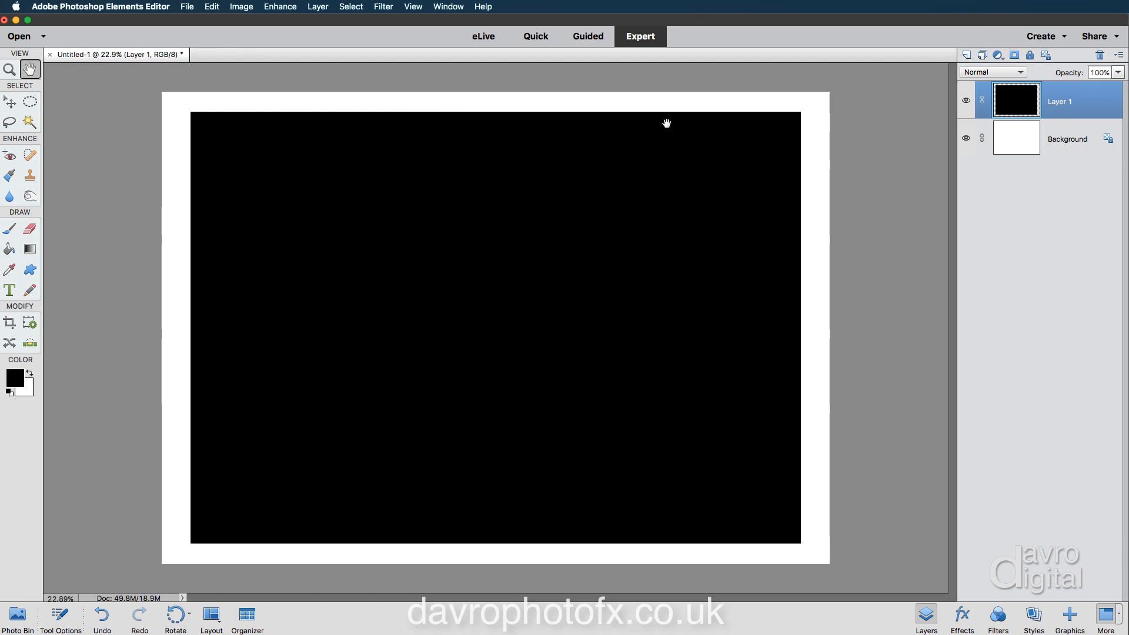
mouse_move(1025, 94)
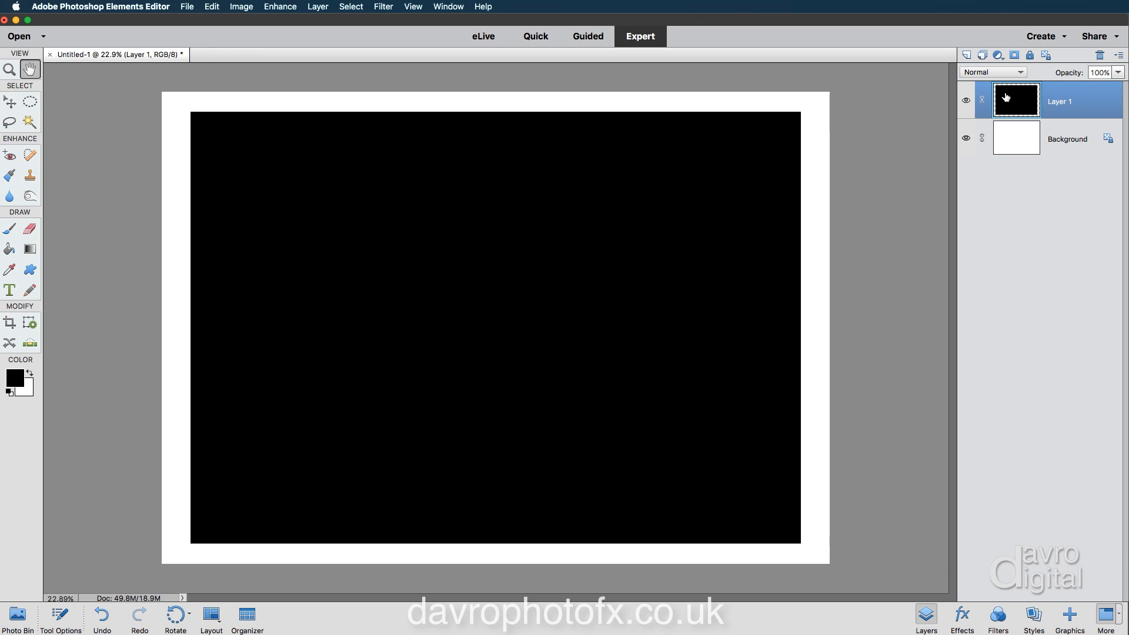
mouse_move(1012, 98)
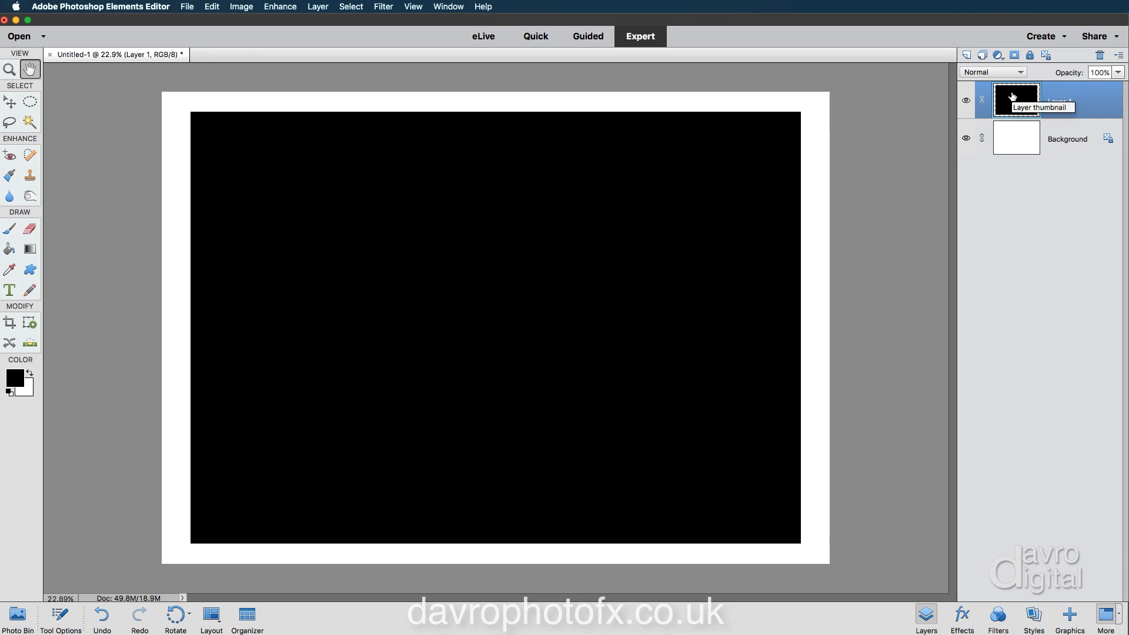
mouse_move(1003, 94)
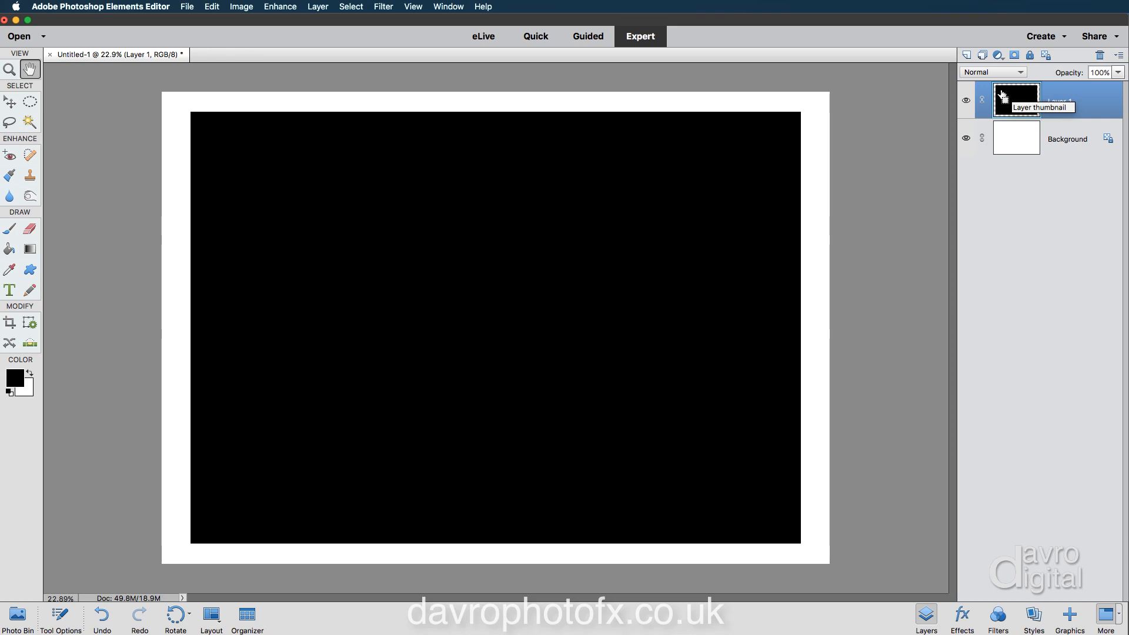
- Load Layer 1's black rectangle as a selection from its layer thumbnail
left_click(1015, 99)
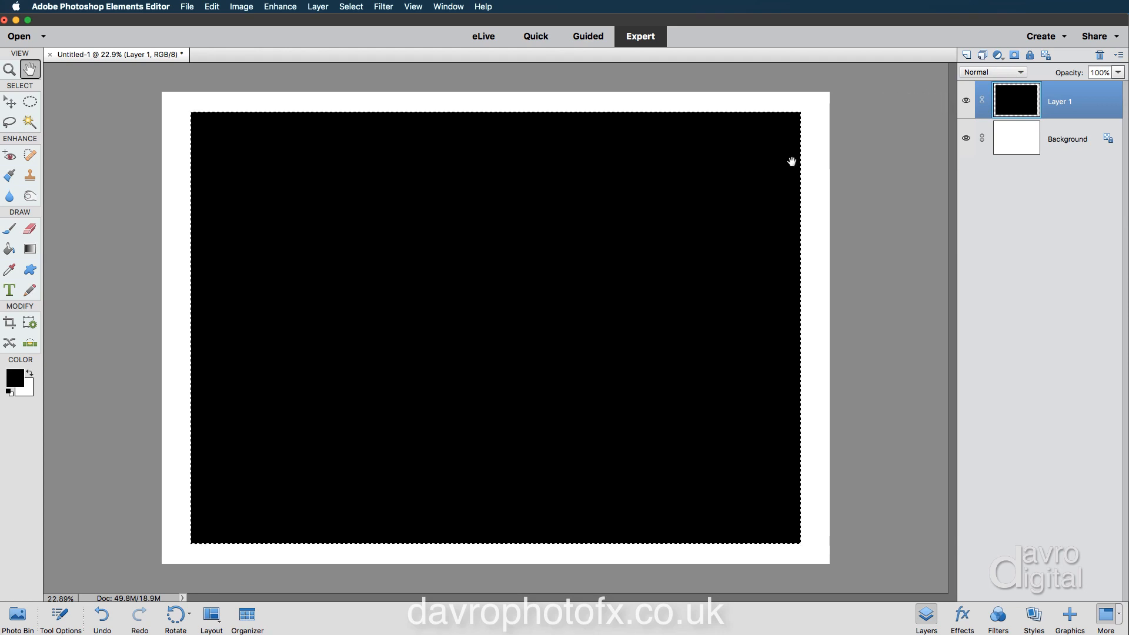
mouse_move(424, 189)
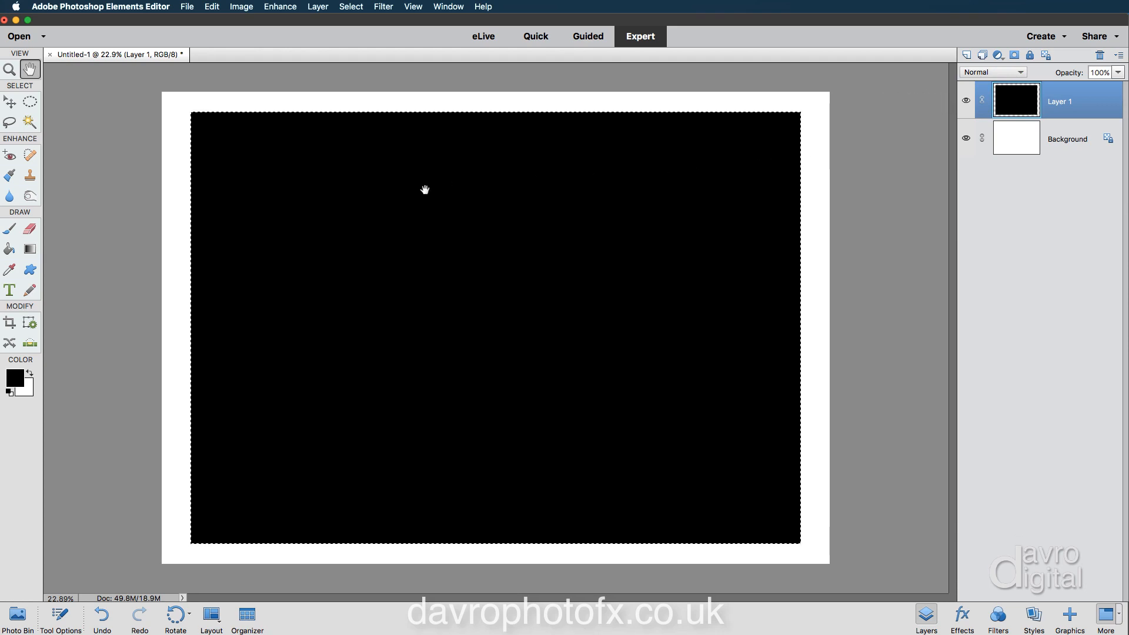
mouse_move(276, 138)
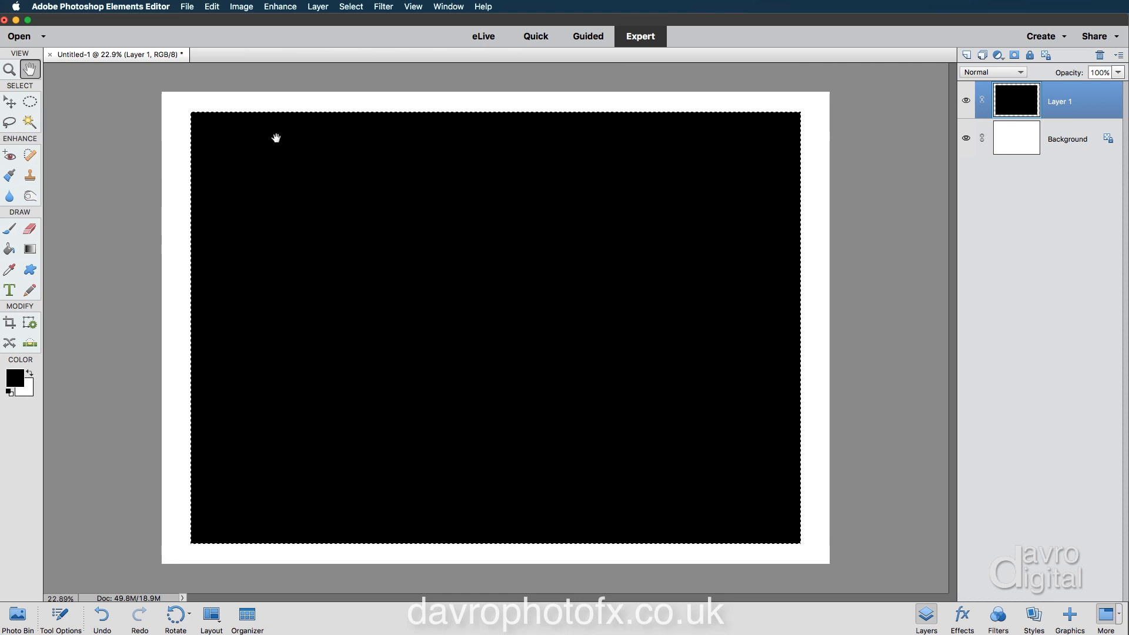
mouse_move(248, 120)
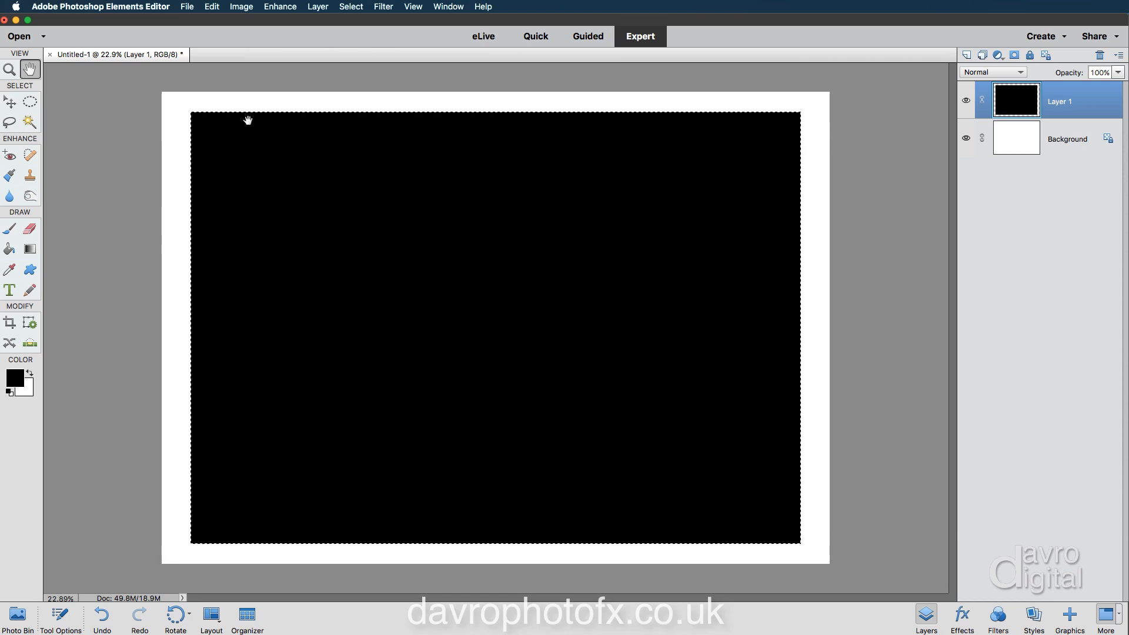
mouse_move(251, 104)
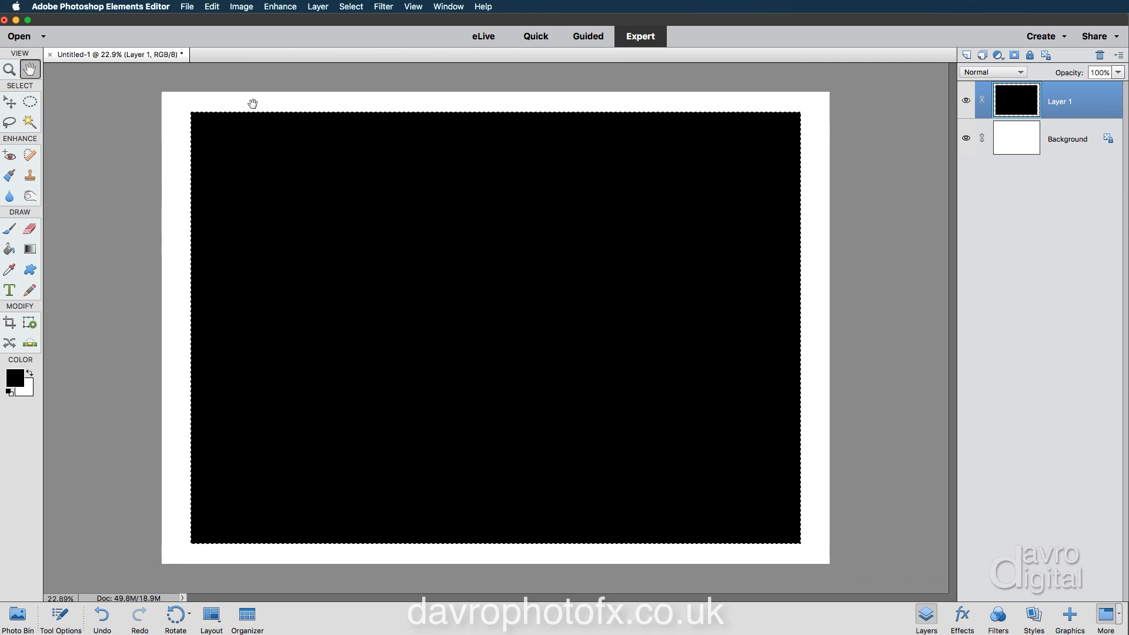
mouse_move(85, 452)
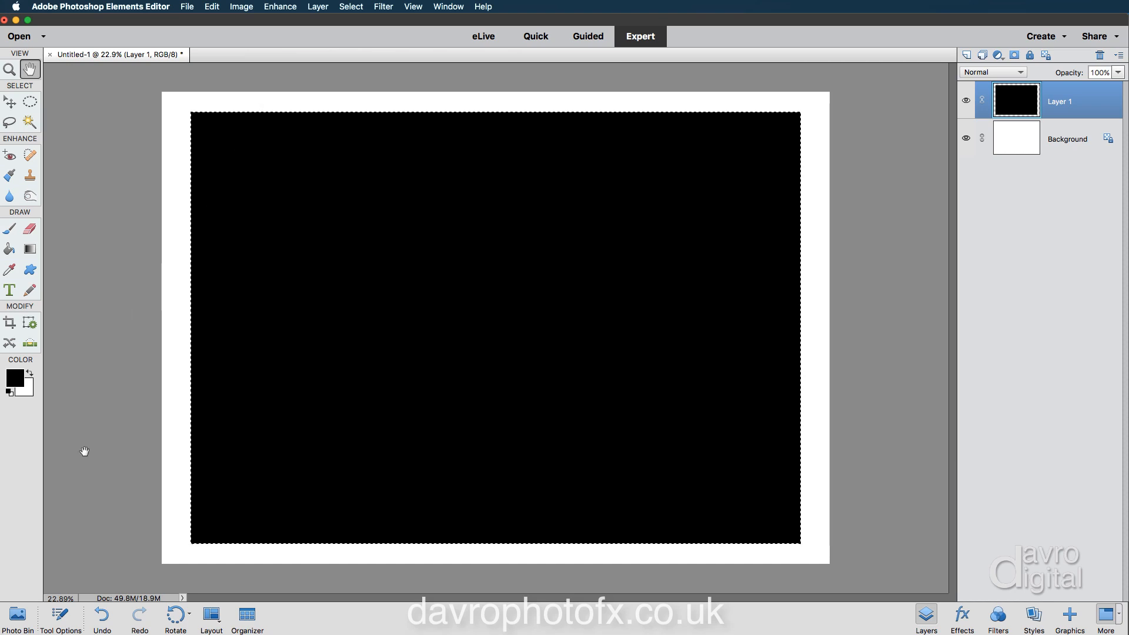
- Switch to the Gradient tool and load the Copper preset in the Gradient Editor
left_click(29, 248)
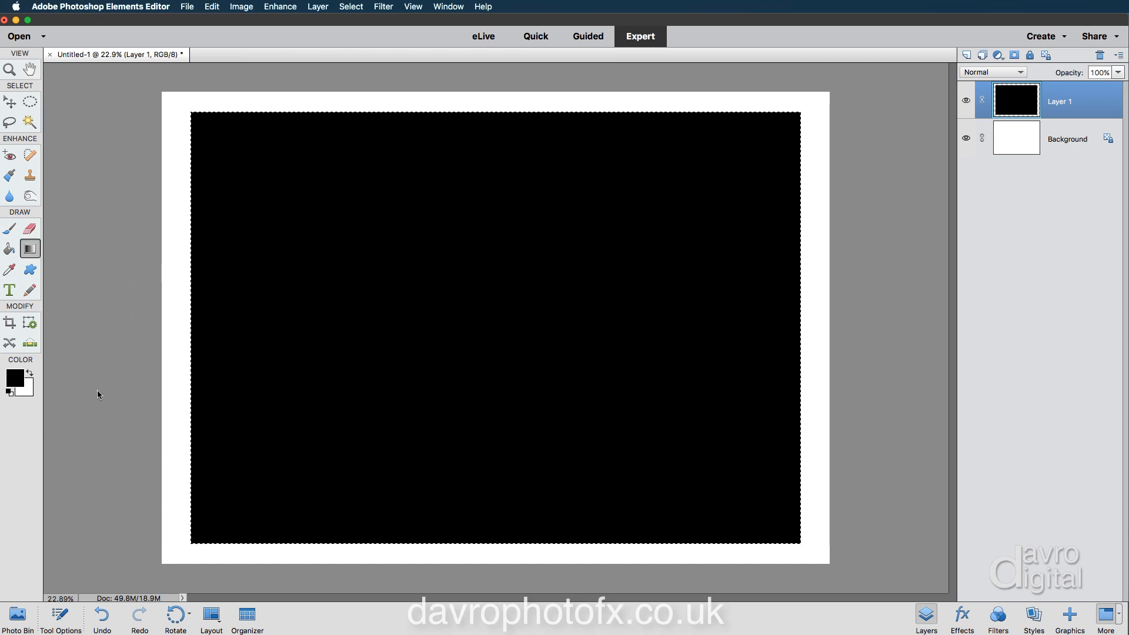
left_click(60, 616)
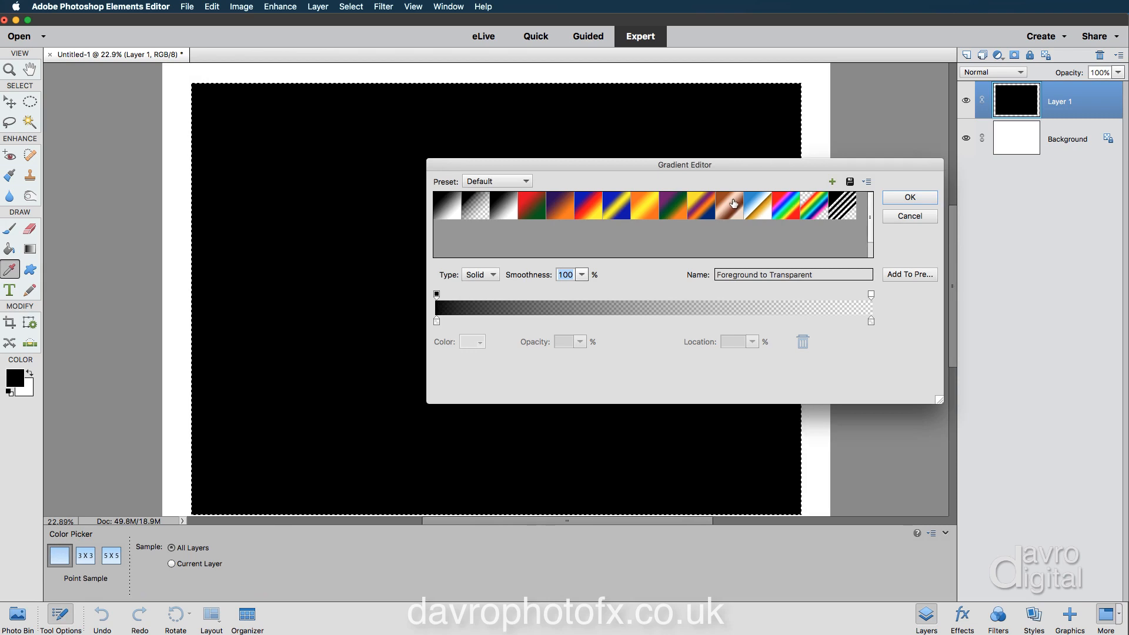
left_click(732, 204)
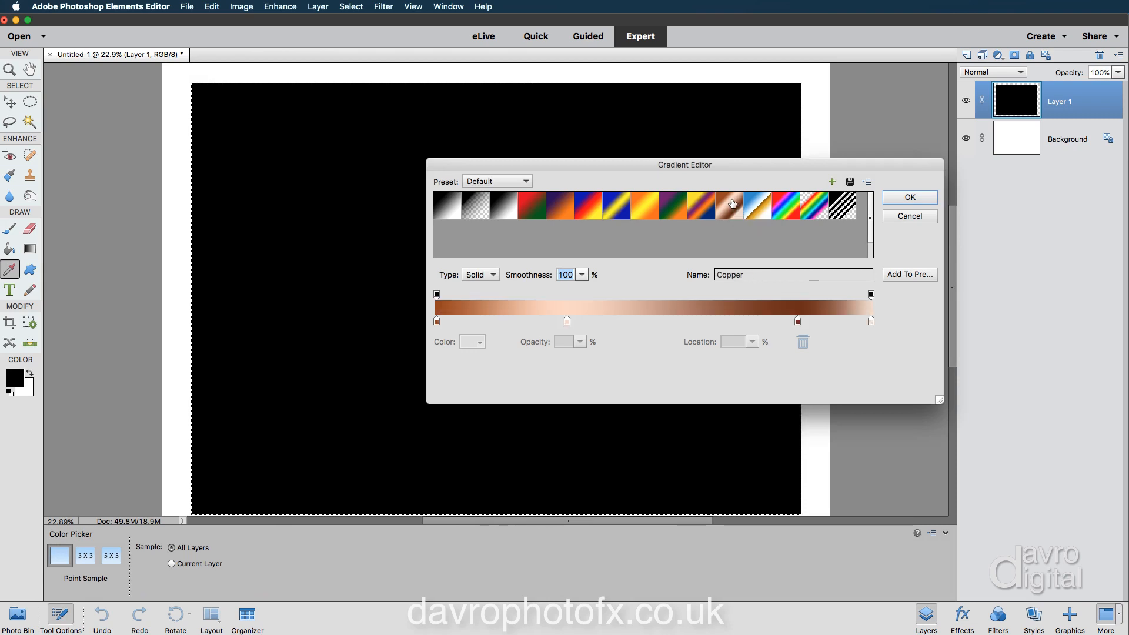
mouse_move(715, 298)
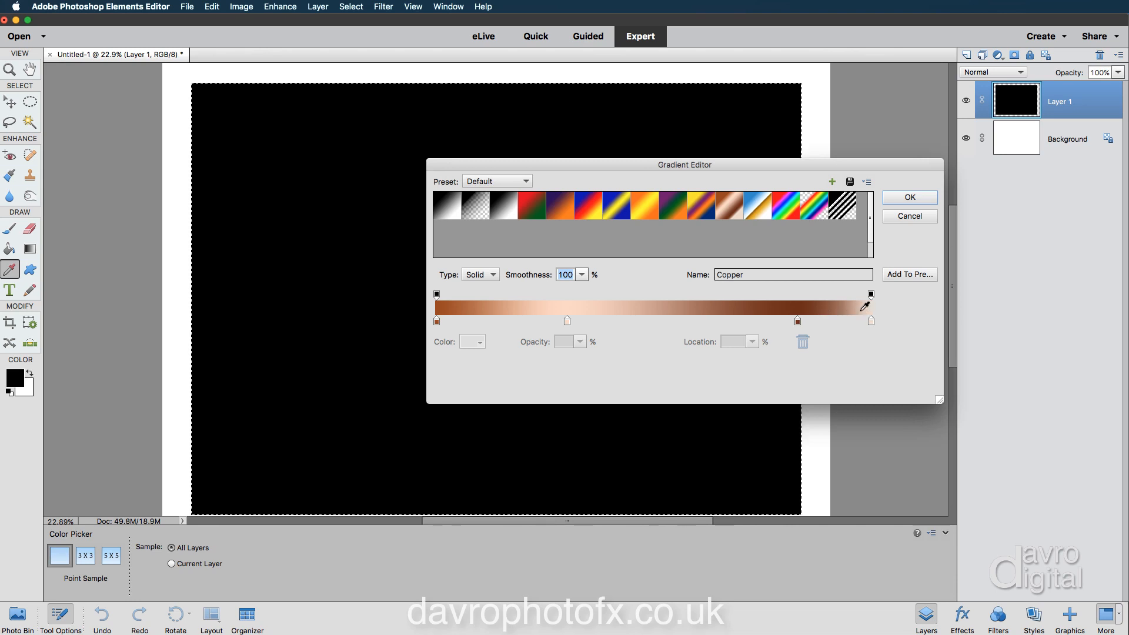
mouse_move(870, 319)
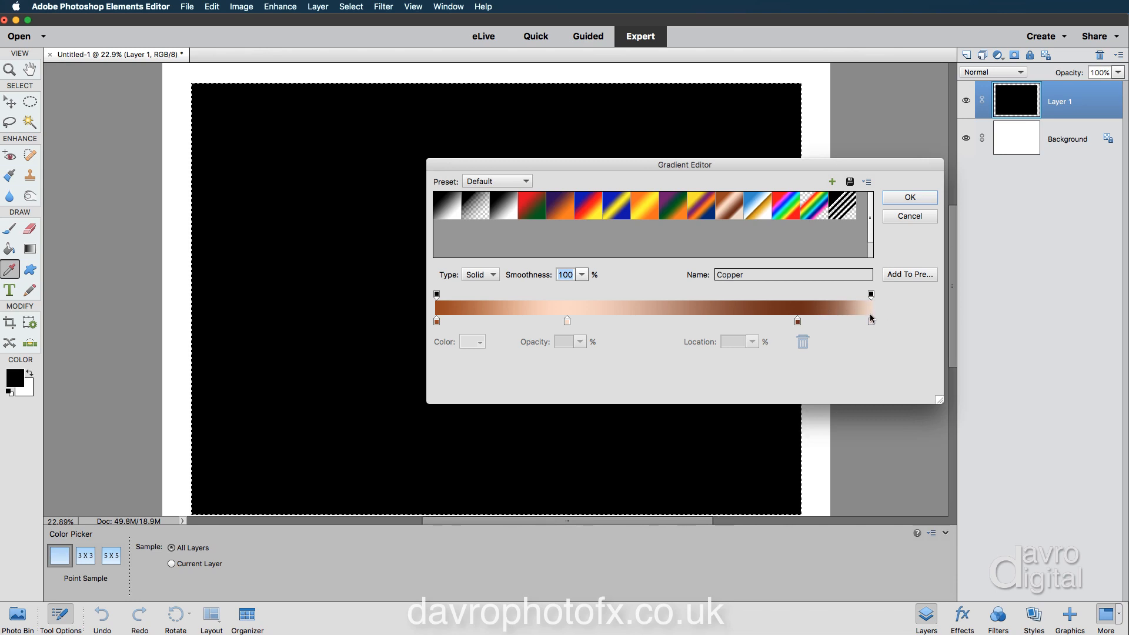
mouse_move(871, 320)
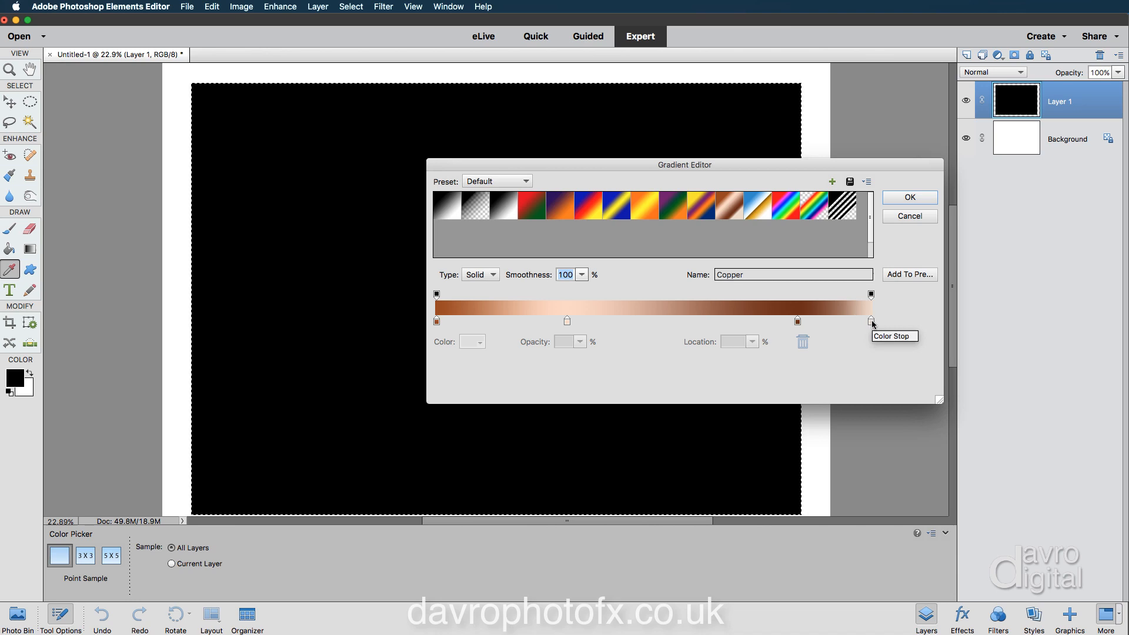
- Delete the gradient's last colour stop and select the dark brown stop at 84%
left_click(870, 320)
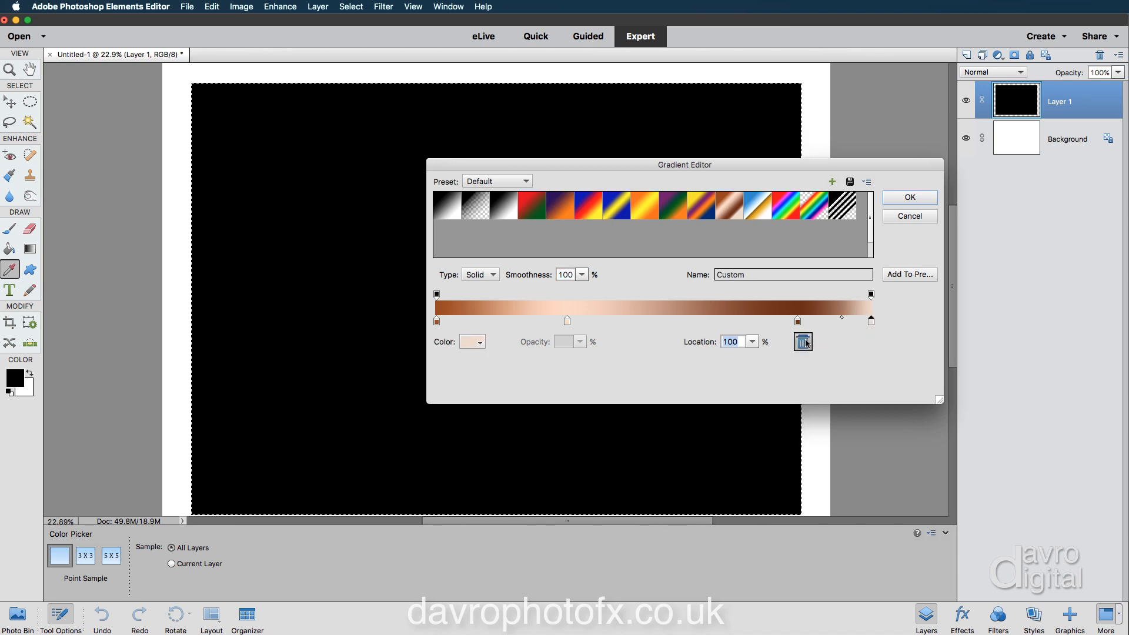
left_click(801, 341)
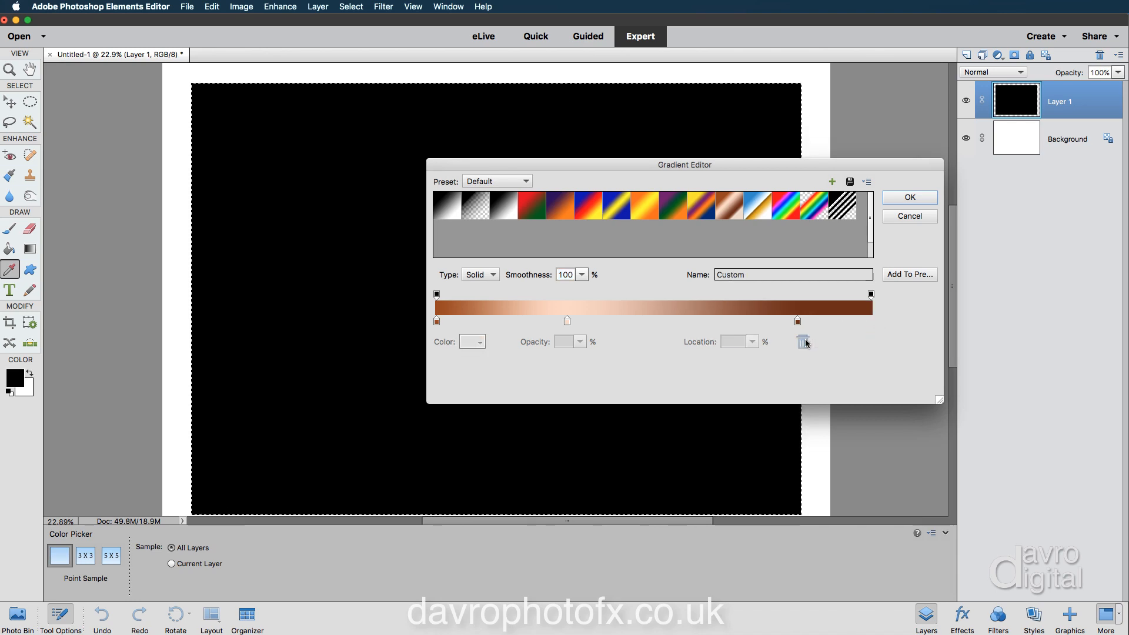
left_click(797, 320)
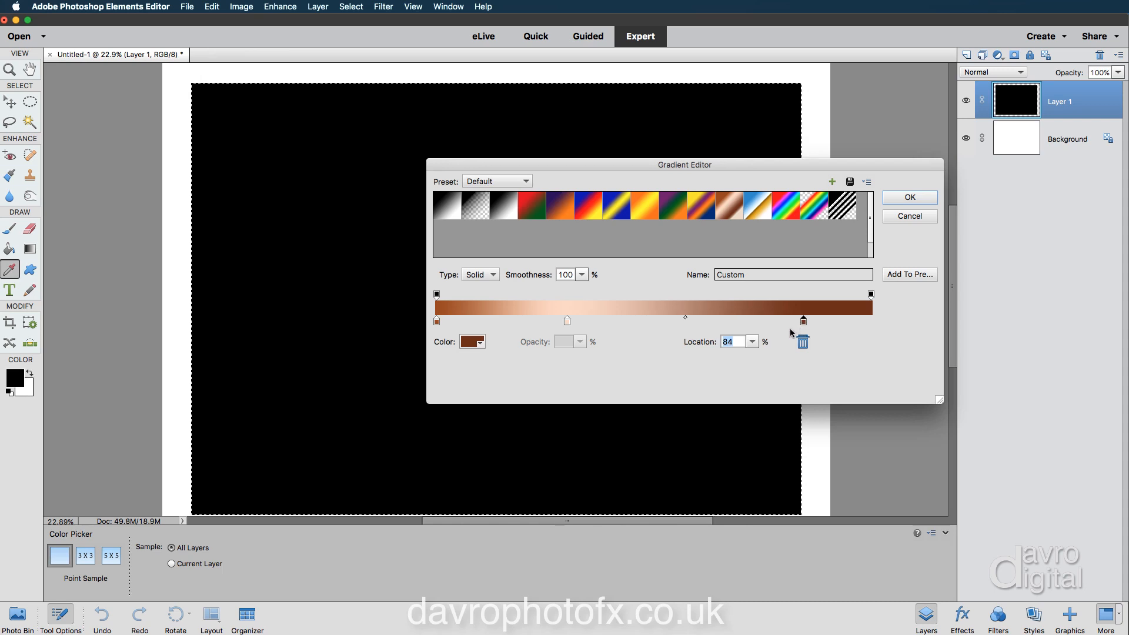
mouse_move(698, 335)
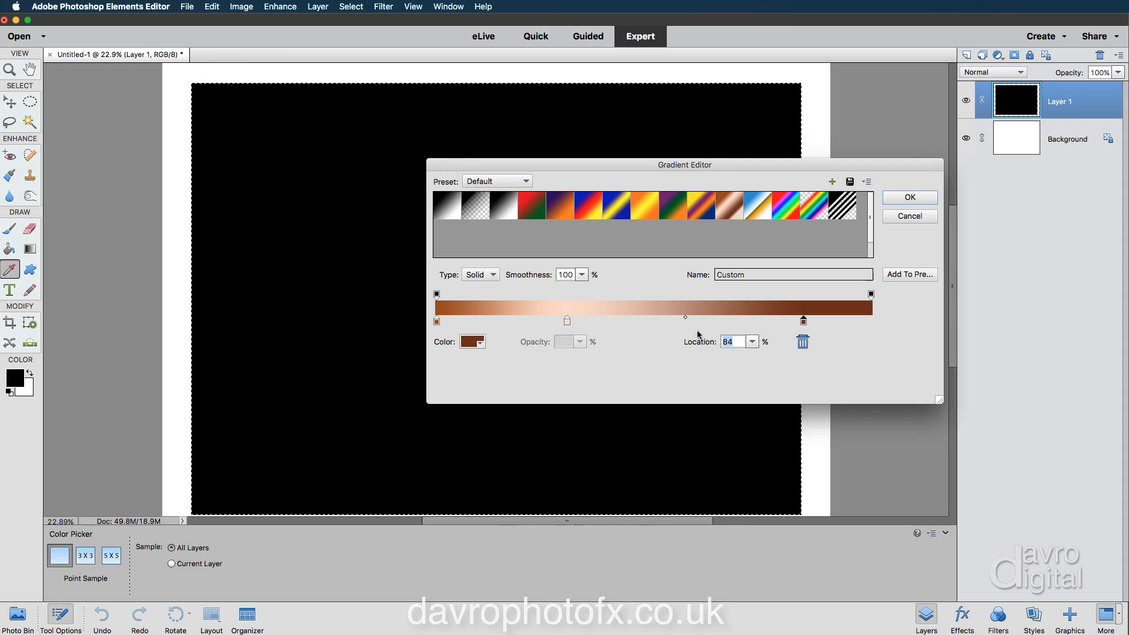
mouse_move(701, 342)
type("100")
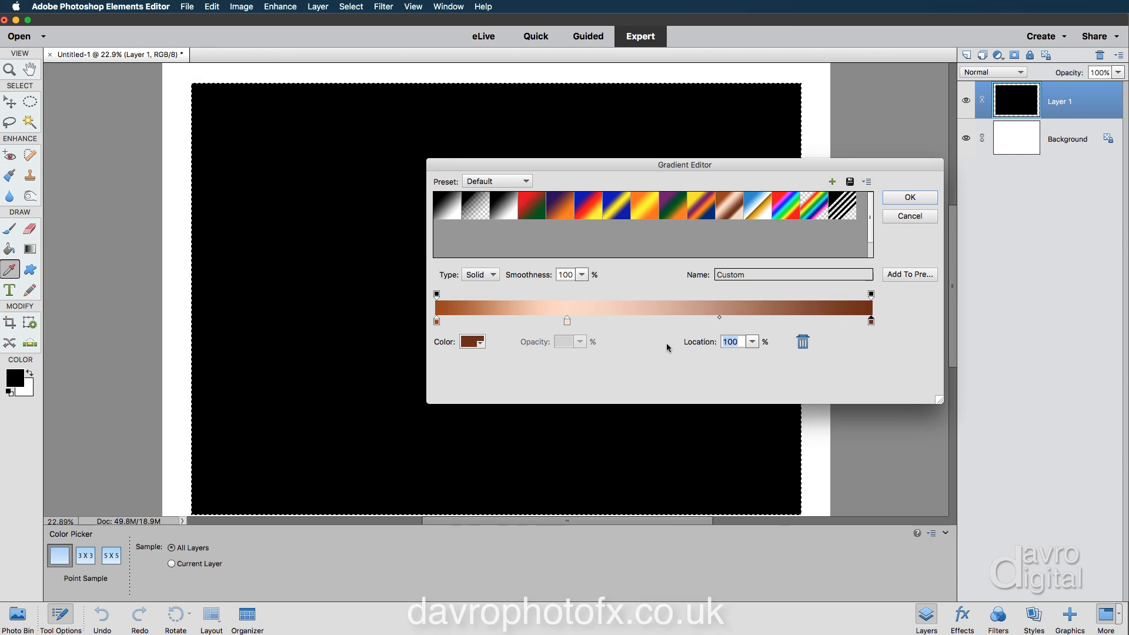
mouse_move(566, 324)
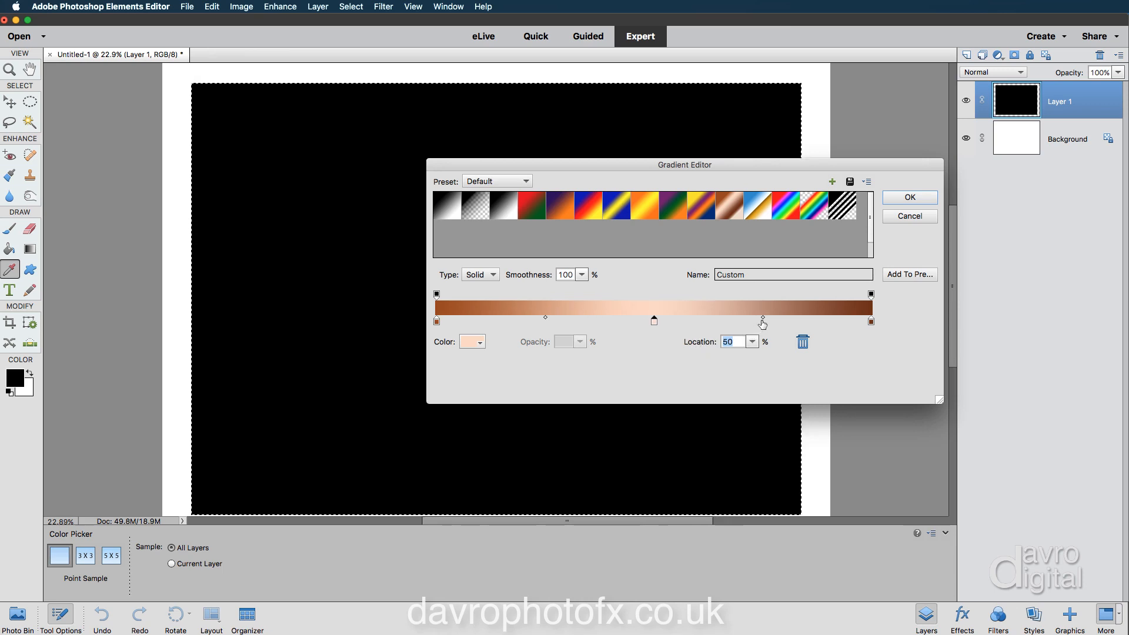
mouse_move(761, 321)
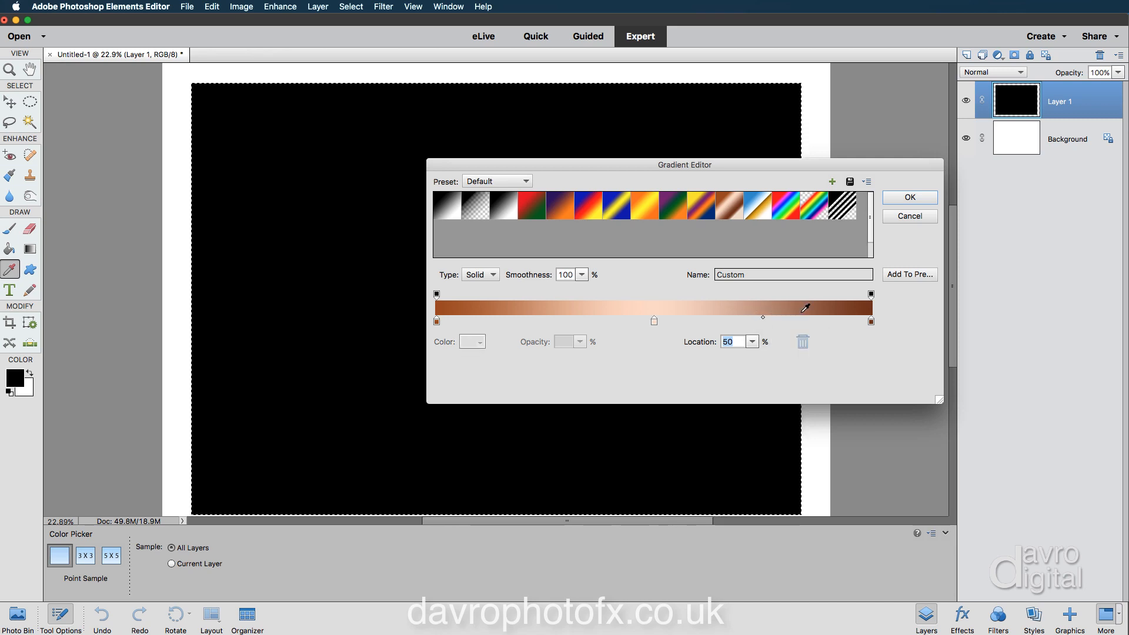
mouse_move(776, 300)
type("60")
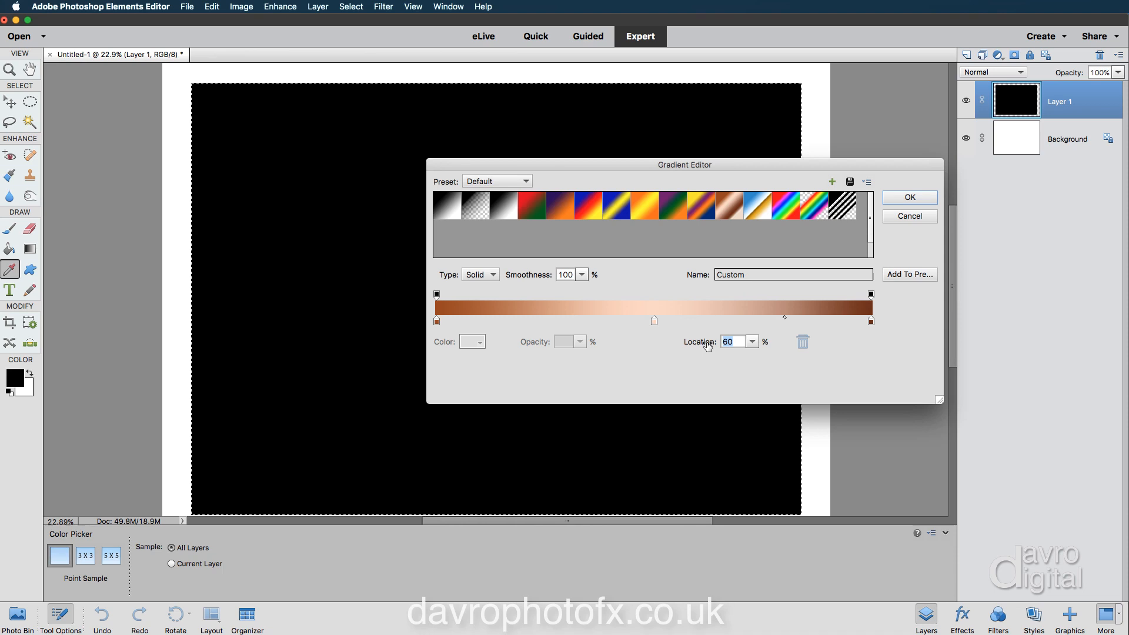
mouse_move(697, 369)
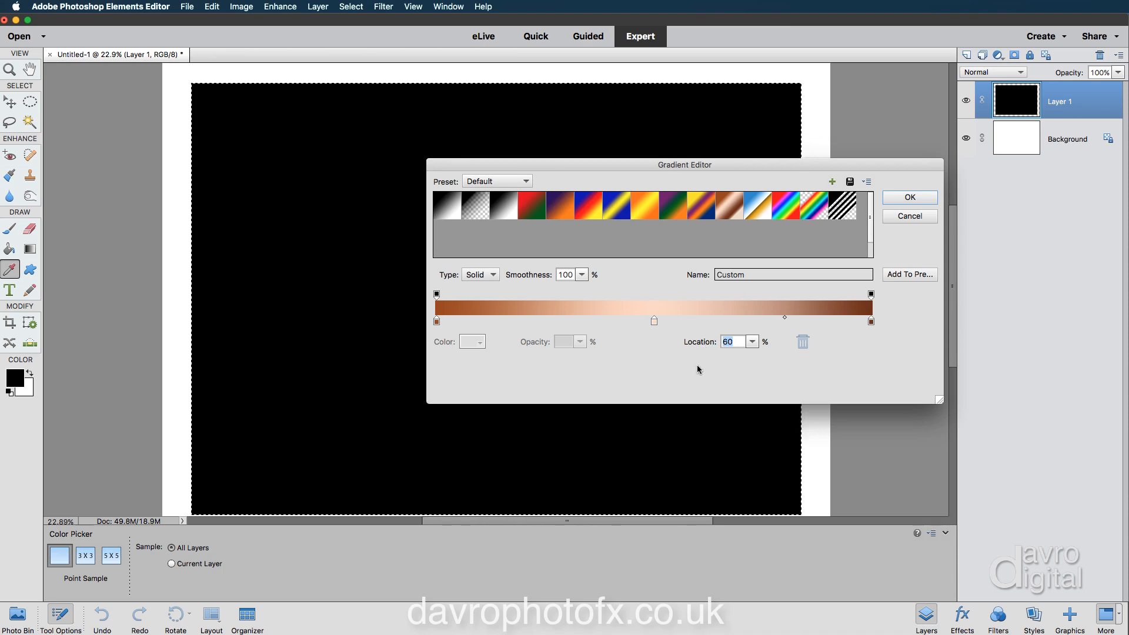
mouse_move(739, 307)
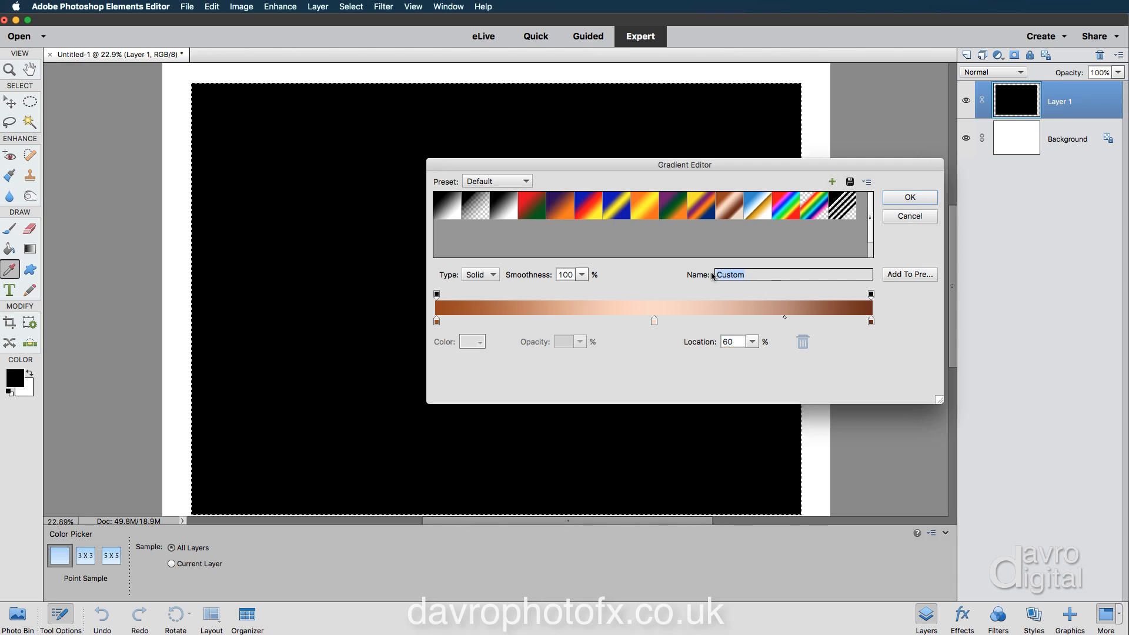
- Name the gradient 'my copper', add it to the presets and accept it
type("my cop")
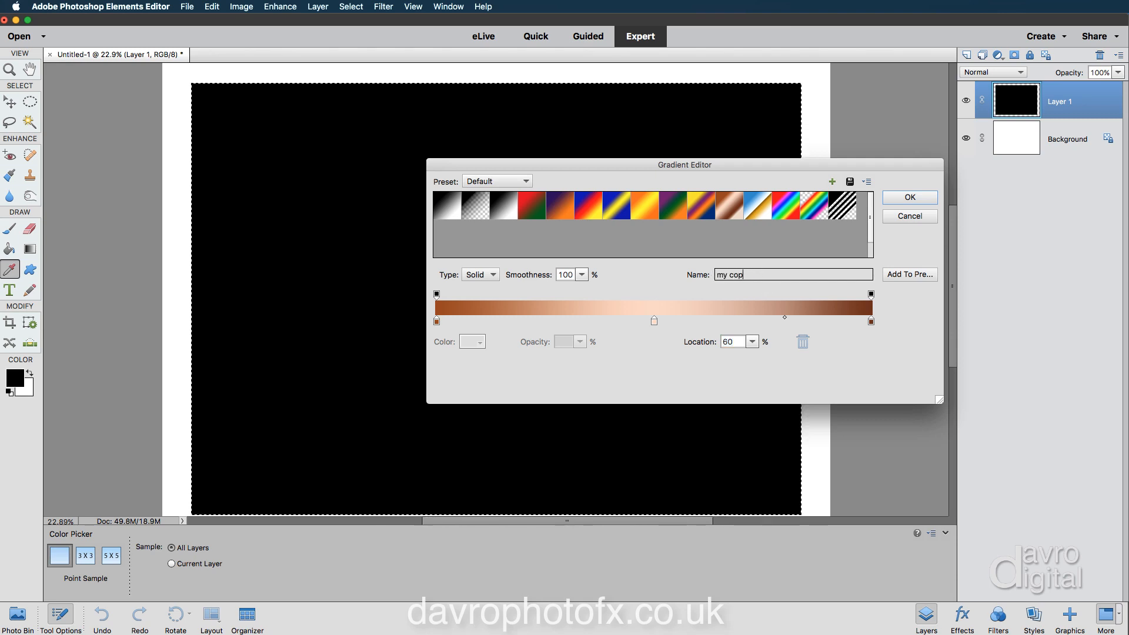
type("per")
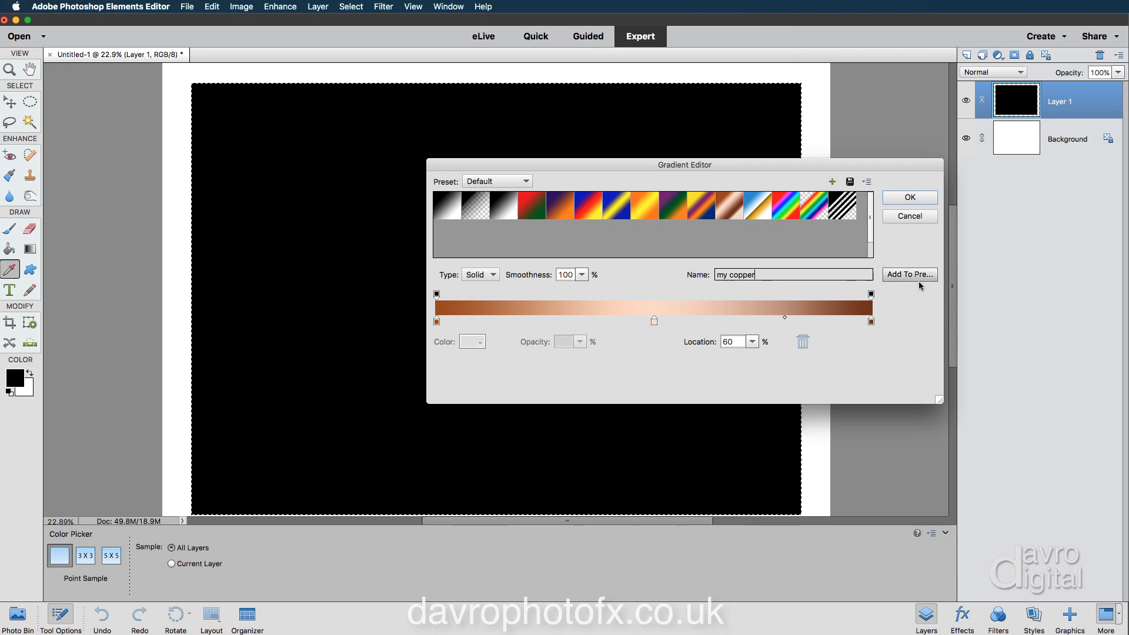
left_click(909, 274)
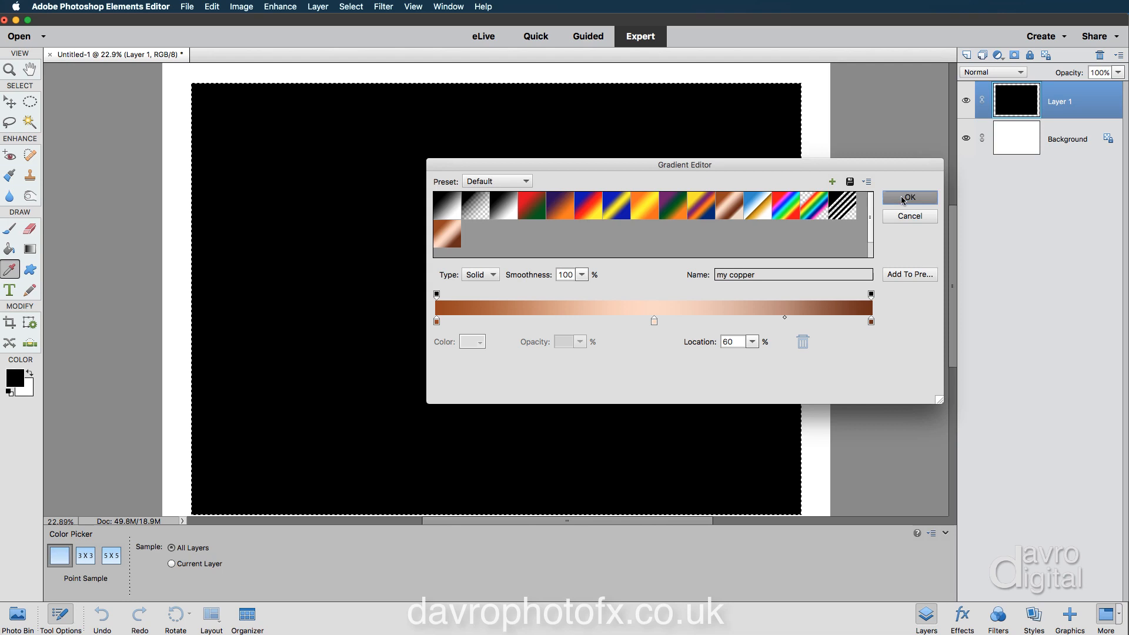
left_click(909, 197)
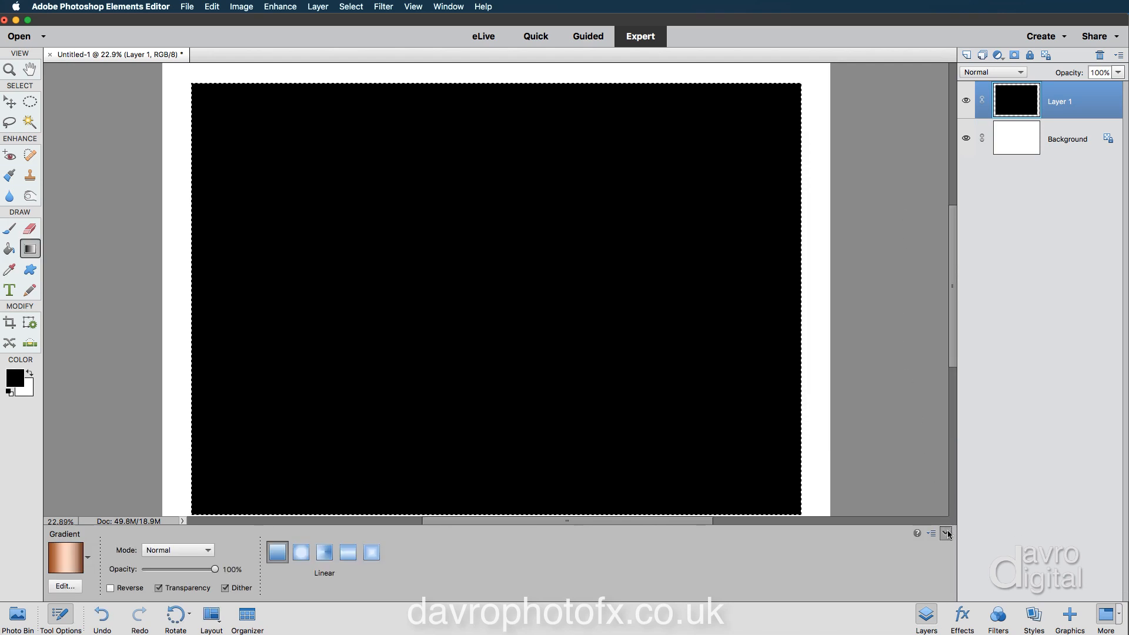
- Hide the Gradient tool options after filling the sheet with the my copper gradient
left_click(948, 534)
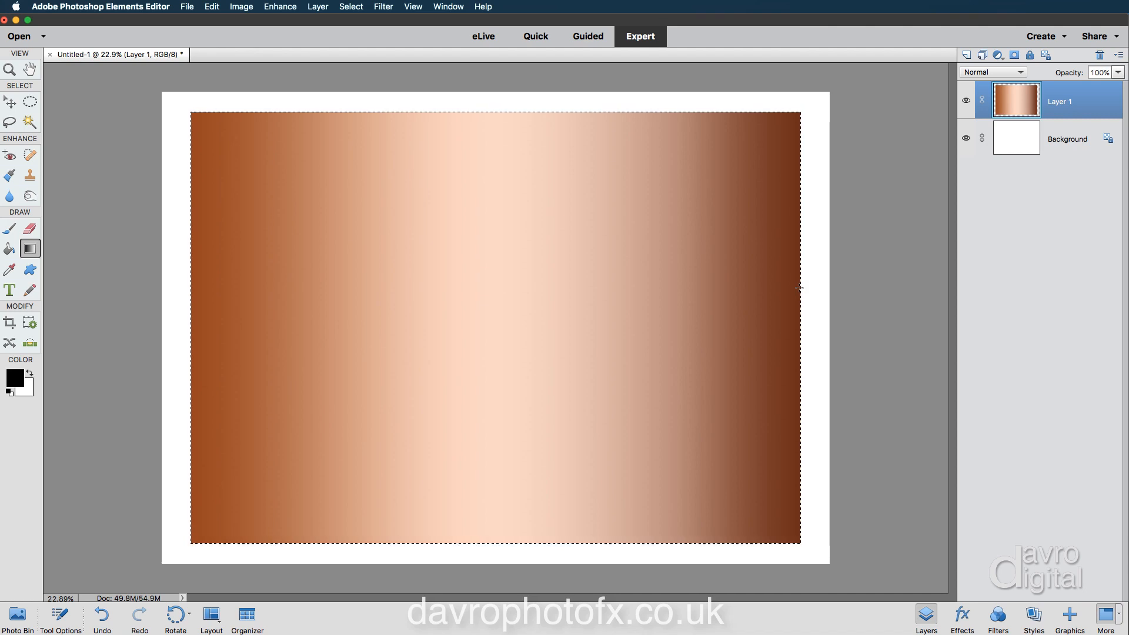
mouse_move(571, 292)
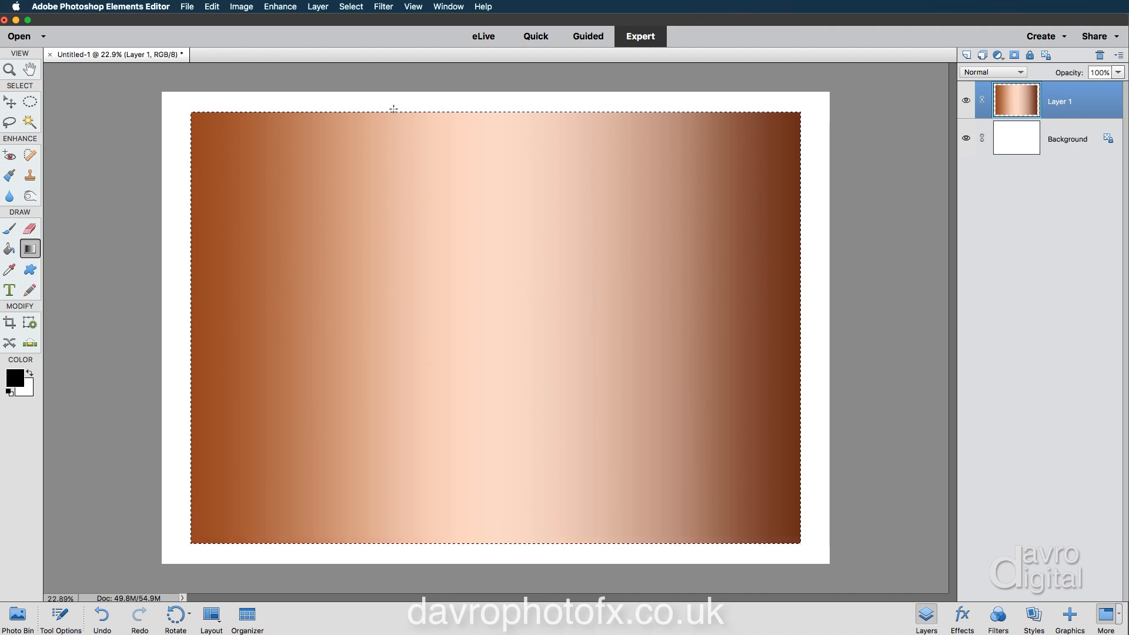
- Apply Add Noise at 12.03%, Uniform, Monochromatic, to the copper gradient
left_click(383, 7)
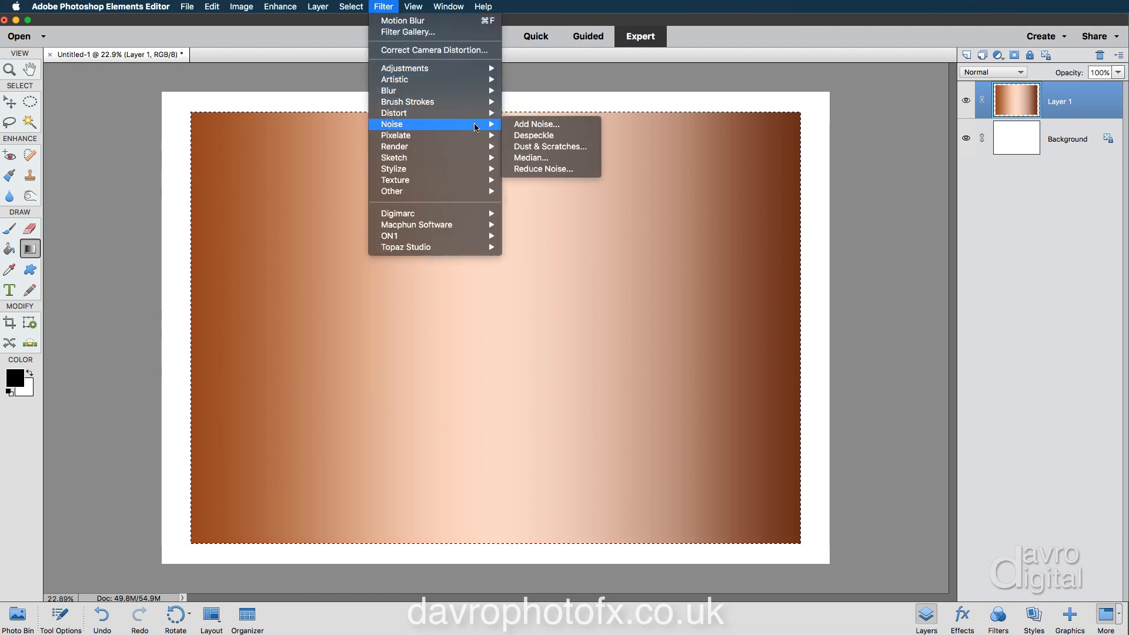
left_click(536, 124)
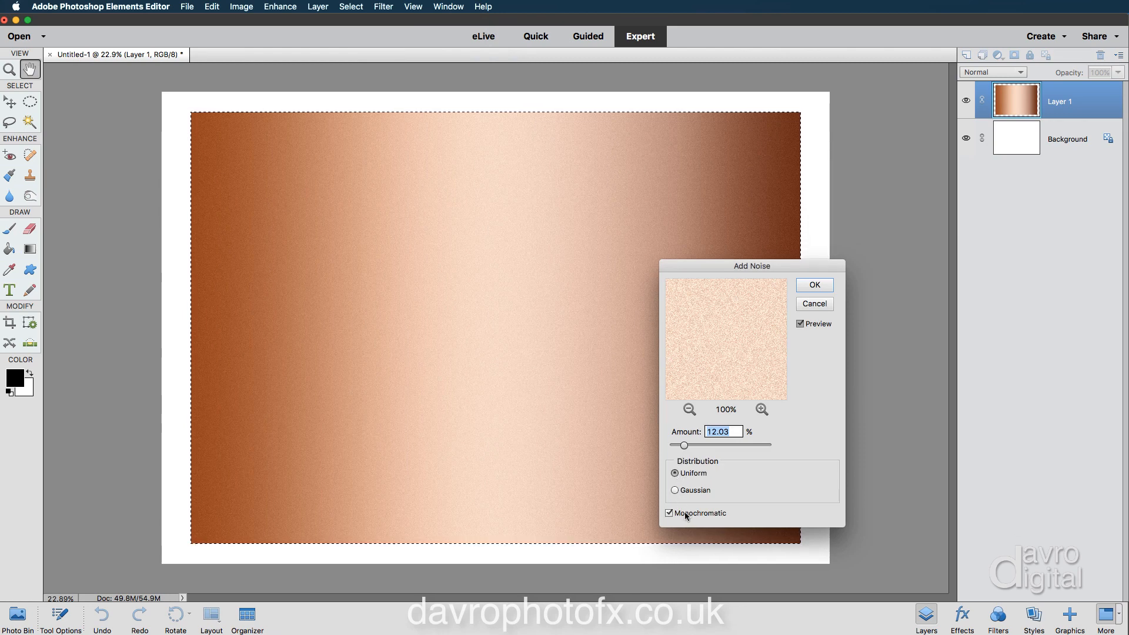
mouse_move(729, 346)
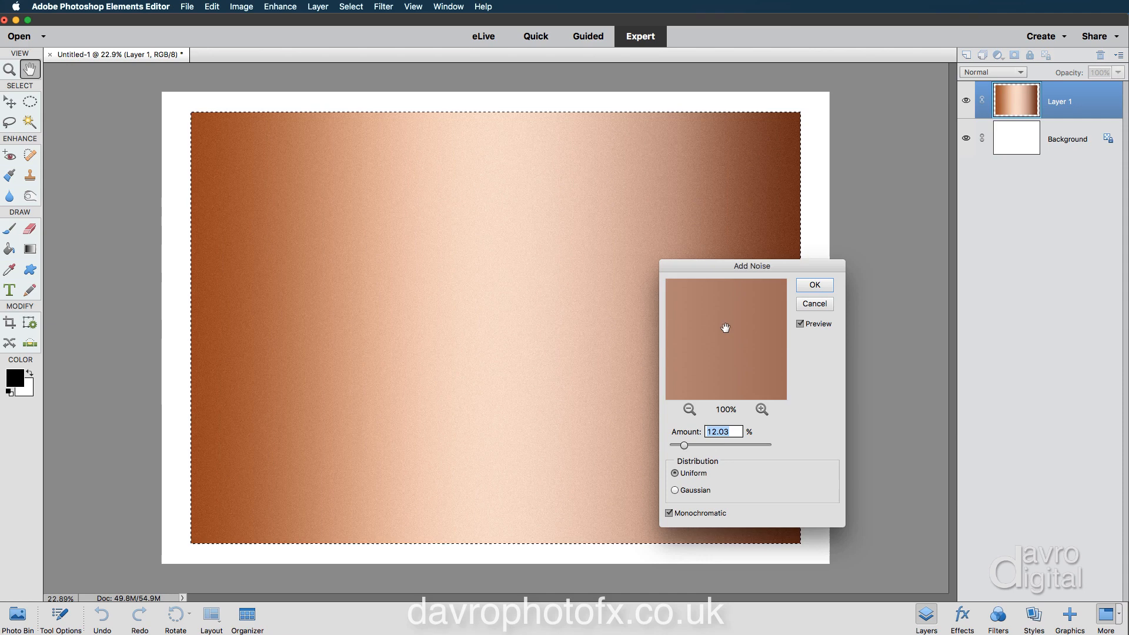
left_click(814, 284)
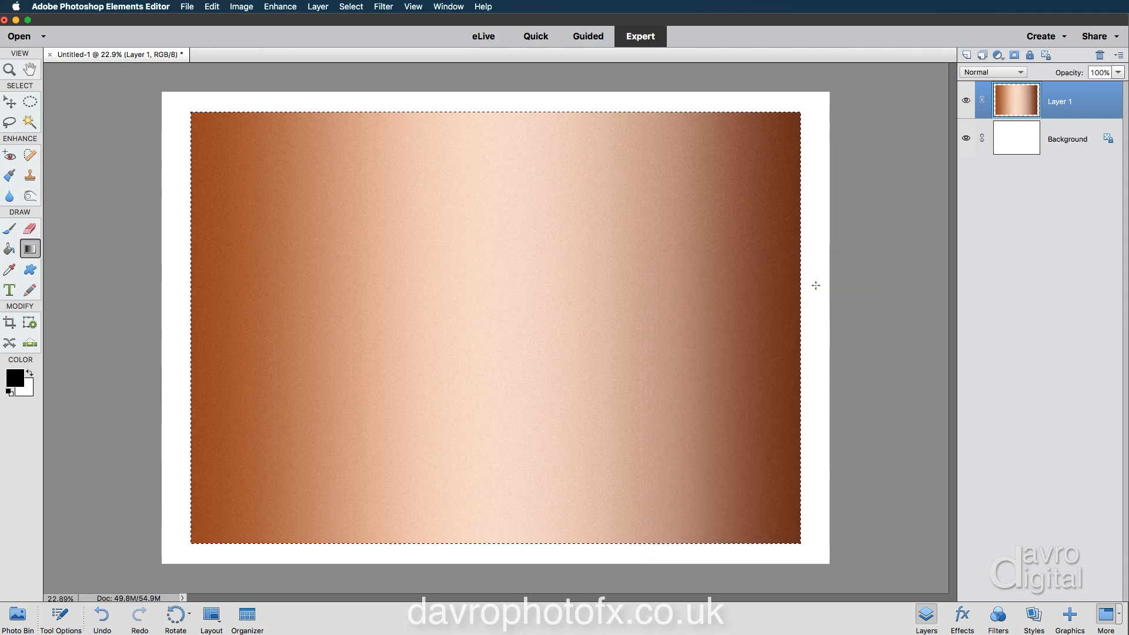
mouse_move(601, 277)
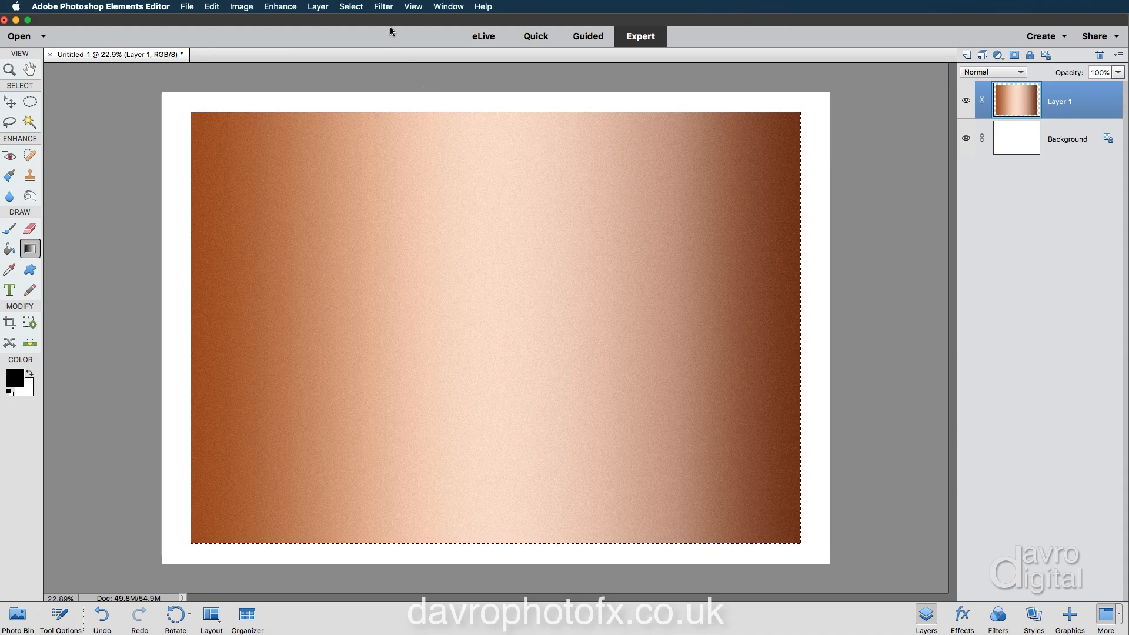
- Apply a Motion Blur at angle 0, distance 24 px, for a brushed-metal look
left_click(383, 7)
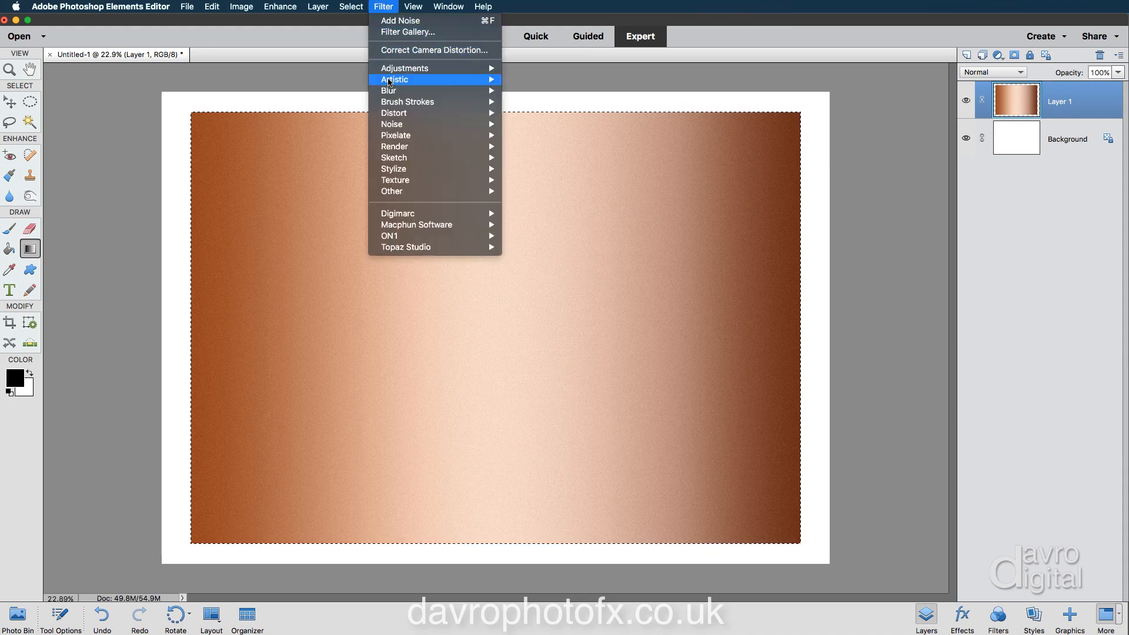
mouse_move(388, 91)
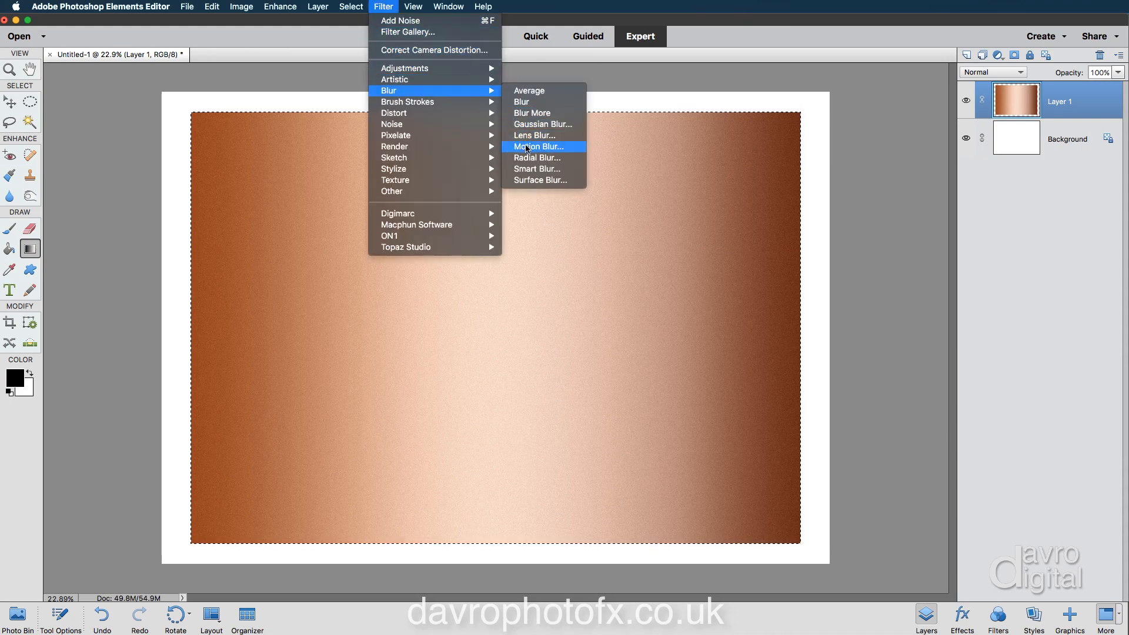
left_click(538, 146)
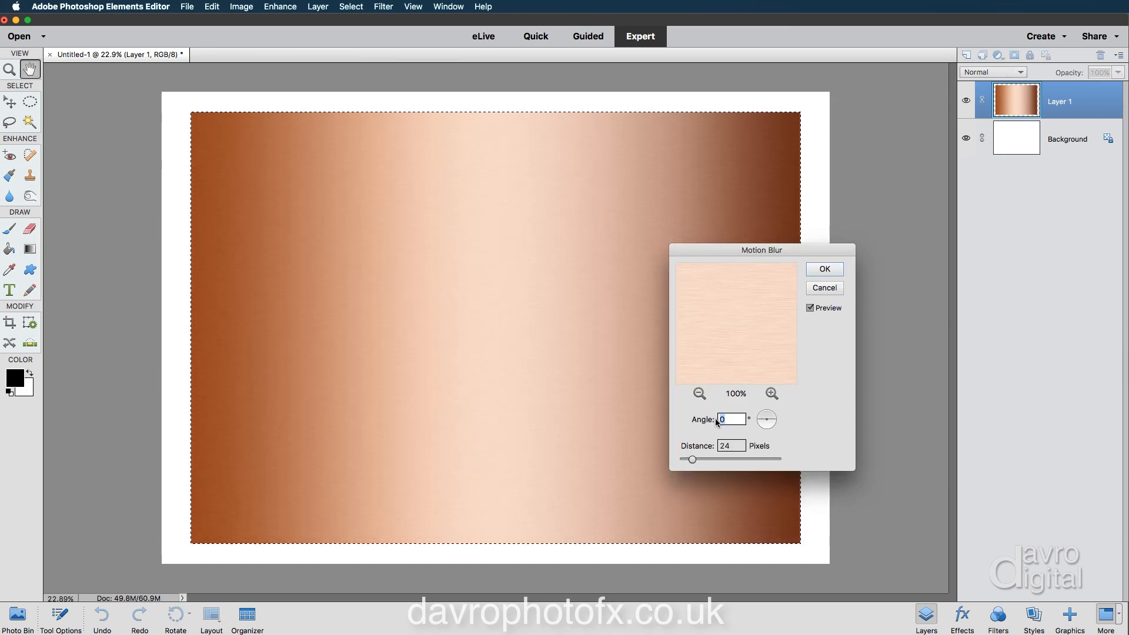
mouse_move(702, 205)
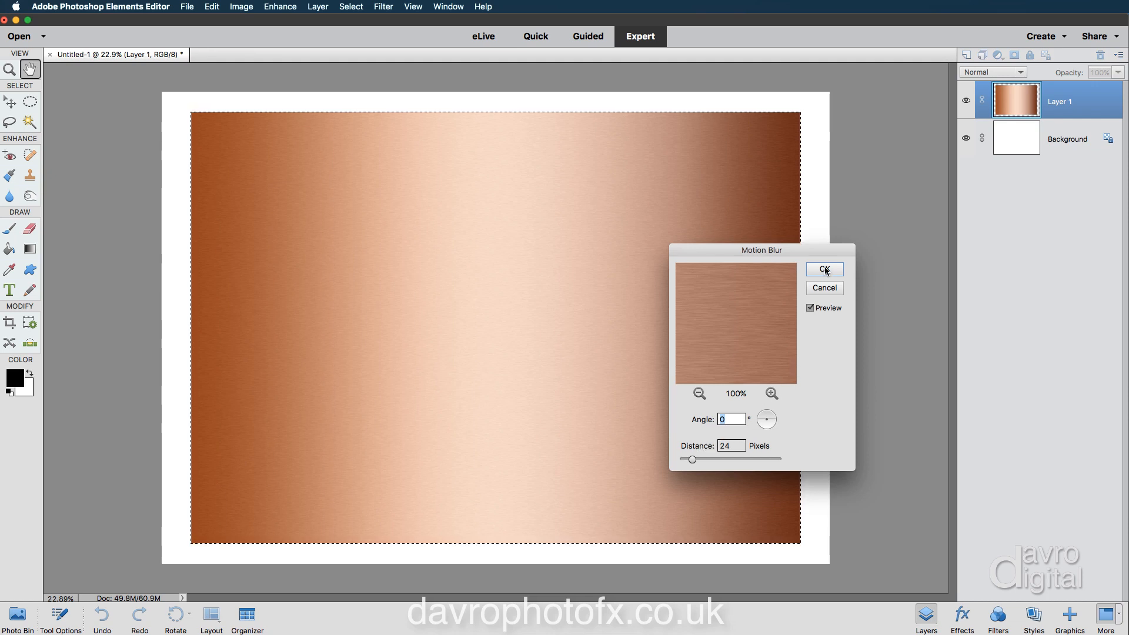
left_click(823, 269)
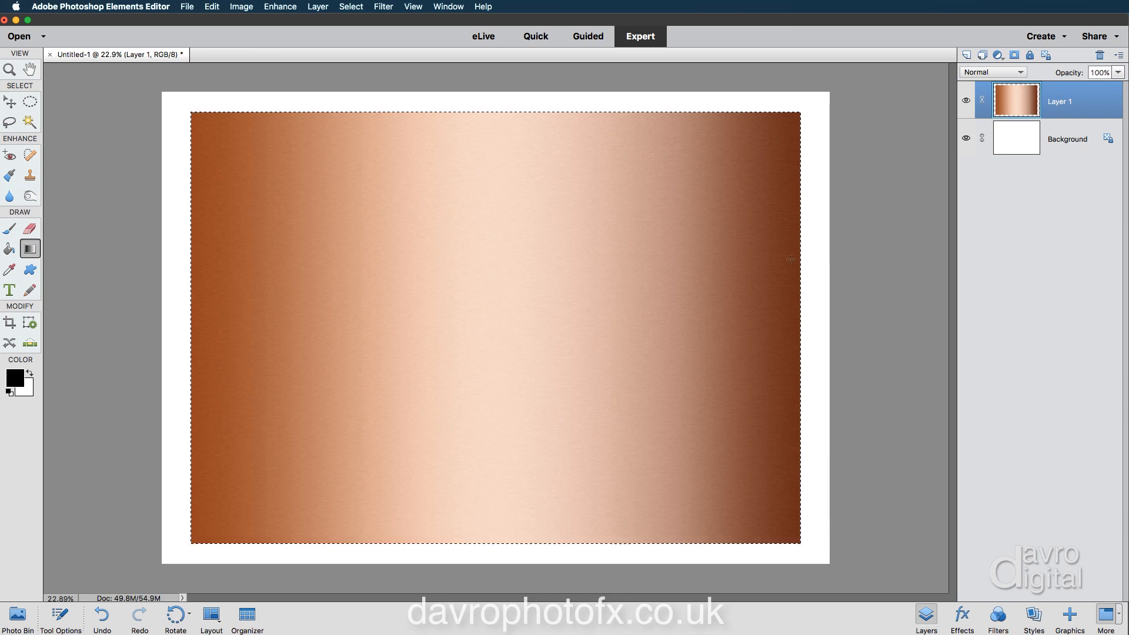
- Deselect the brushed copper sheet via Select > Deselect
left_click(350, 7)
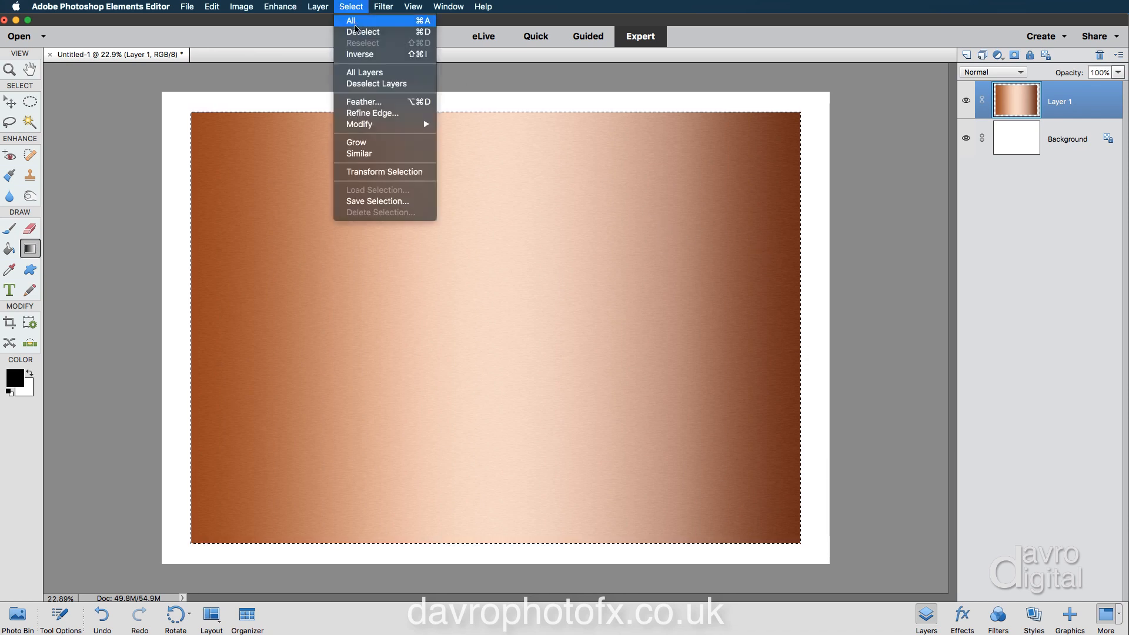
left_click(364, 31)
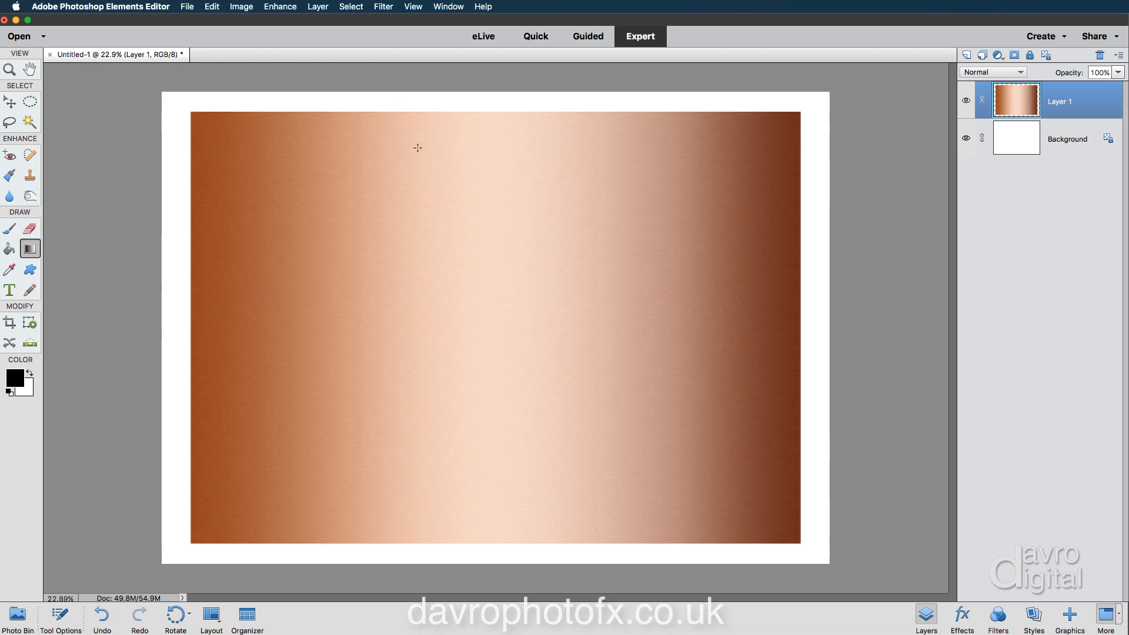
mouse_move(418, 117)
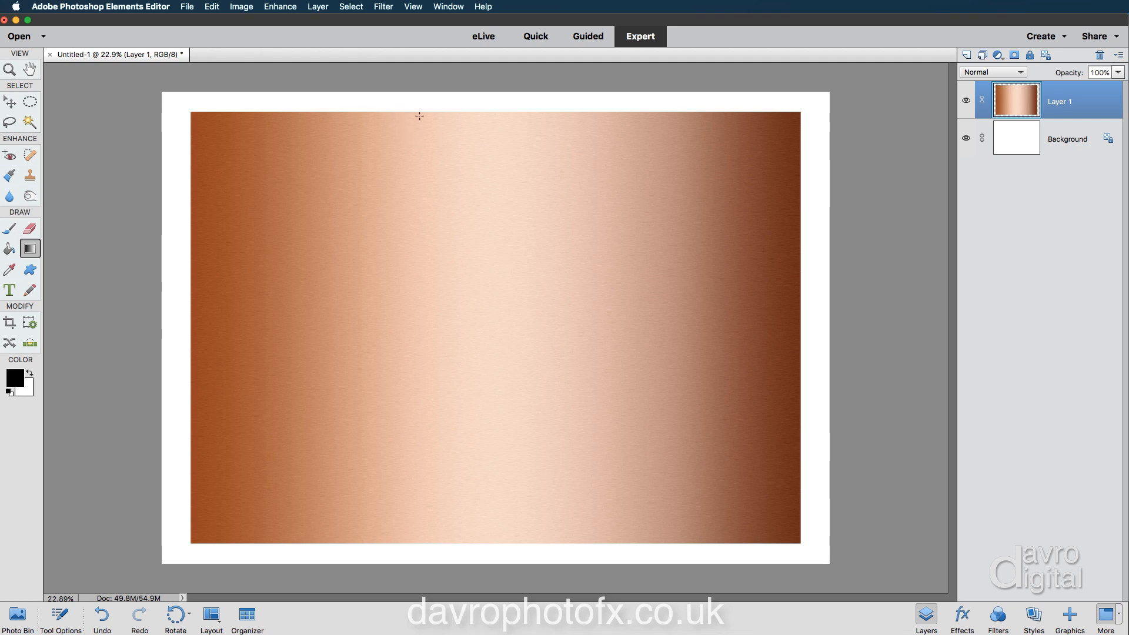
mouse_move(399, 114)
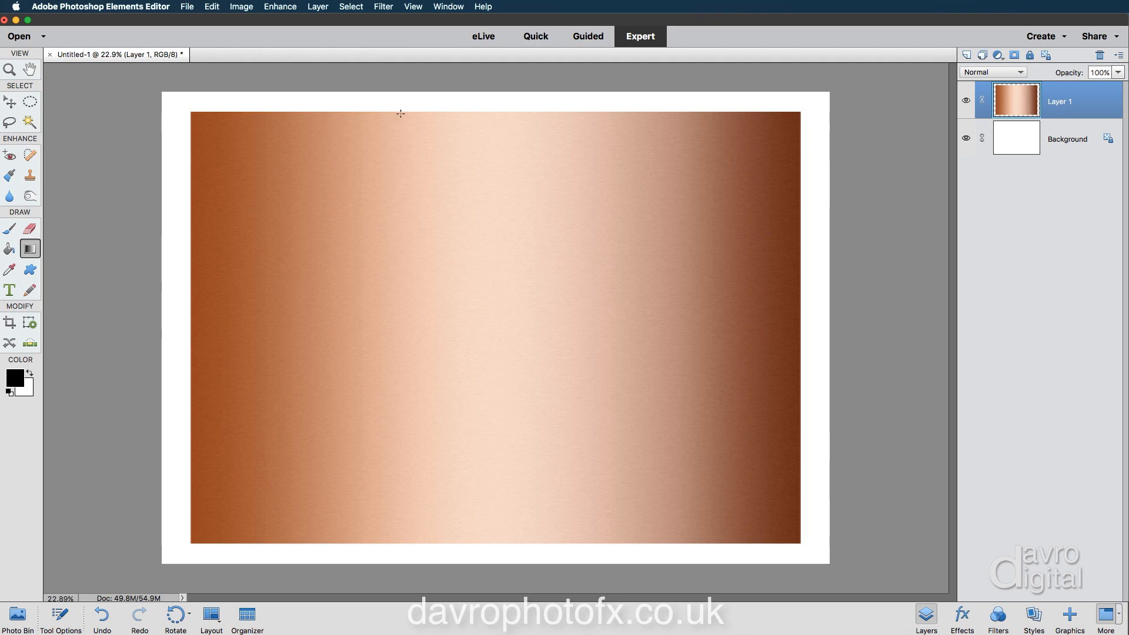
mouse_move(423, 113)
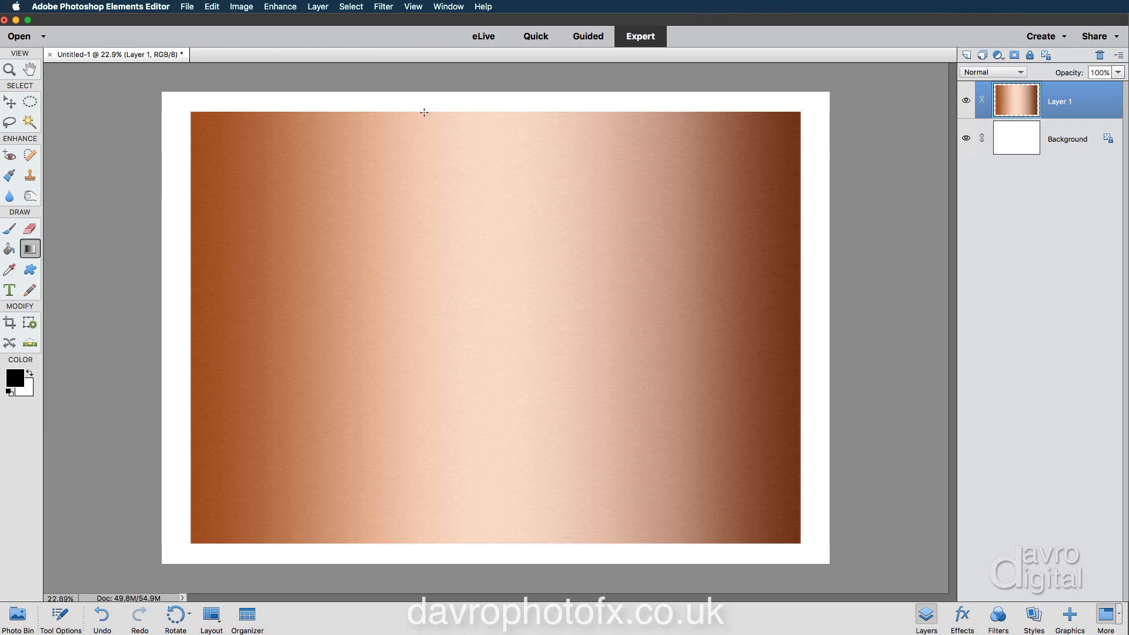
mouse_move(426, 107)
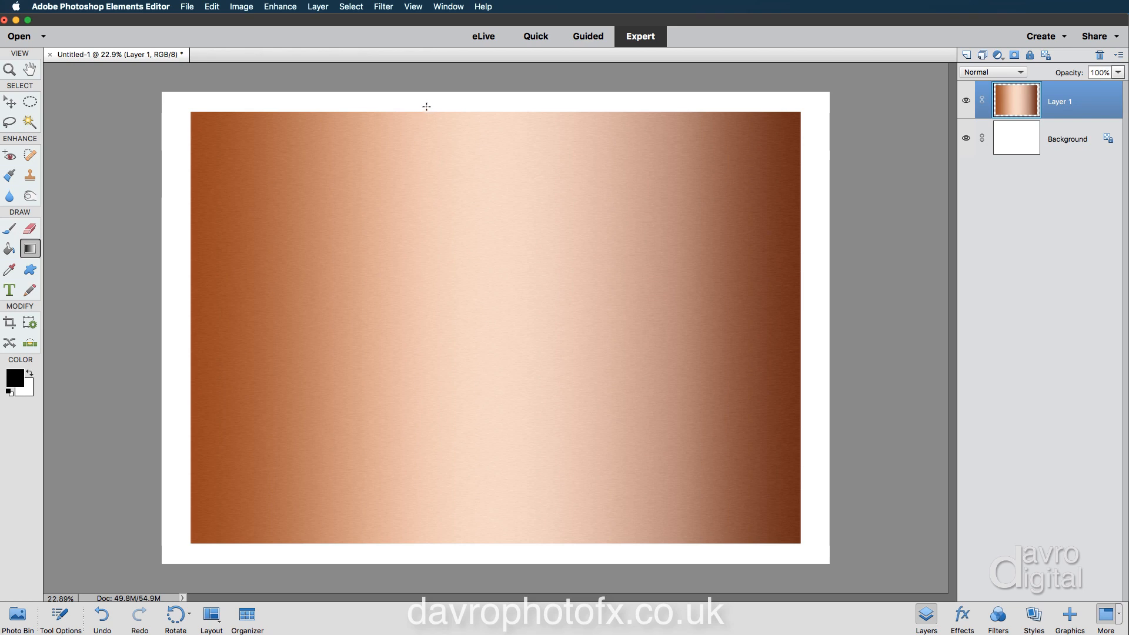
mouse_move(940, 436)
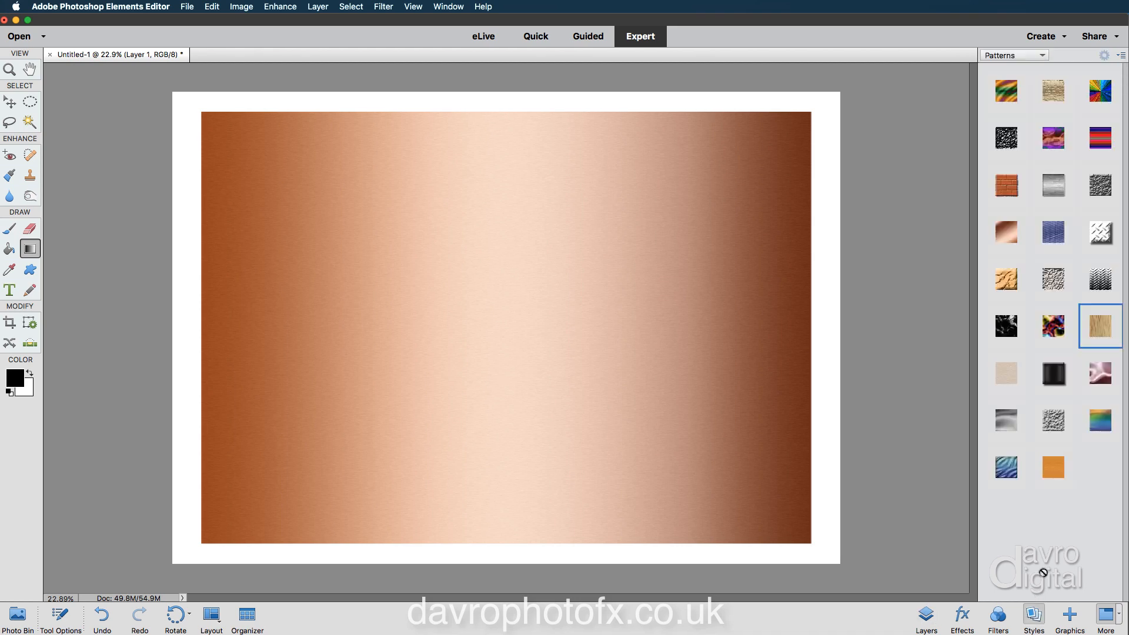
- Apply a Bevel style to the copper sheet, 18 px, direction Up
left_click(1013, 55)
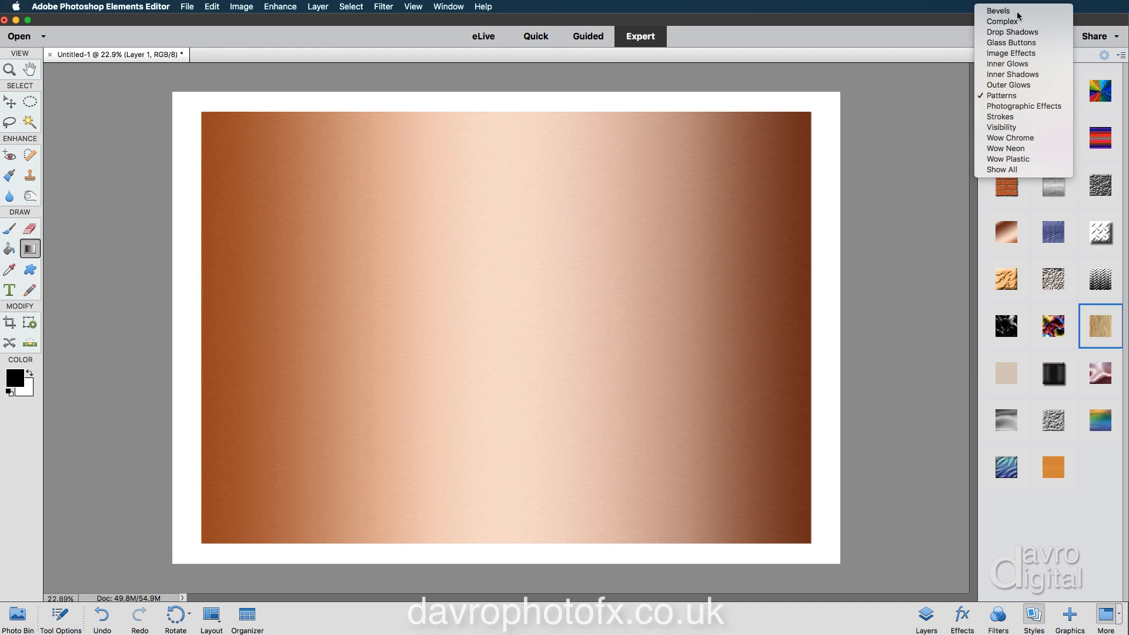
left_click(999, 10)
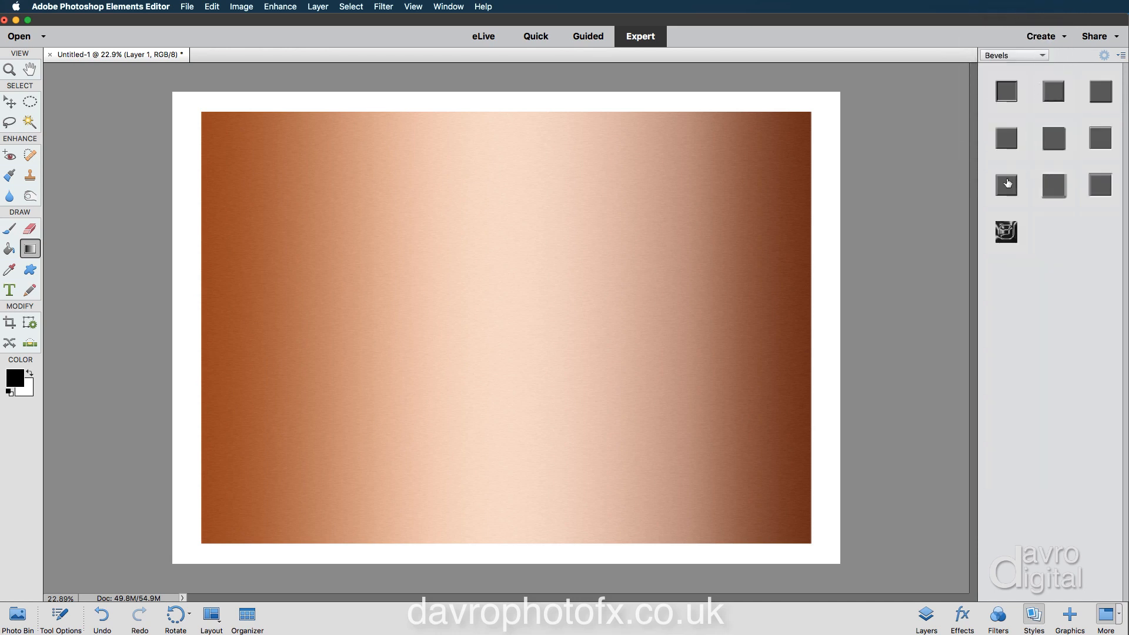
left_click(1006, 185)
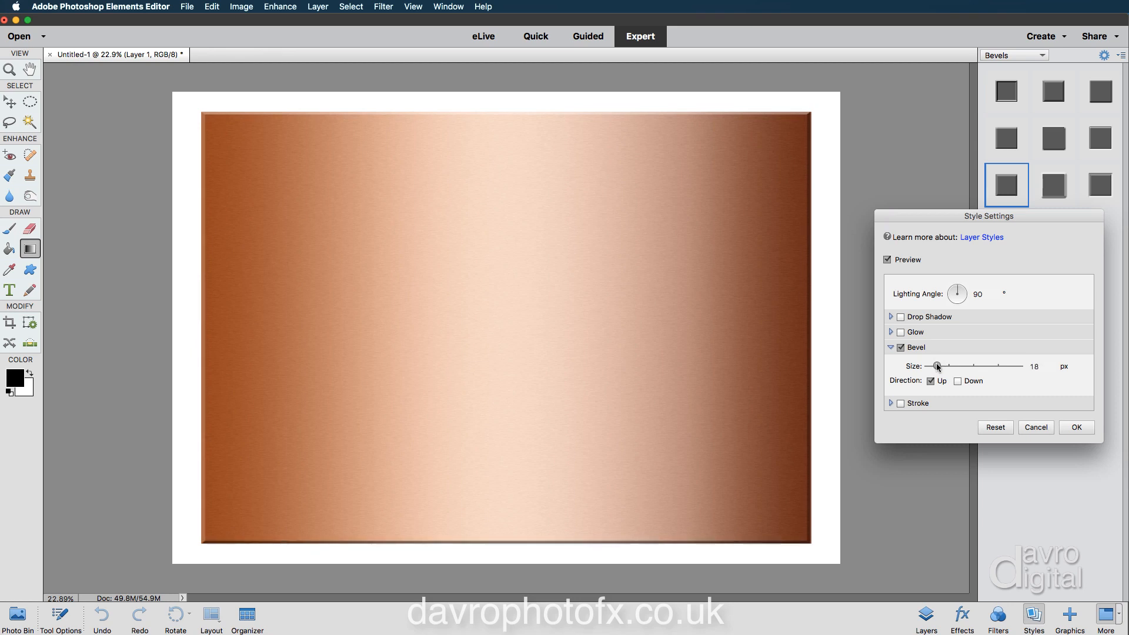
mouse_move(938, 366)
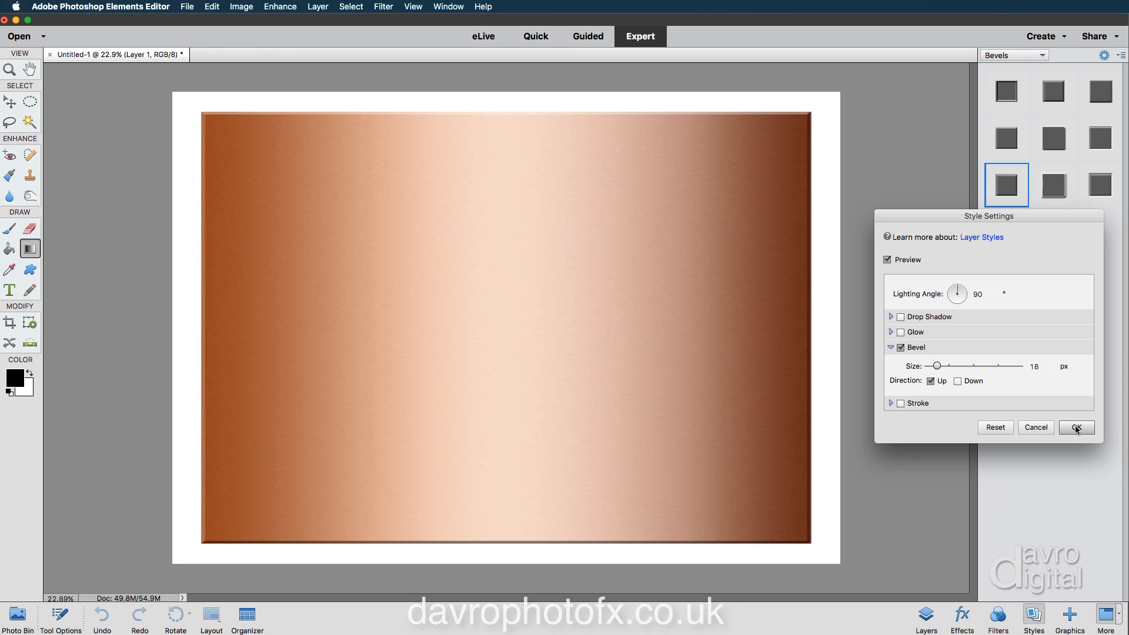
left_click(1077, 427)
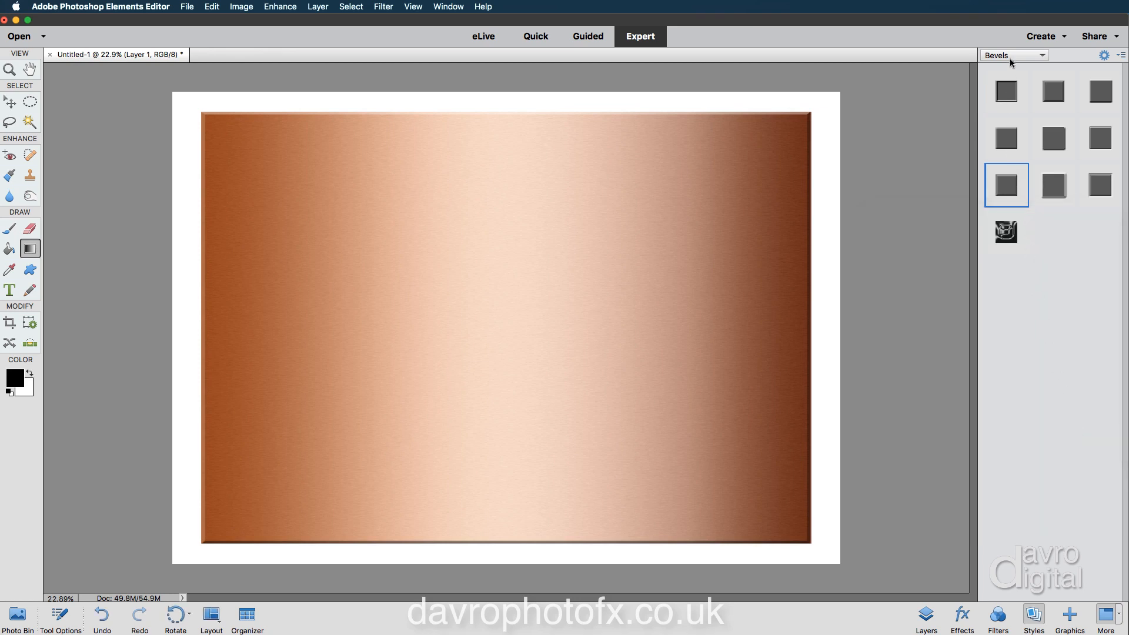
- Apply a Hard Edge drop shadow with lighting angle -110 and 8 px distance
left_click(1011, 55)
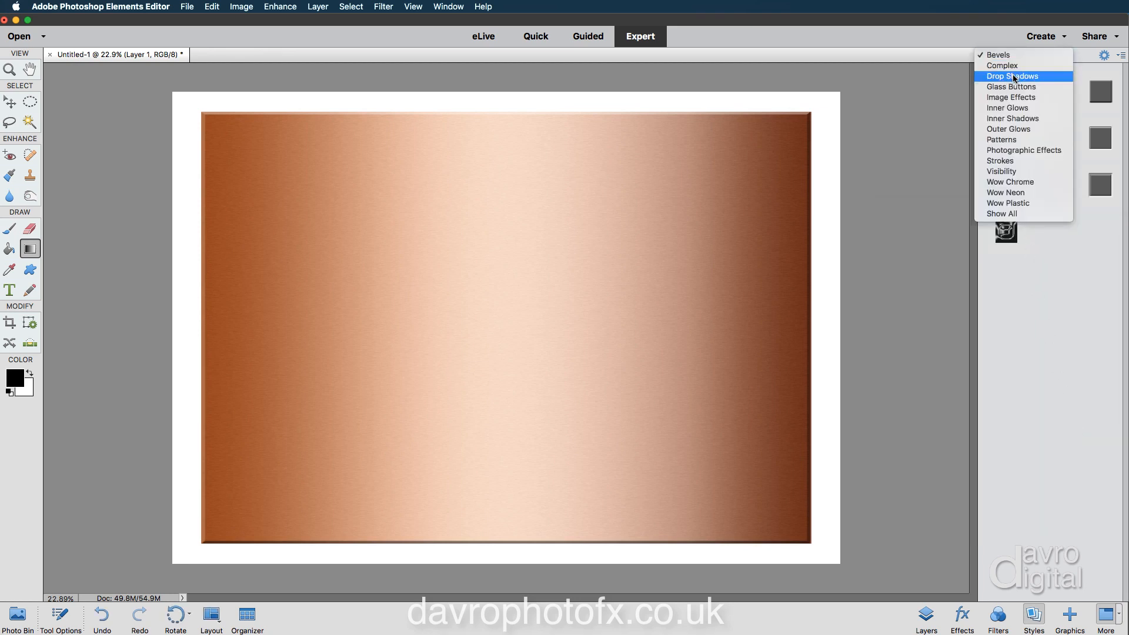
left_click(1012, 75)
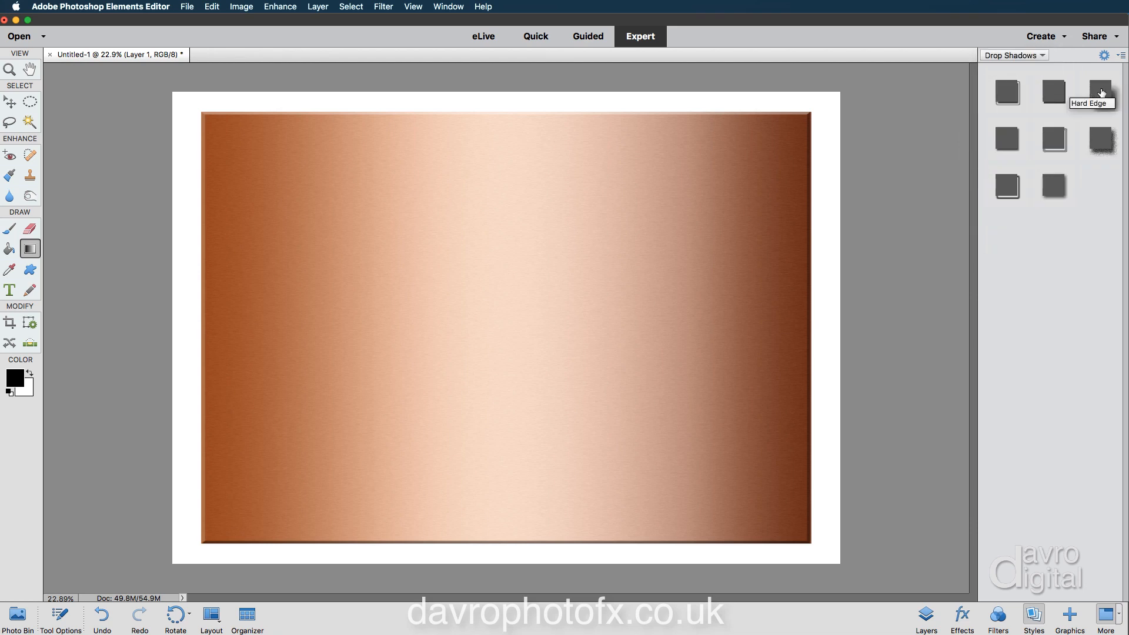
left_click(1100, 92)
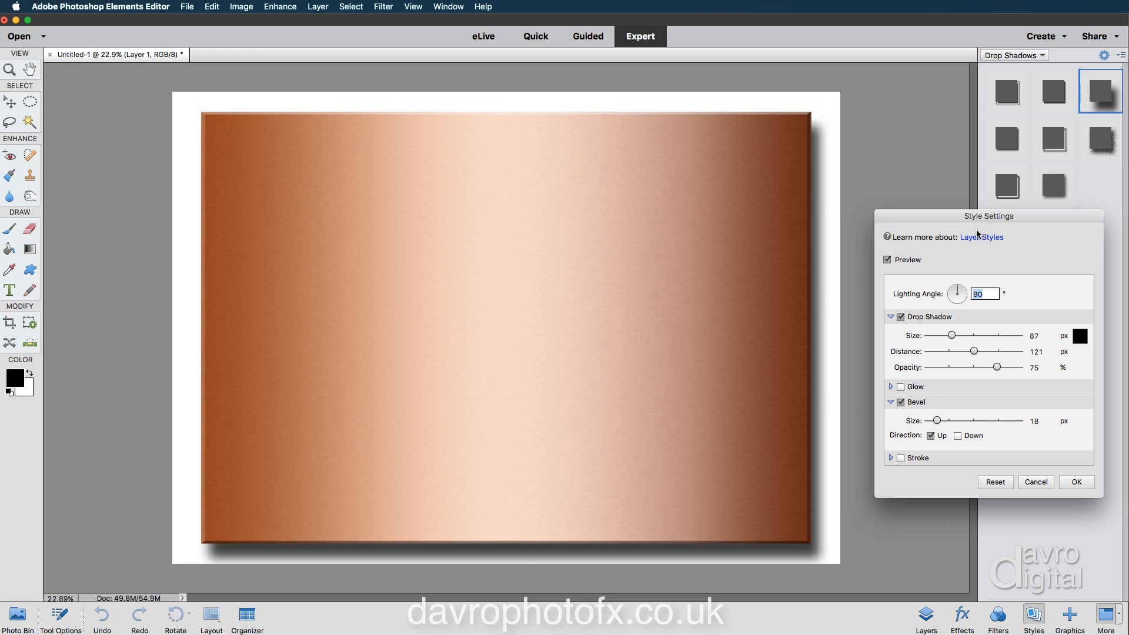
mouse_move(825, 240)
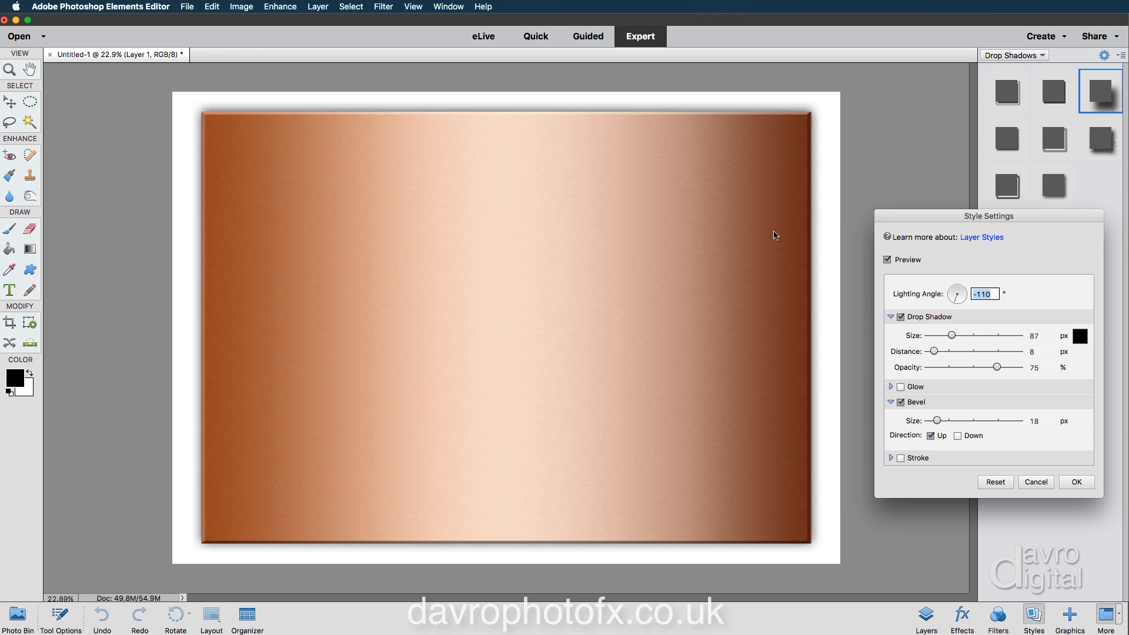
left_click(1076, 482)
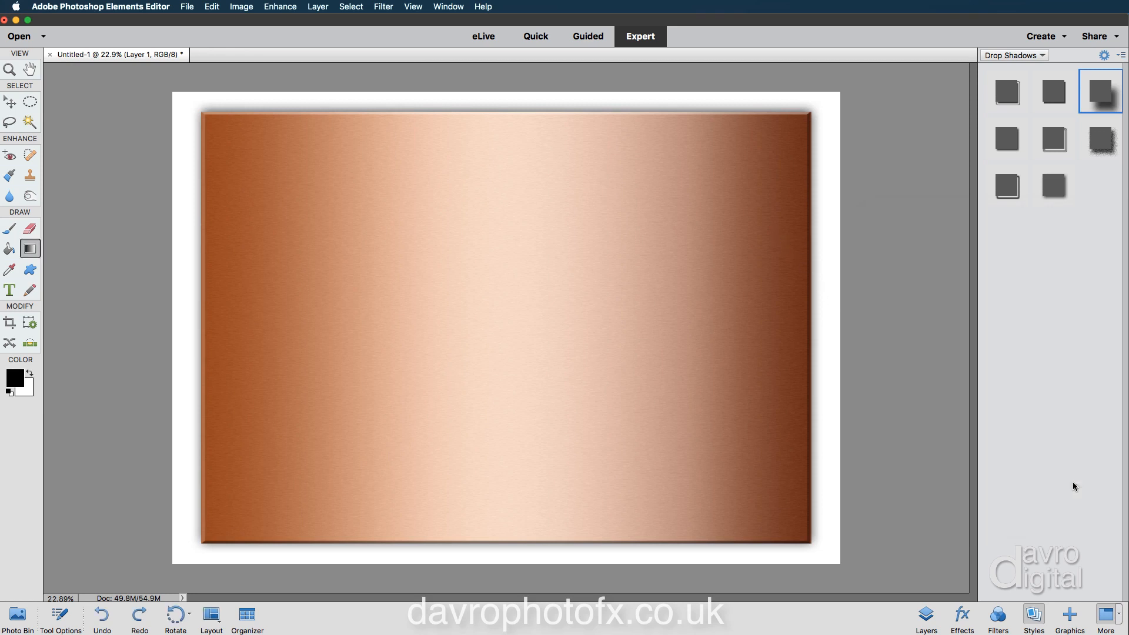
left_click(925, 620)
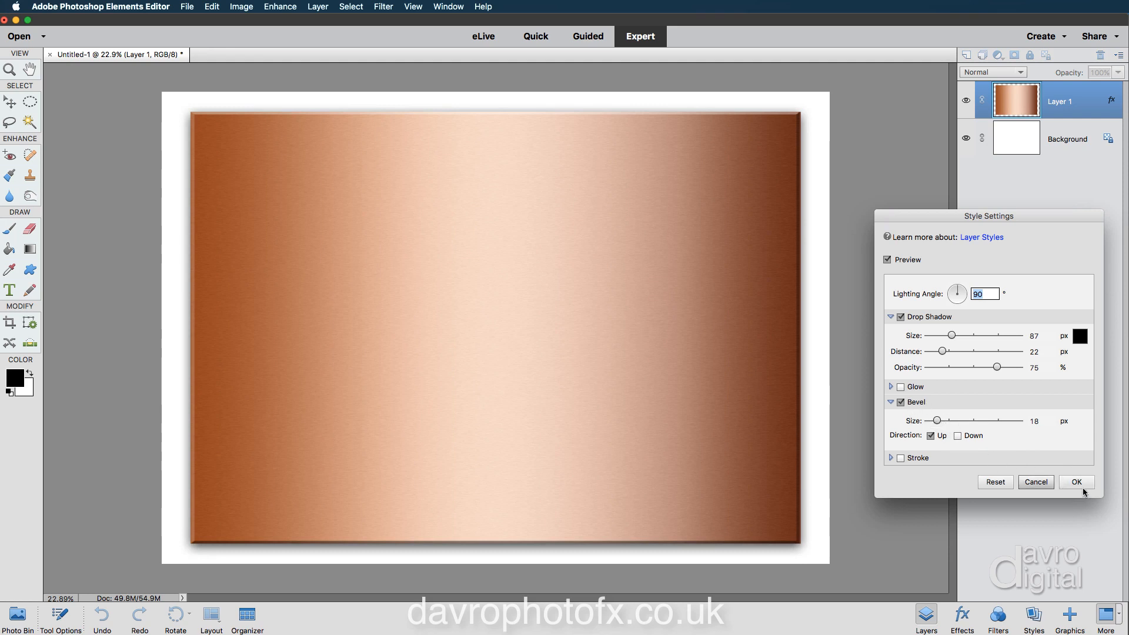
- Confirm the drop shadow distance revised to 22 px on Layer 1
left_click(1077, 482)
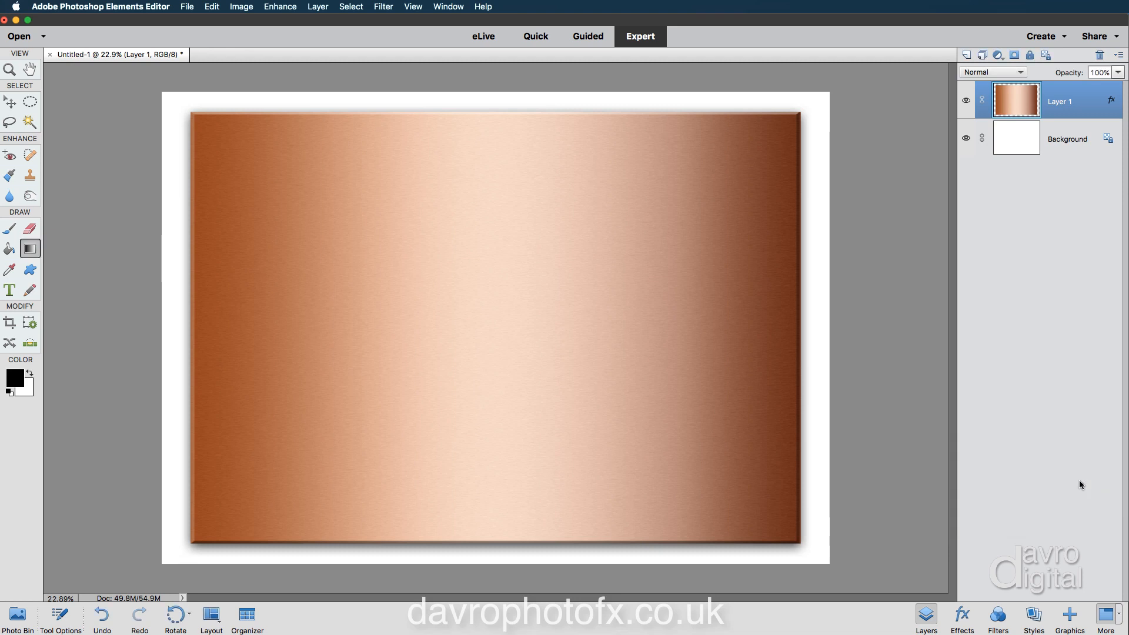
mouse_move(1090, 325)
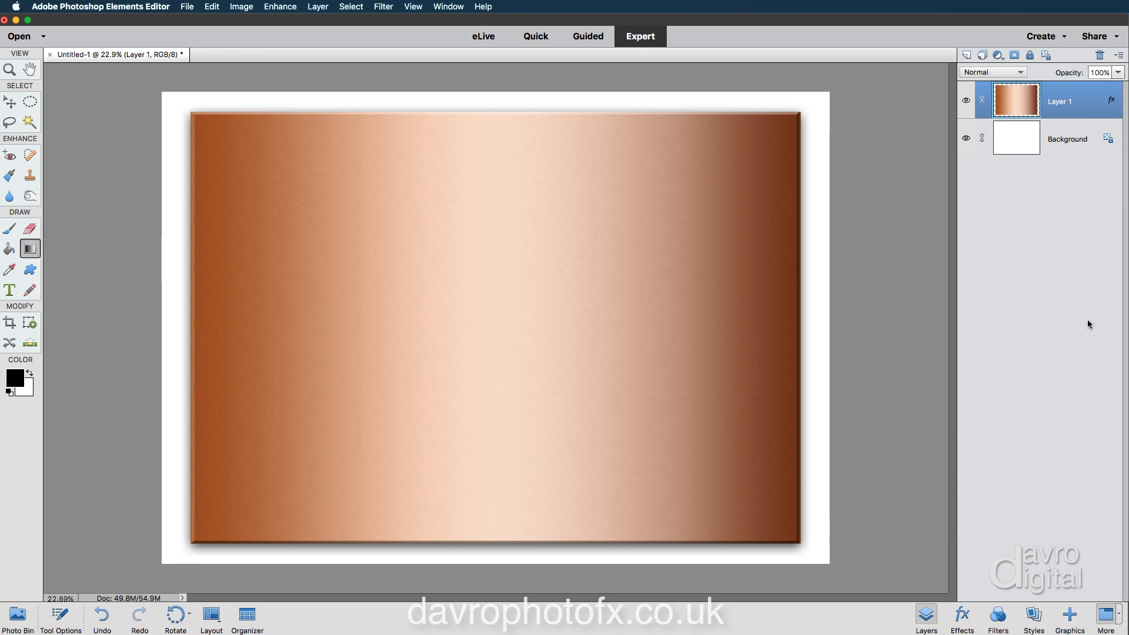
- Select the Background layer and switch the Styles panel to Patterns
left_click(1067, 139)
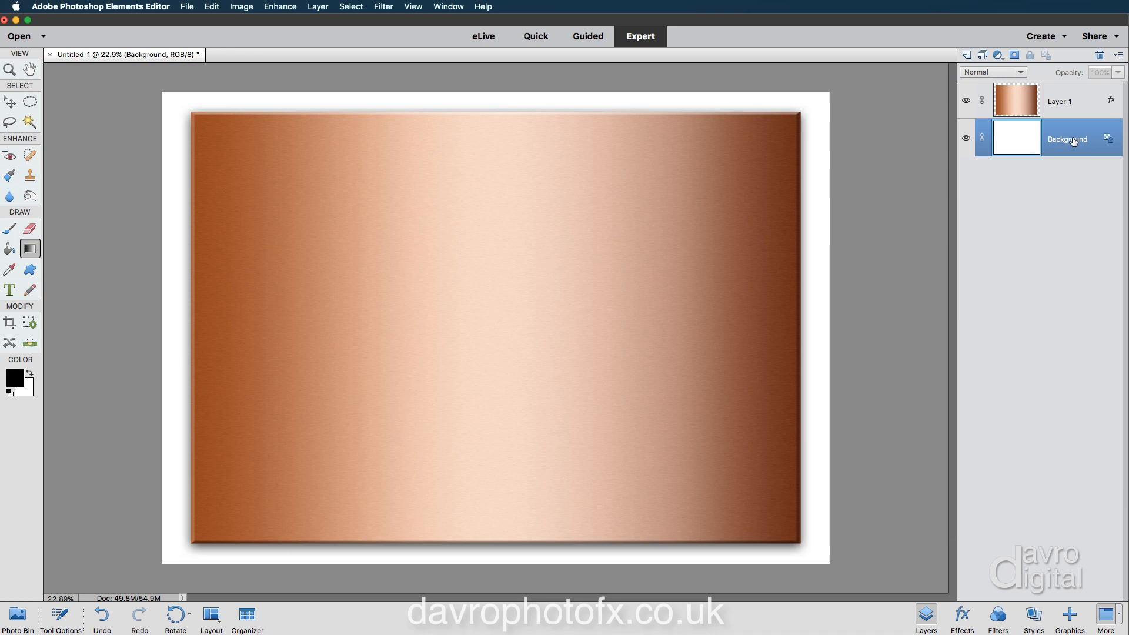
mouse_move(1108, 139)
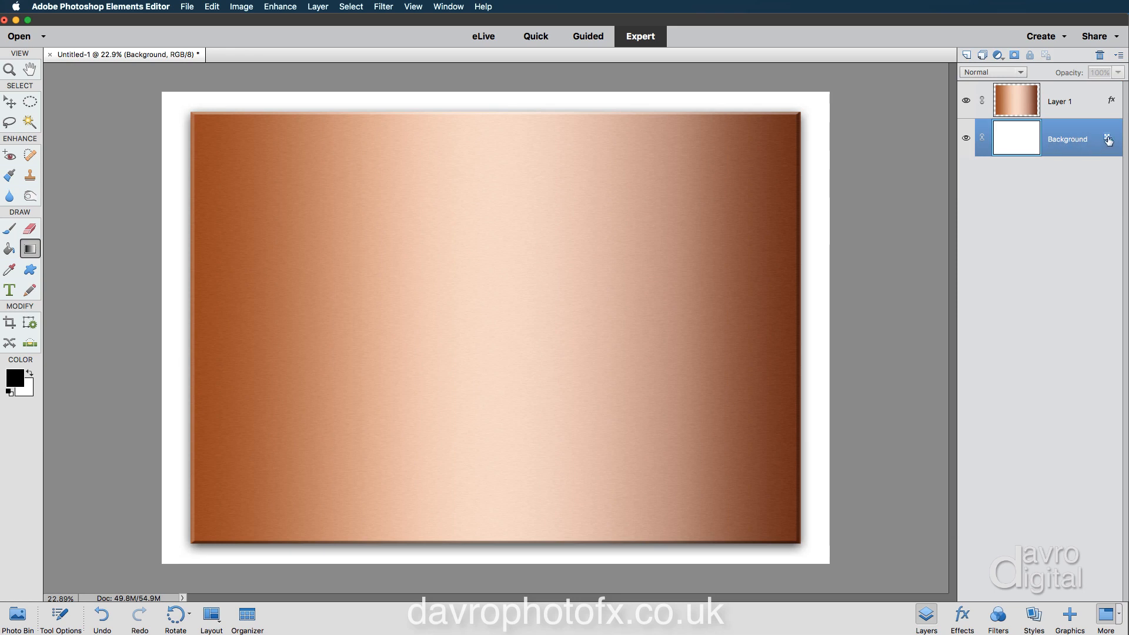
mouse_move(1108, 145)
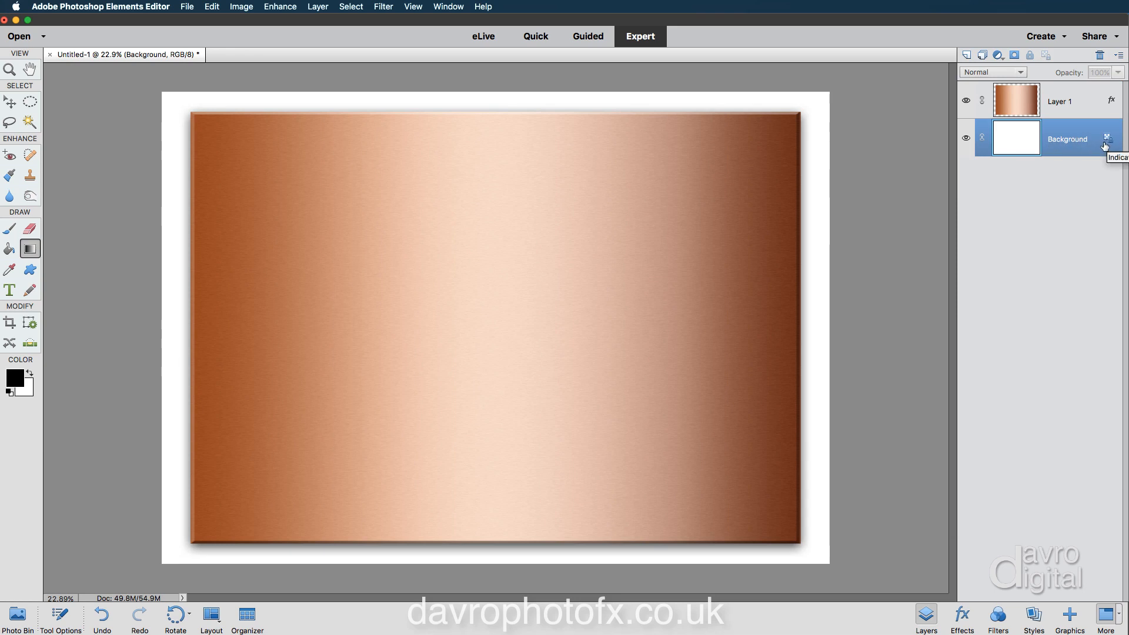
mouse_move(1041, 519)
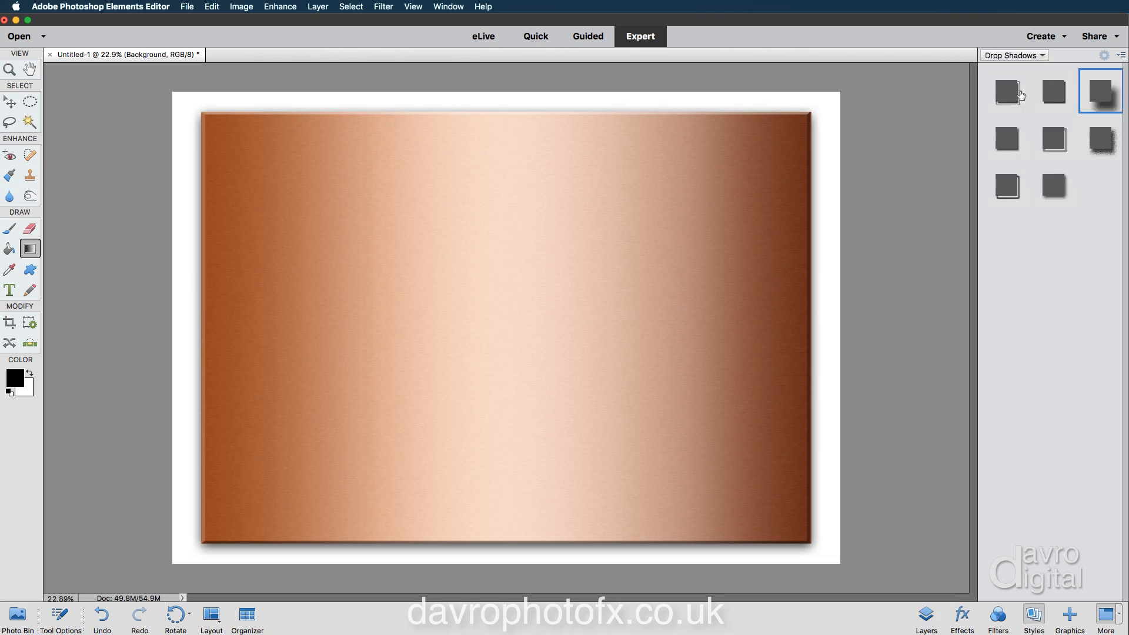
left_click(1012, 55)
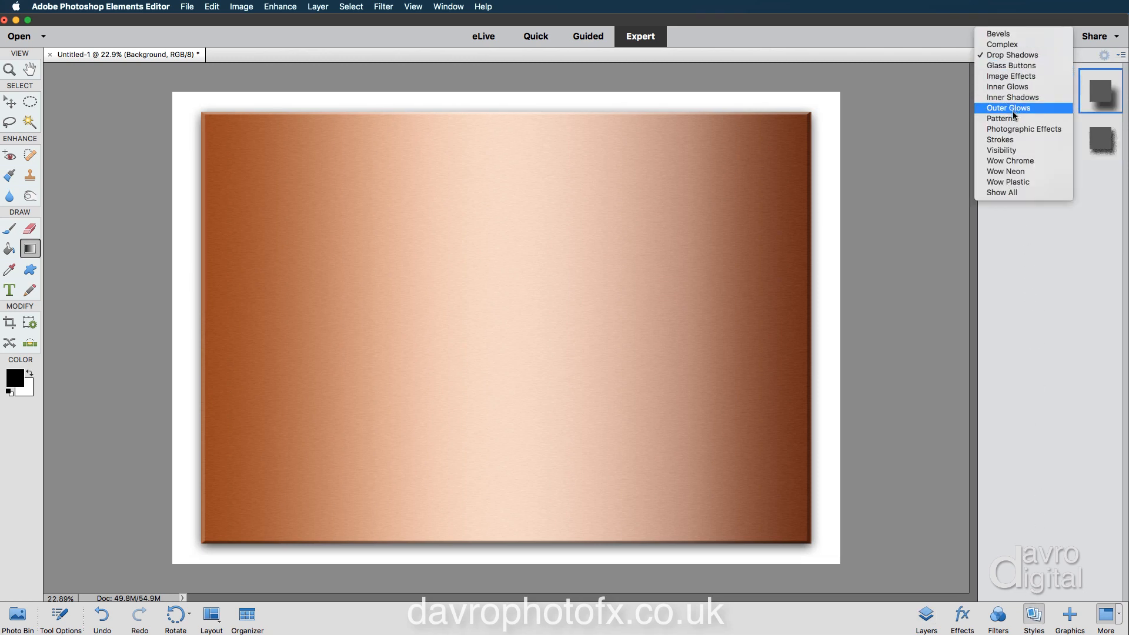
left_click(1002, 118)
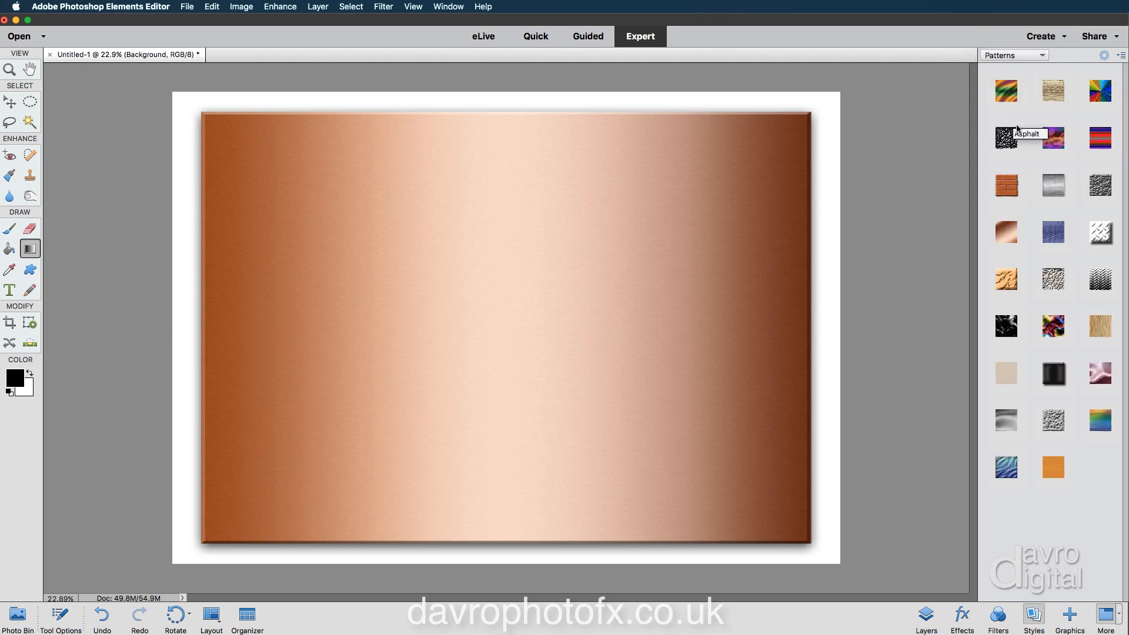
- Apply the light wood-grain pattern, converting the background to a layer named 'wood'
left_click(1099, 325)
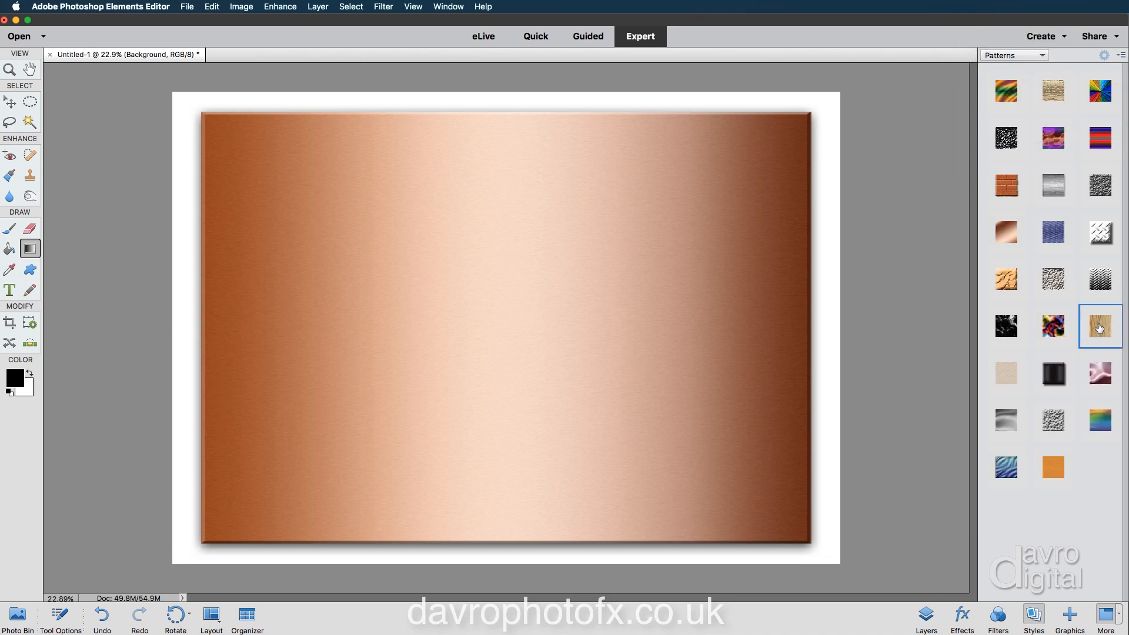
double_click(1100, 326)
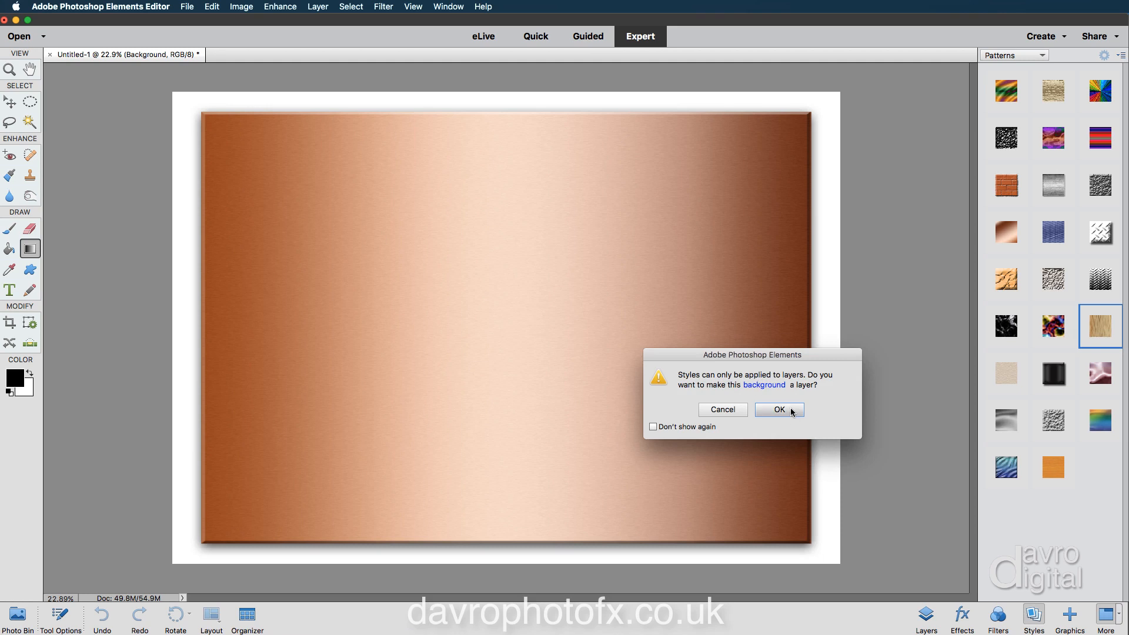
left_click(779, 410)
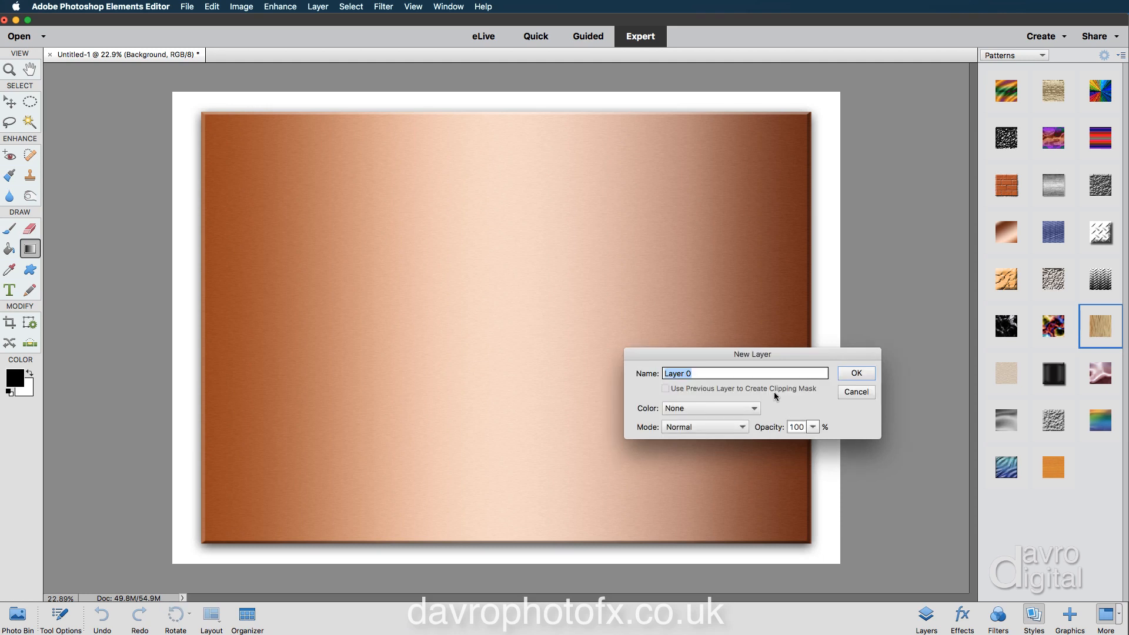
mouse_move(756, 366)
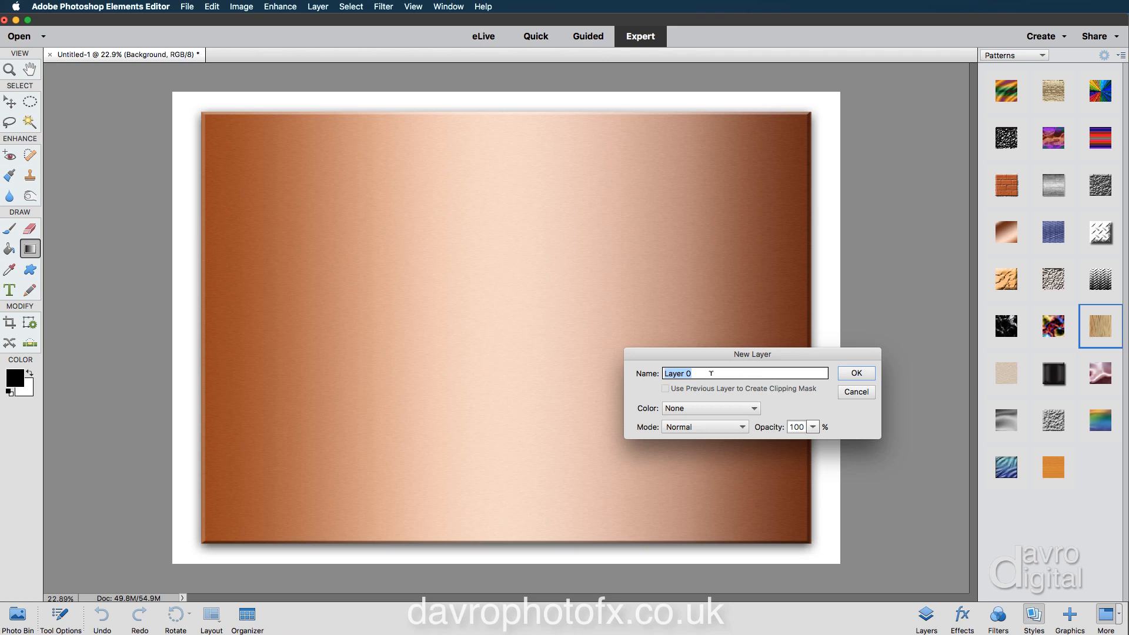
type("w")
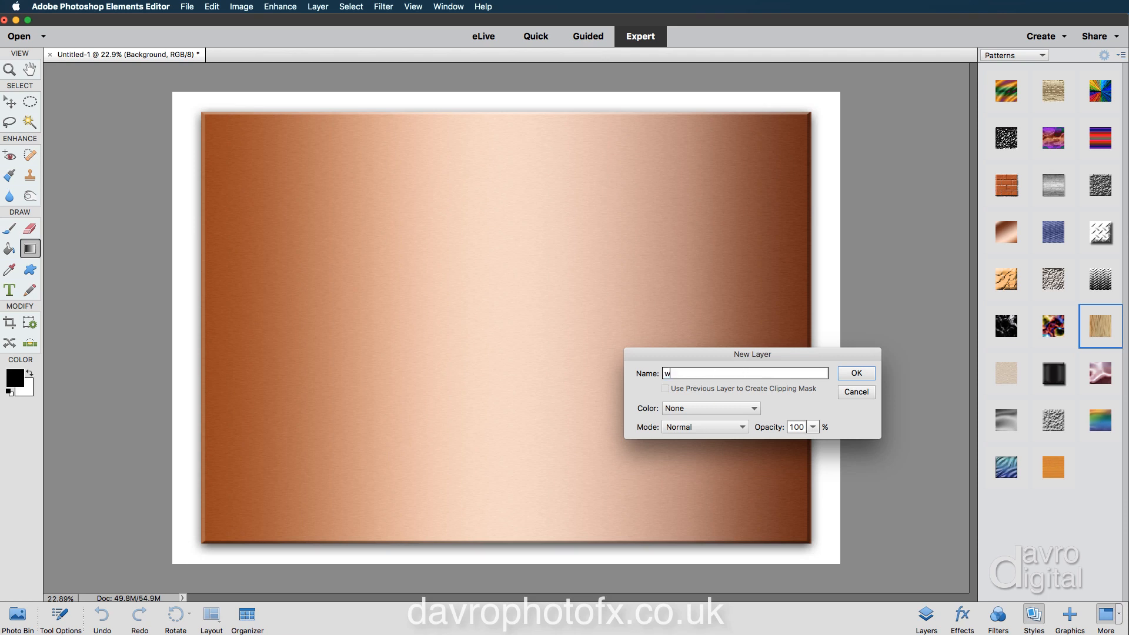
type("ood")
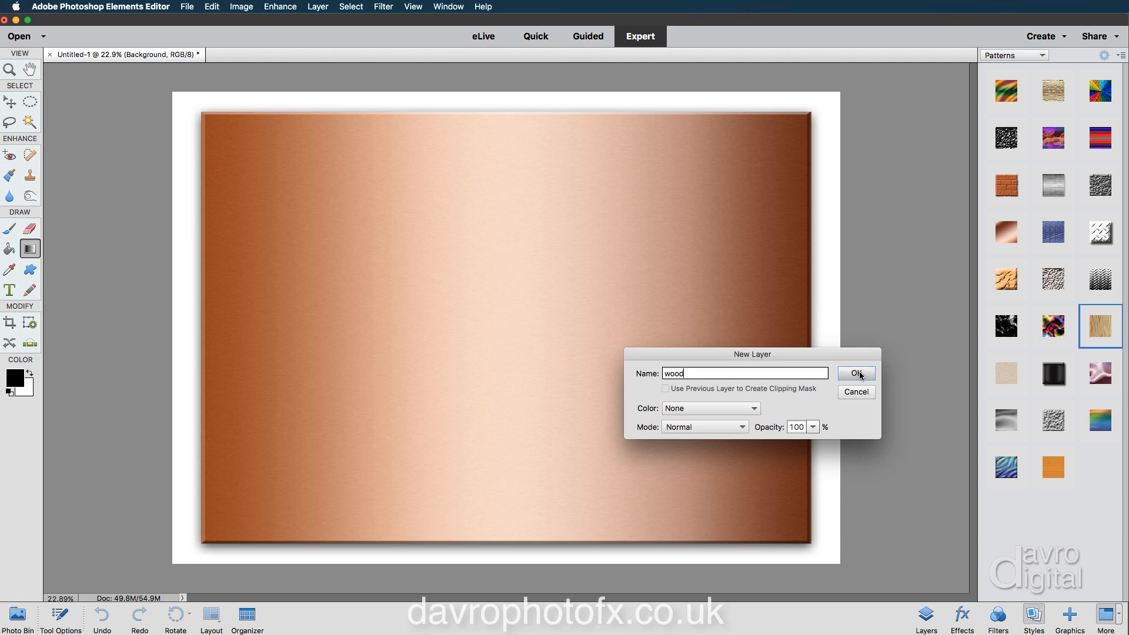
left_click(856, 373)
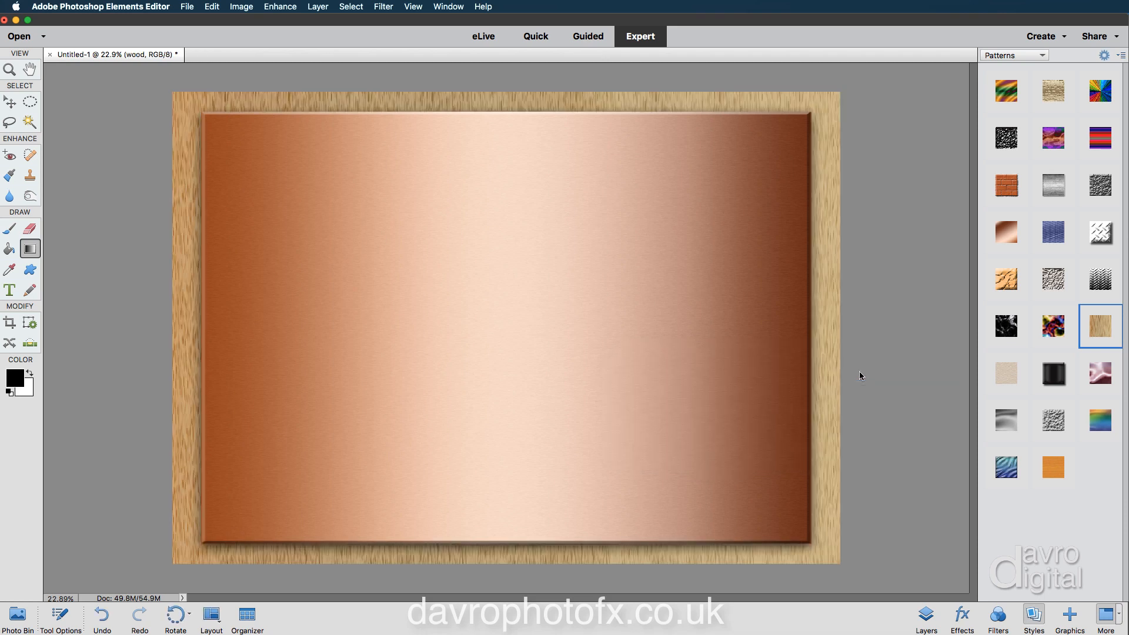
mouse_move(925, 596)
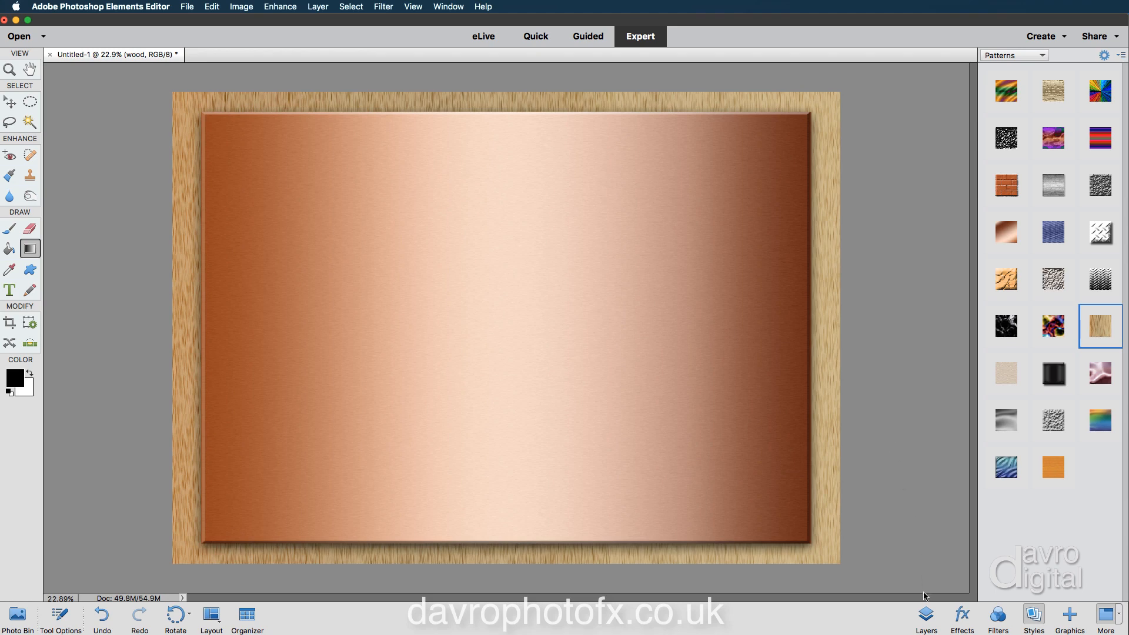
- Show the Layers panel with wood beneath the copper Layer 1
left_click(926, 617)
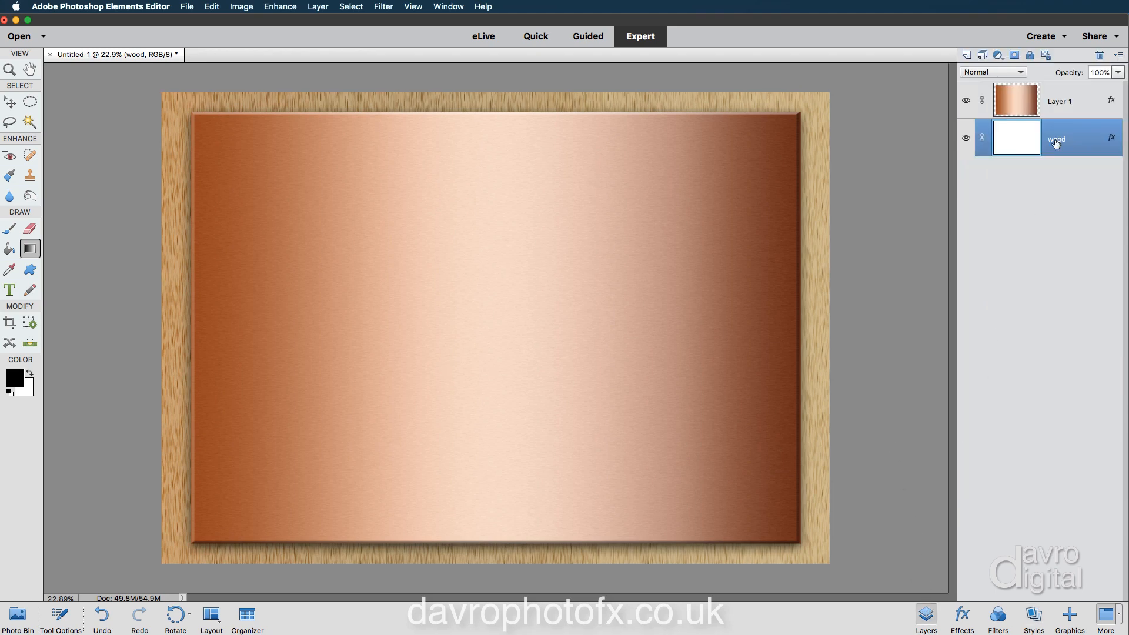
mouse_move(1097, 136)
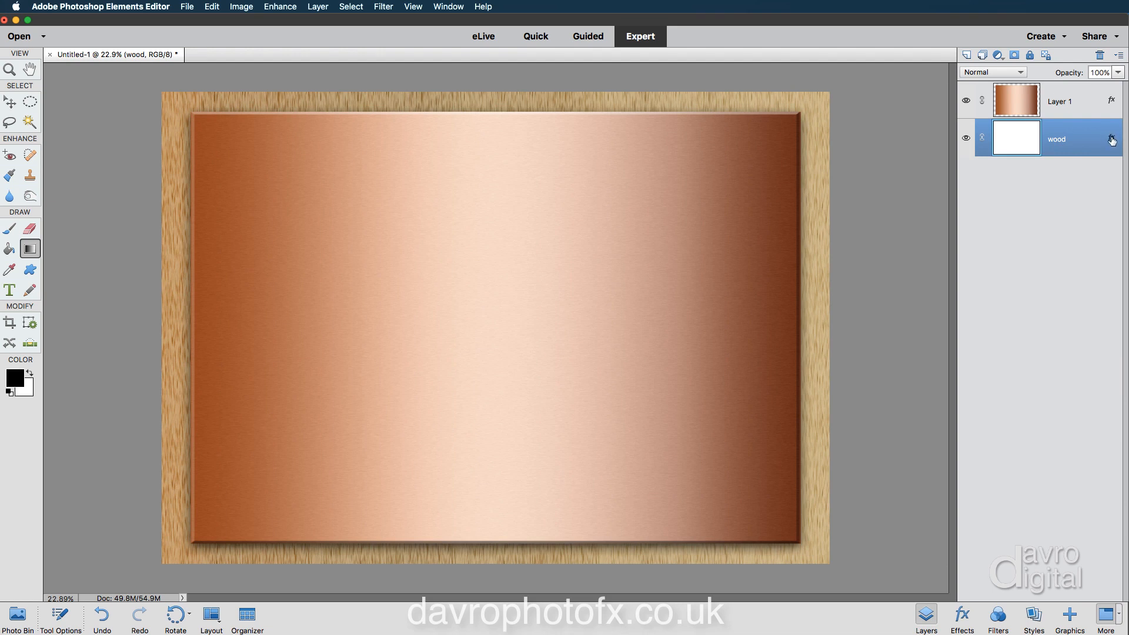
mouse_move(1053, 611)
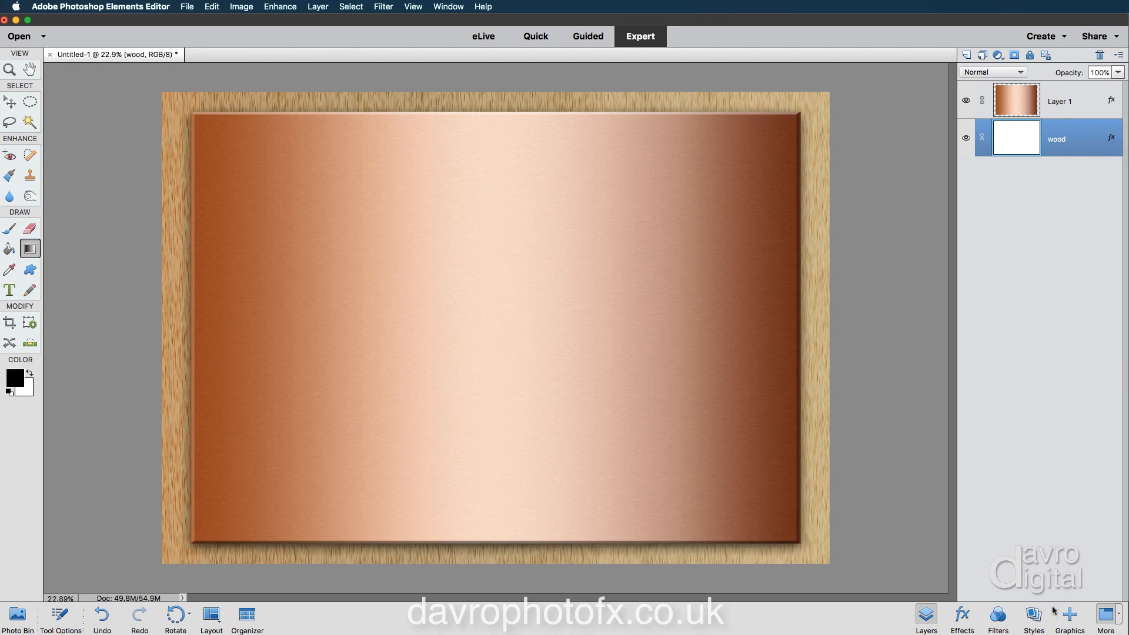
mouse_move(963, 292)
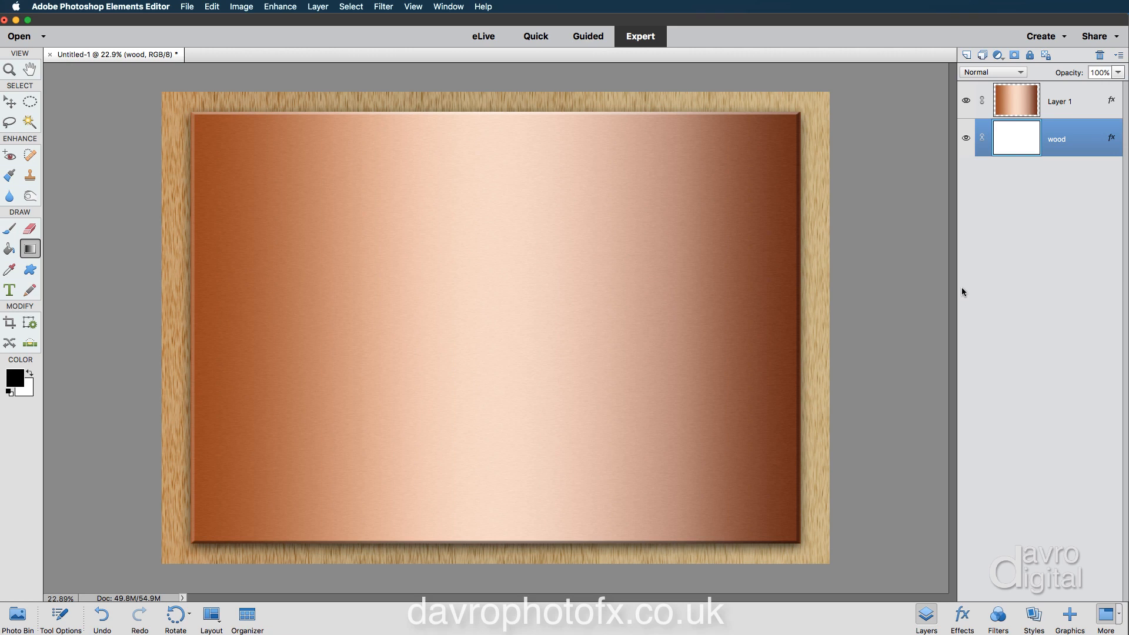